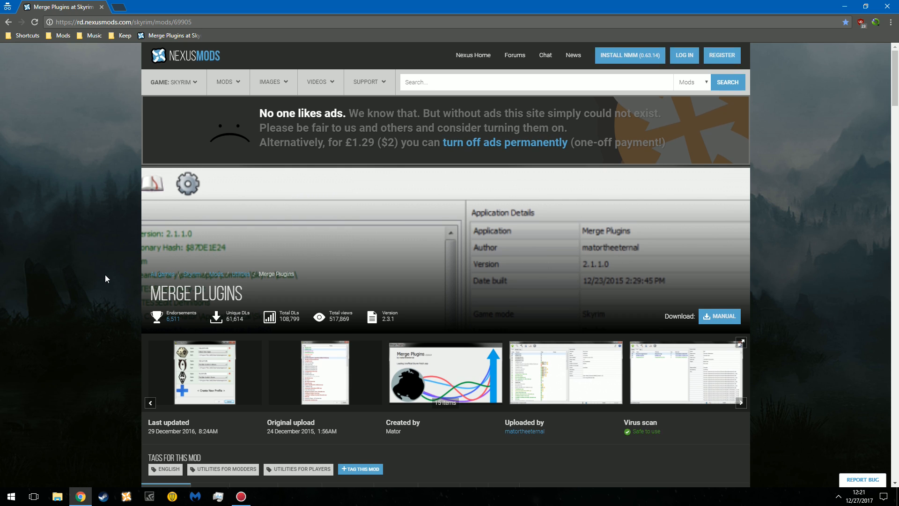
- Show the Files list on the Merge Plugins mod page, with version 2.3.1 as the main file
{"action": "scroll", "scroll_direction": "down", "scroll_amount": 3}
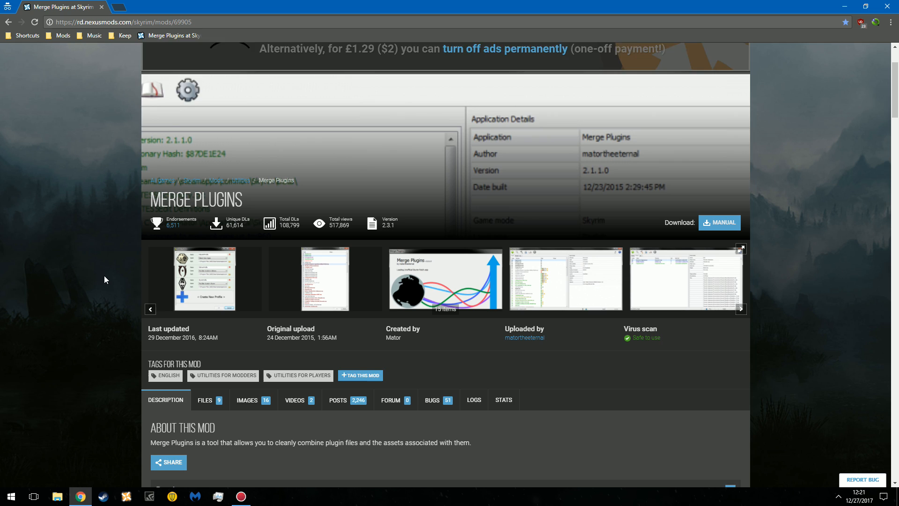
{"action": "scroll", "scroll_direction": "down", "scroll_amount": 3}
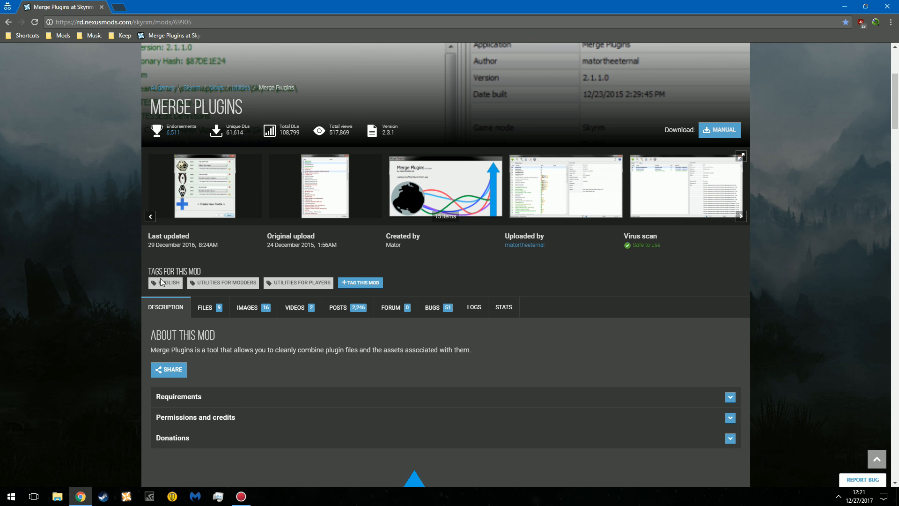
{"action": "scroll", "scroll_direction": "down", "scroll_amount": 3}
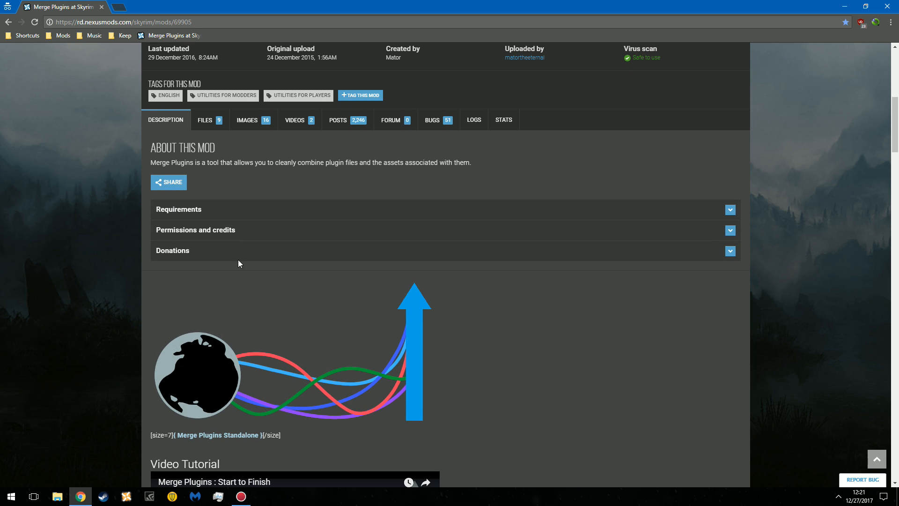
{"action": "left_click", "coordinate": [206, 119]}
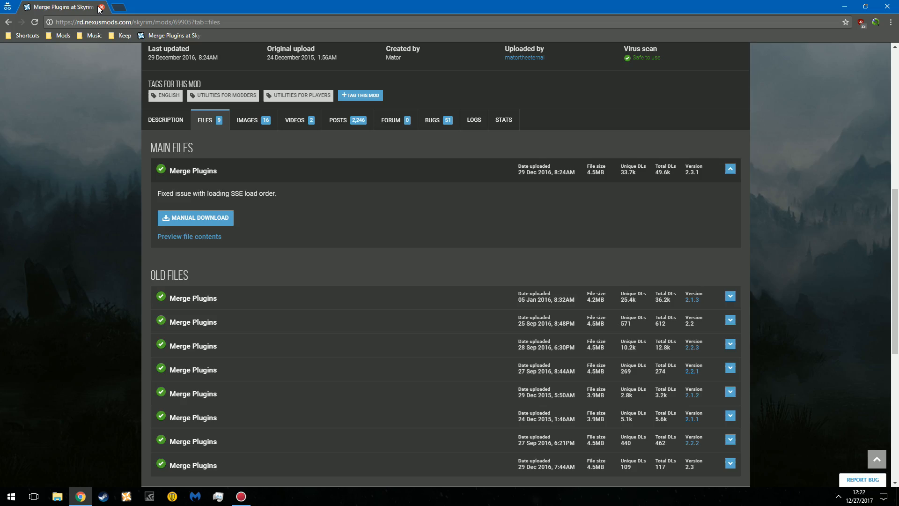
- Delete the Merge Plugins zip from Downloads, leaving the extracted Merge Plugins-69905-2-3-1 folder selected
{"action": "left_click", "coordinate": [101, 7]}
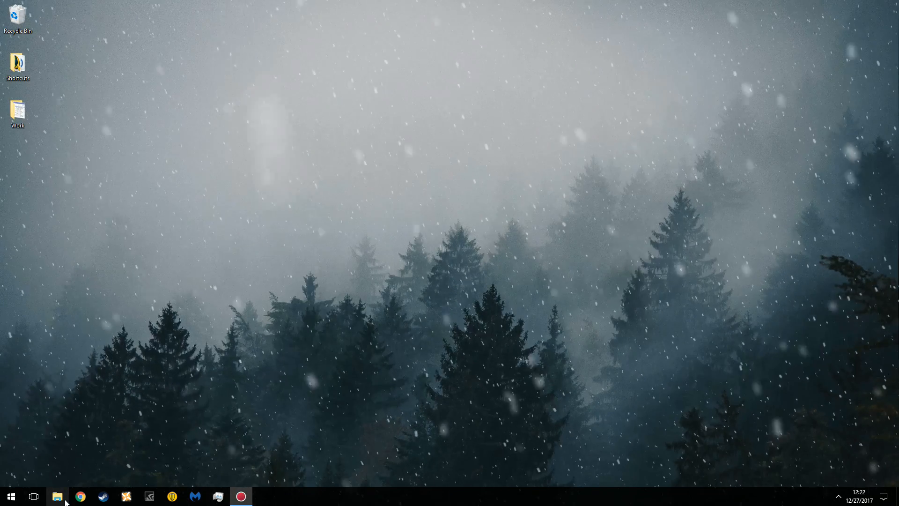
{"action": "left_click", "coordinate": [57, 496]}
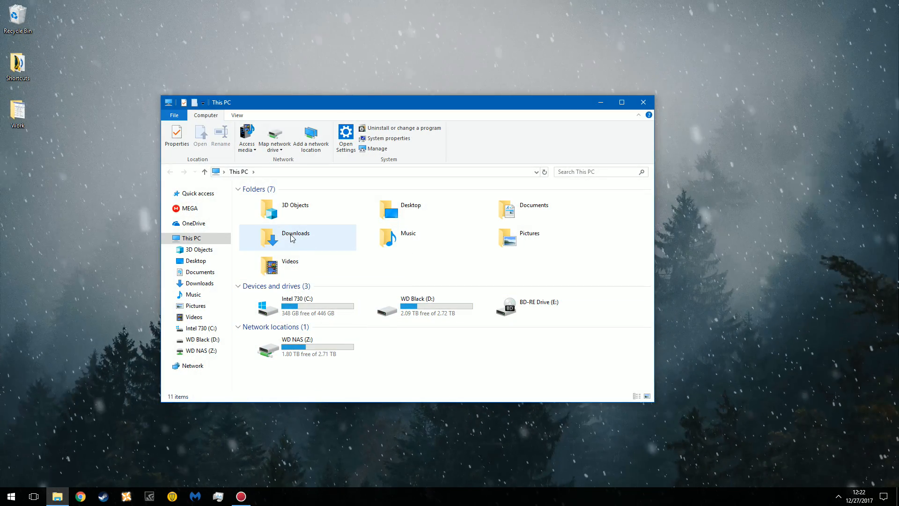
{"action": "double_click", "coordinate": [295, 237]}
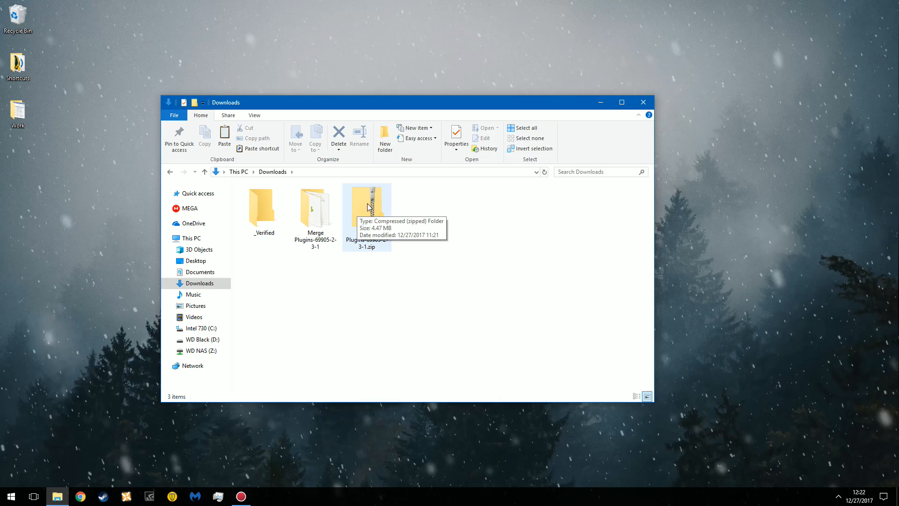
{"action": "mouse_move", "coordinate": [370, 206]}
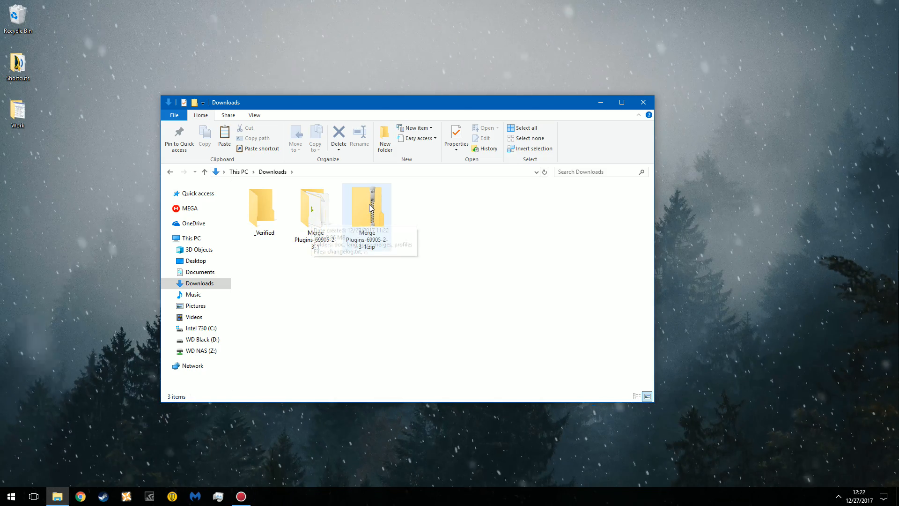
{"action": "left_click", "coordinate": [367, 206]}
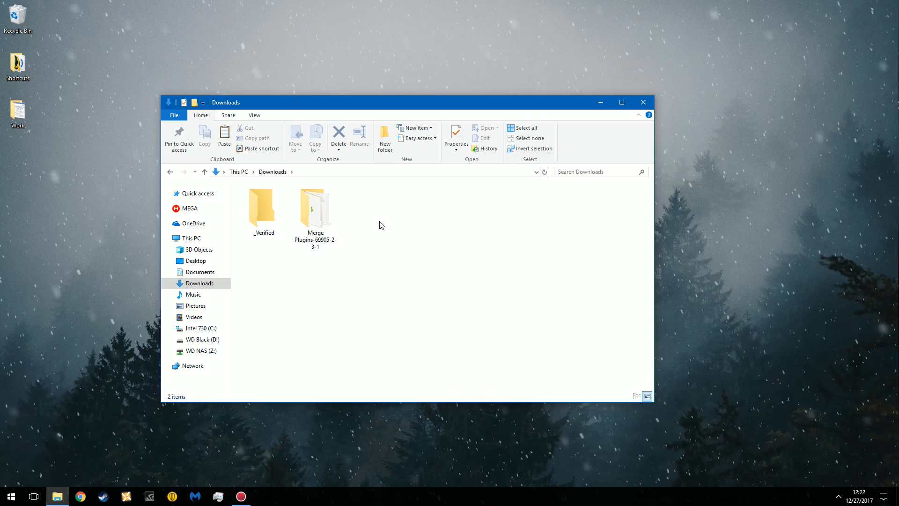
{"action": "left_click", "coordinate": [315, 208]}
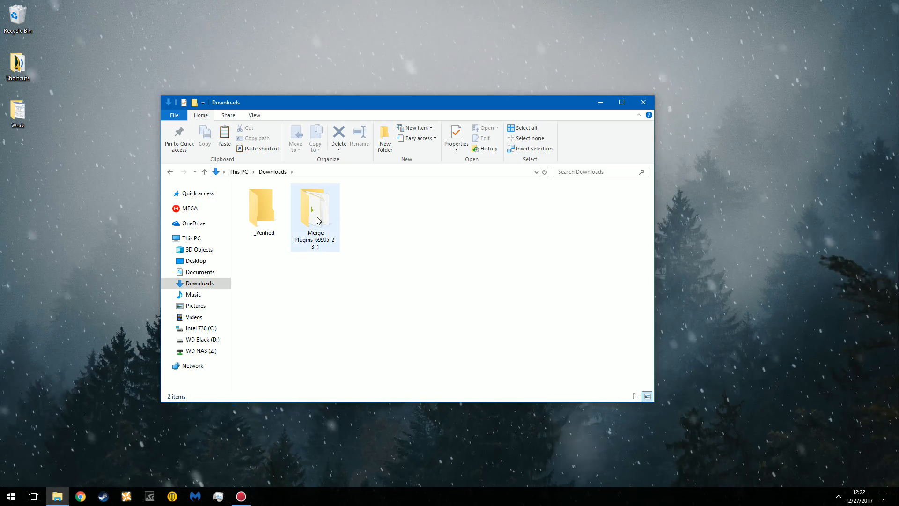
- Show the Merge Plugins-69905-2-3-1 folder contents with mergeplugins.exe selected
{"action": "double_click", "coordinate": [315, 207]}
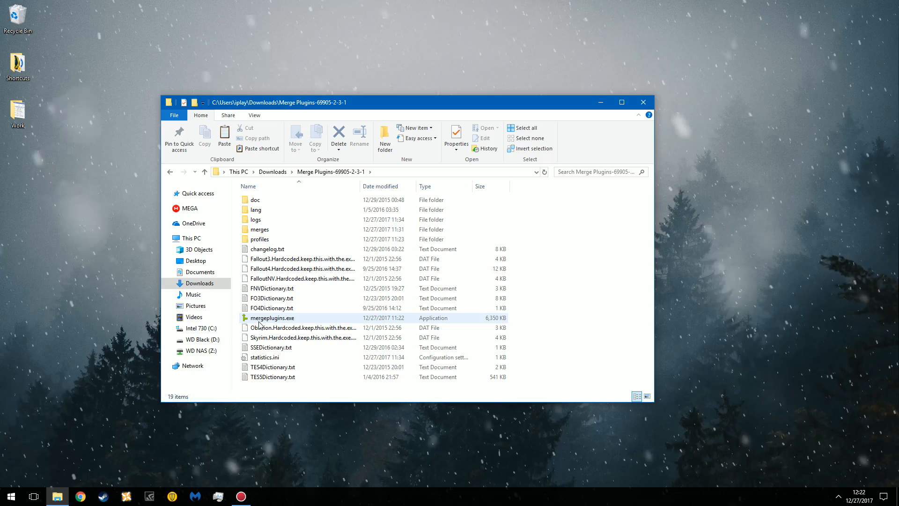
{"action": "left_click", "coordinate": [271, 317]}
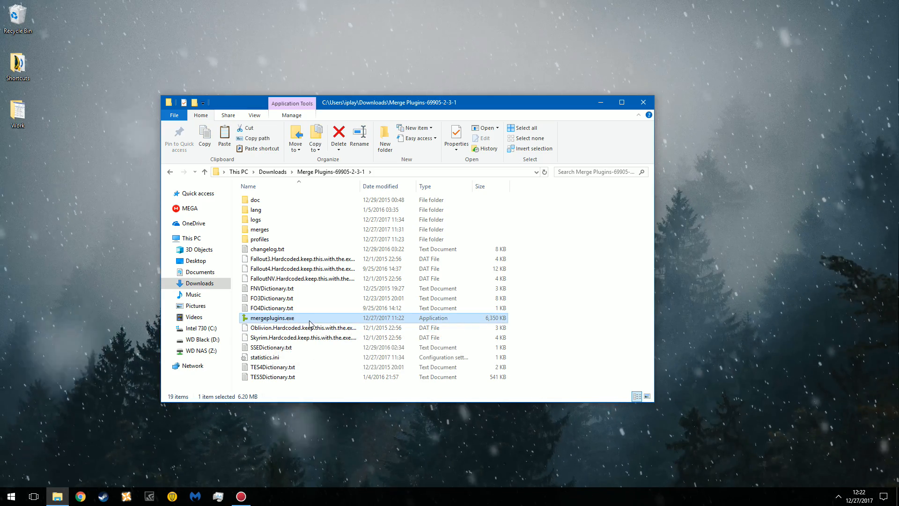
{"action": "mouse_move", "coordinate": [298, 318]}
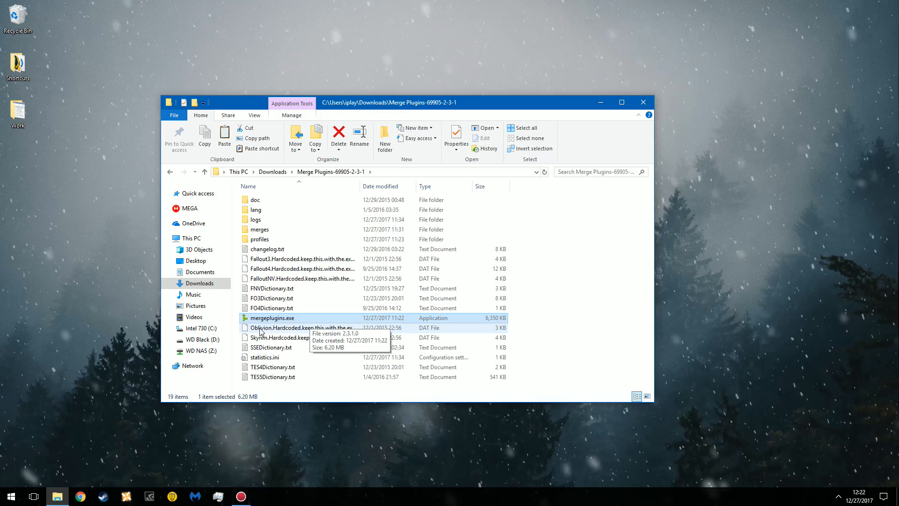
{"action": "mouse_move", "coordinate": [410, 327]}
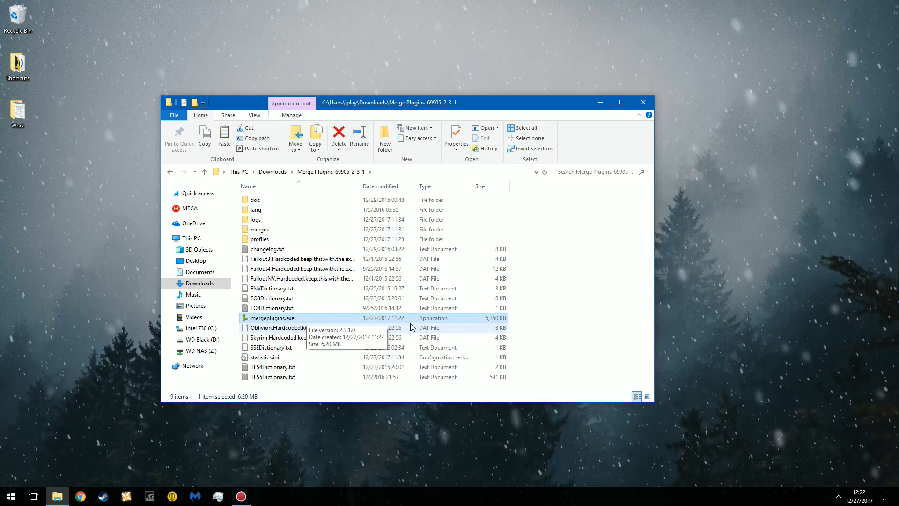
{"action": "mouse_move", "coordinate": [424, 318]}
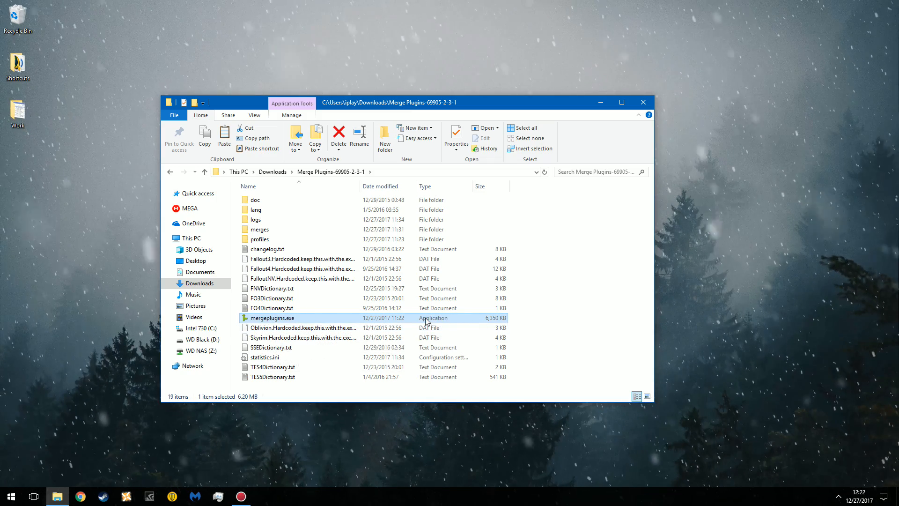
{"action": "mouse_move", "coordinate": [302, 318]}
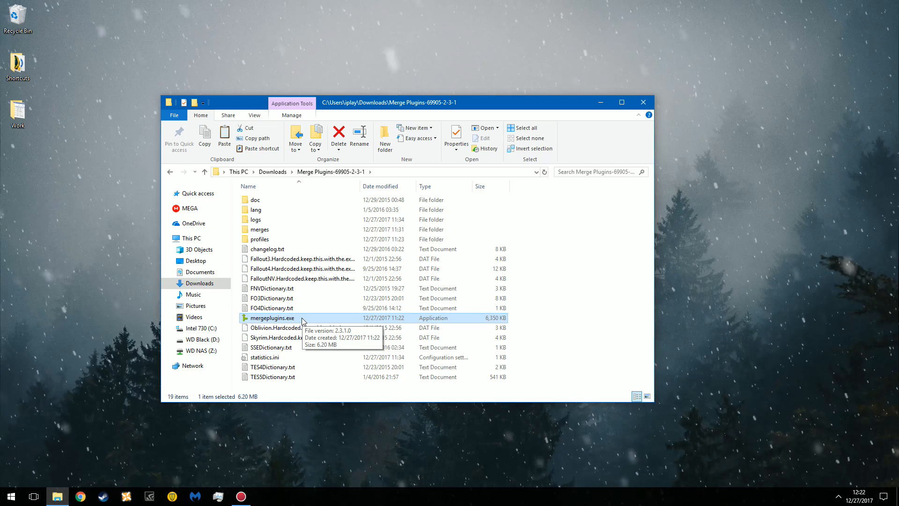
- Launch mergeplugins.exe and choose the FNV Fallout: New Vegas profile
{"action": "double_click", "coordinate": [272, 317]}
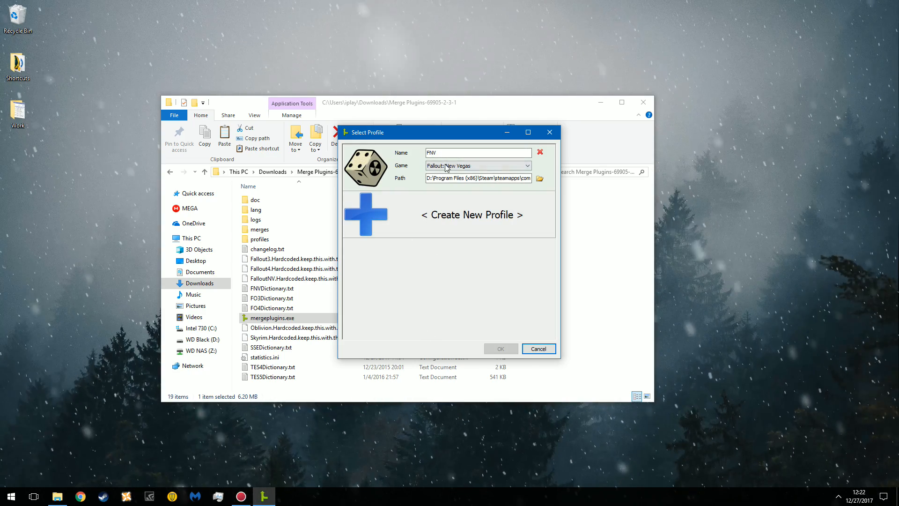
{"action": "mouse_move", "coordinate": [364, 167]}
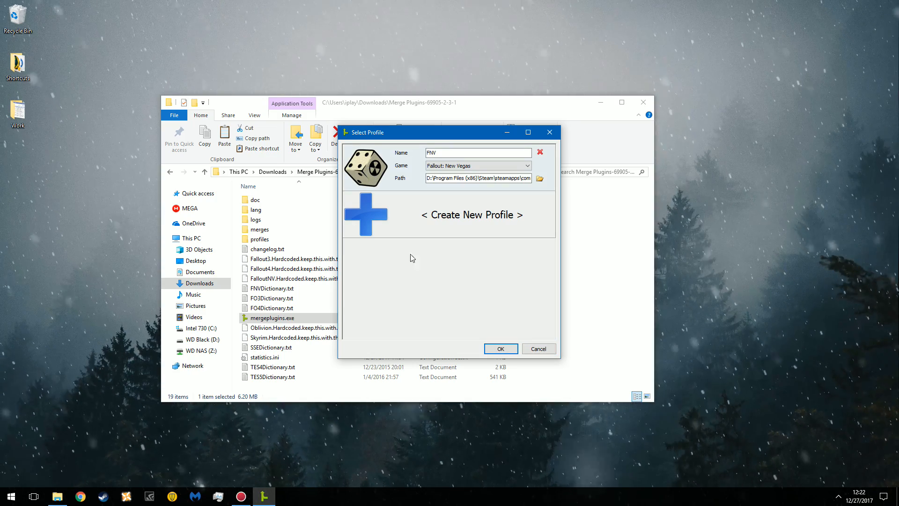
{"action": "left_click", "coordinate": [499, 348]}
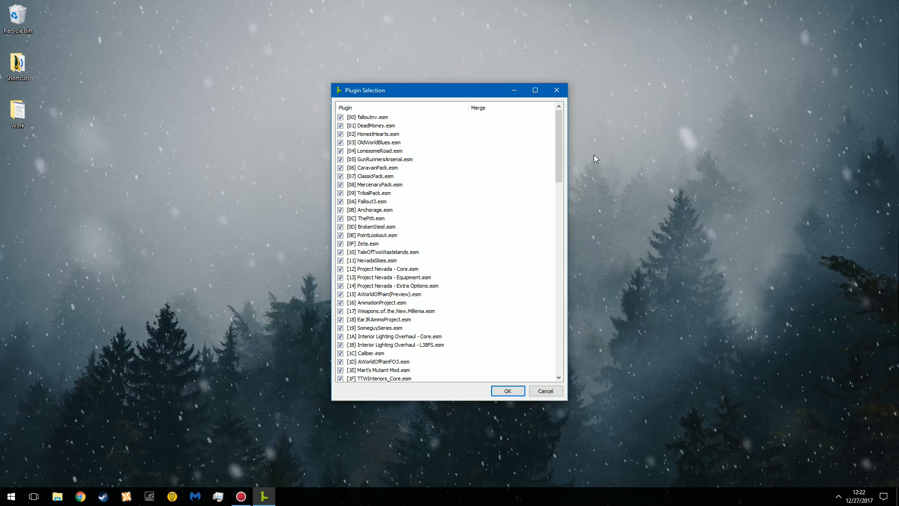
{"action": "mouse_move", "coordinate": [409, 210]}
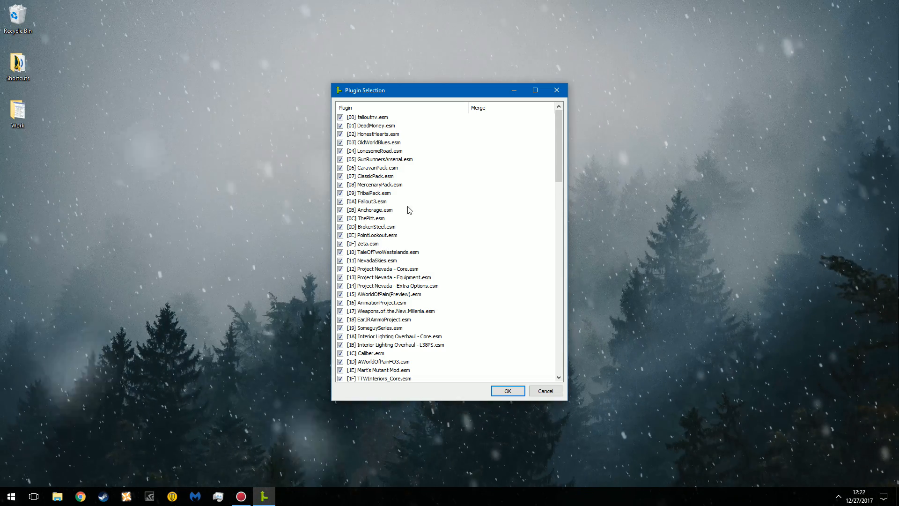
- Tick ILO_Merge.esp in the plugin selection and start loading the plugins
{"action": "scroll", "scroll_direction": "down", "scroll_amount": 3}
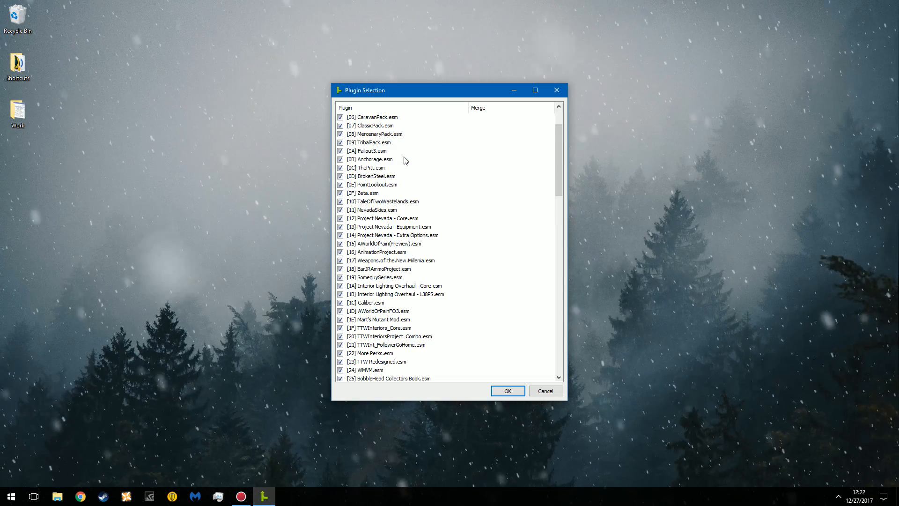
{"action": "scroll", "scroll_direction": "down", "scroll_amount": 3}
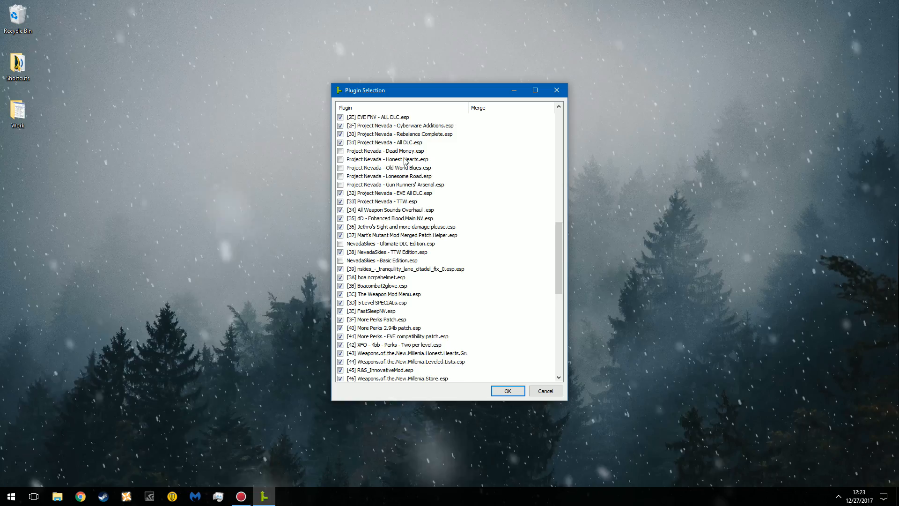
{"action": "scroll", "scroll_direction": "down", "scroll_amount": 3}
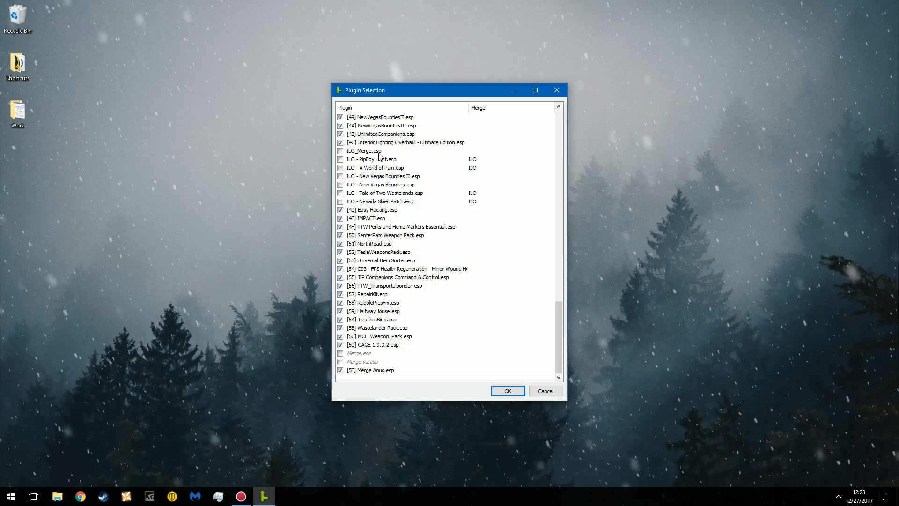
{"action": "mouse_move", "coordinate": [427, 340]}
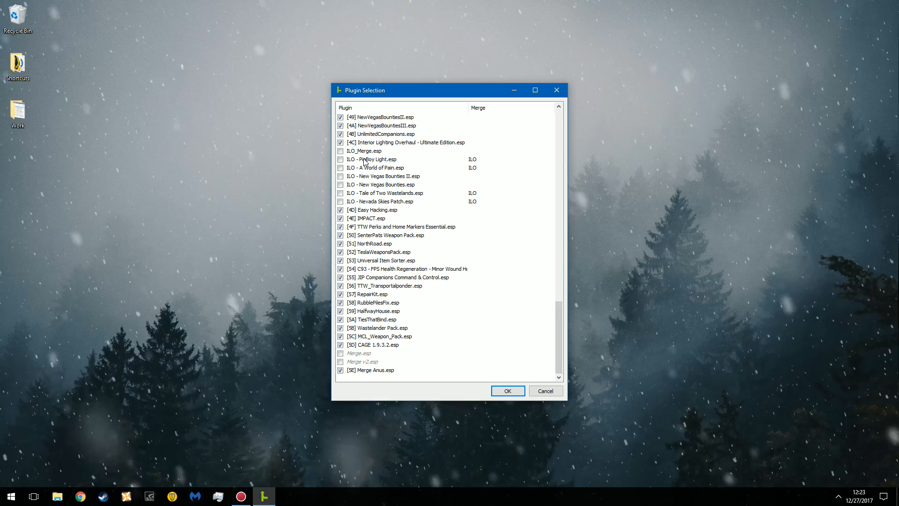
{"action": "left_click", "coordinate": [341, 151]}
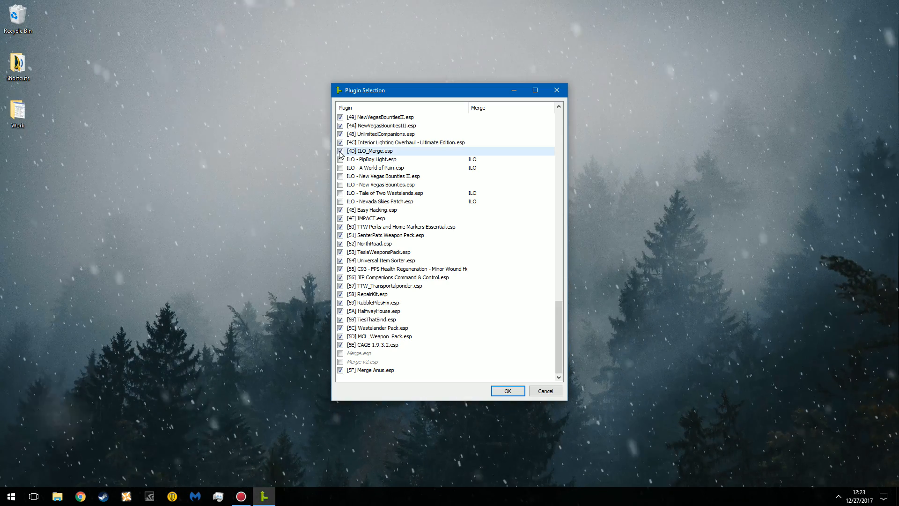
{"action": "mouse_move", "coordinate": [416, 192]}
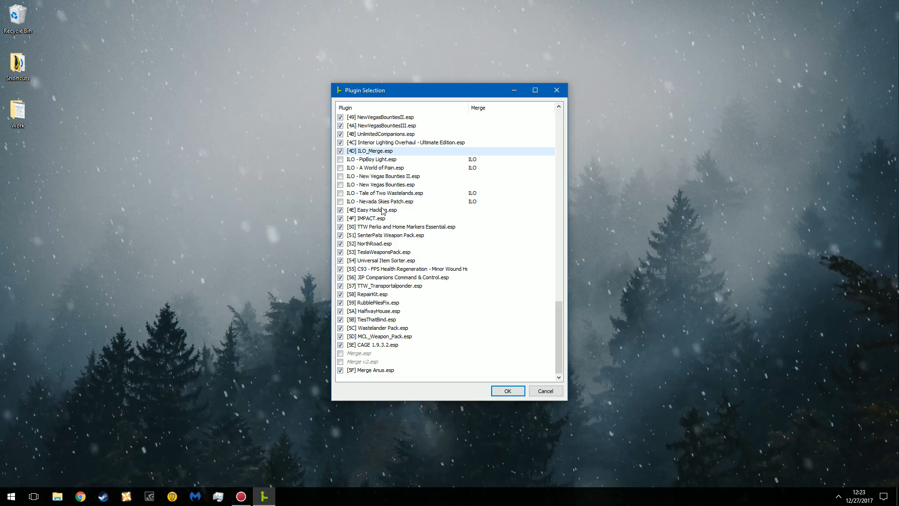
{"action": "left_click", "coordinate": [506, 390]}
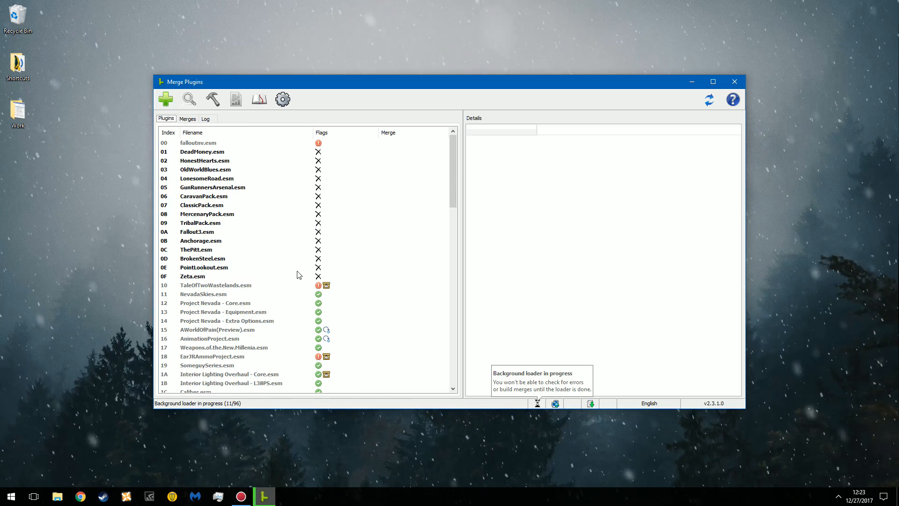
{"action": "mouse_move", "coordinate": [235, 99]}
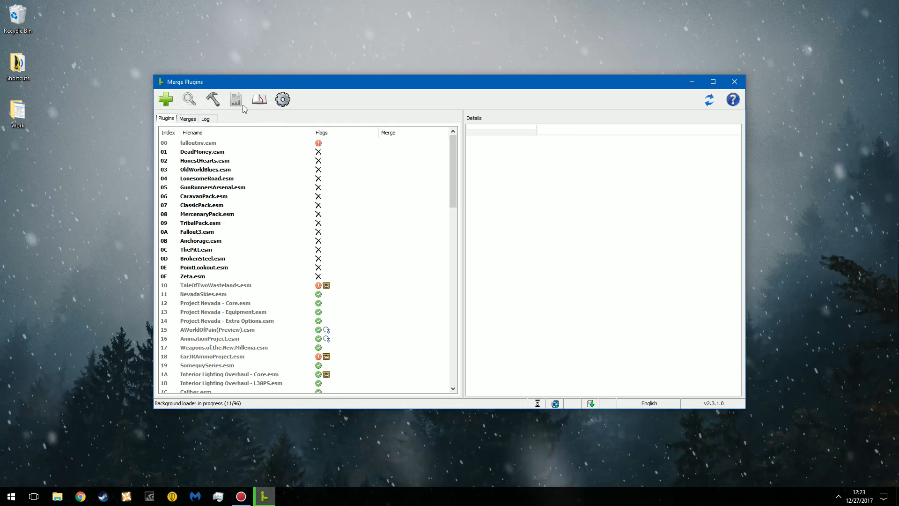
{"action": "mouse_move", "coordinate": [190, 98]}
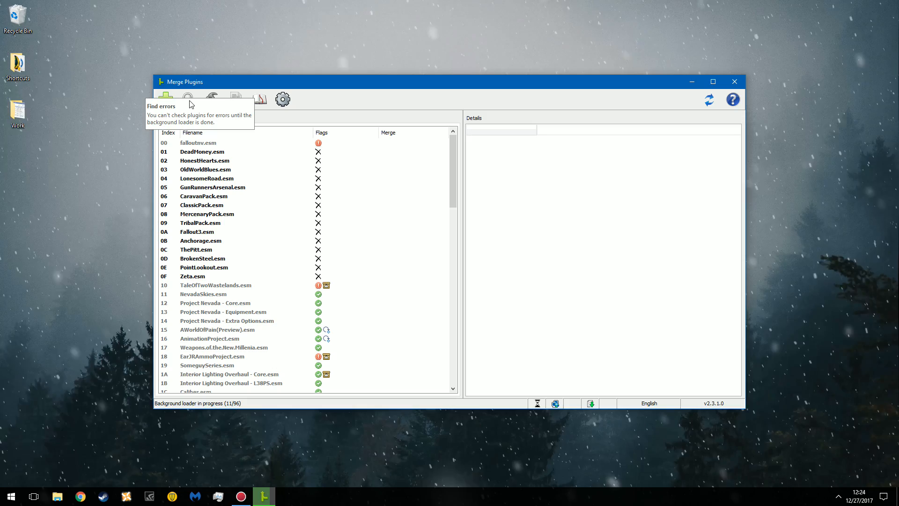
- Check the loaded plugins' flags, then begin a new merge with defaults NewMerge / NewMerge.esp
{"action": "scroll", "scroll_direction": "down", "scroll_amount": 3}
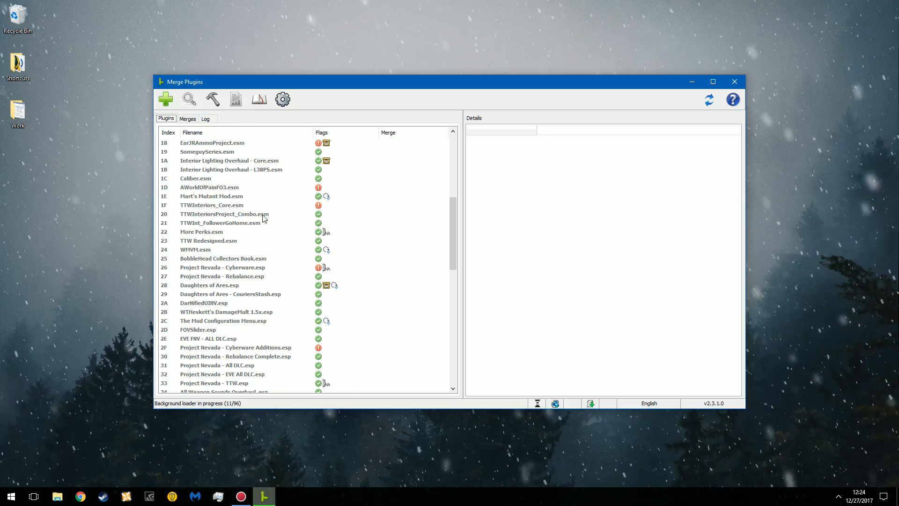
{"action": "scroll", "scroll_direction": "down", "scroll_amount": 3}
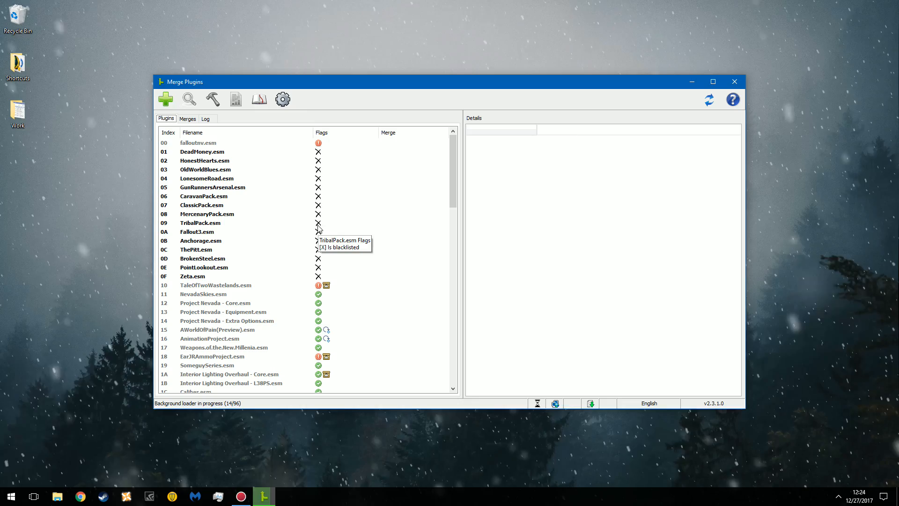
{"action": "mouse_move", "coordinate": [319, 142]}
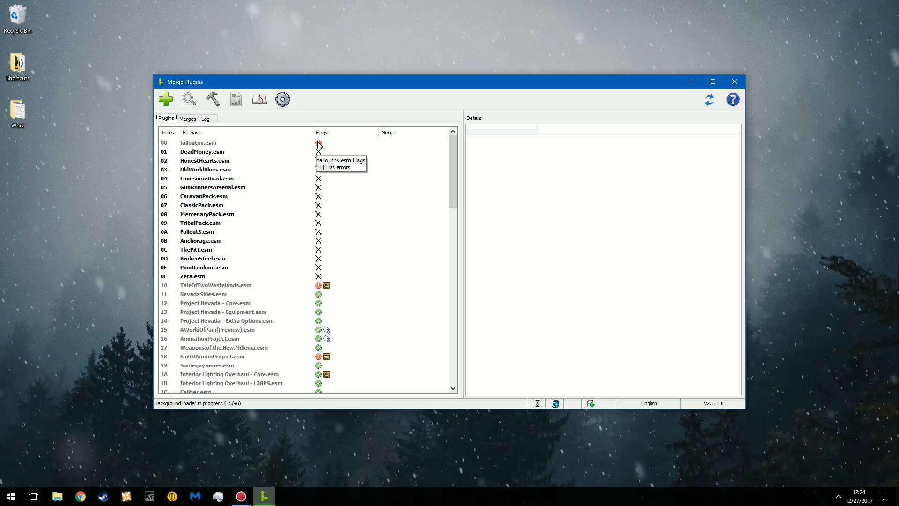
{"action": "scroll", "scroll_direction": "down", "scroll_amount": 3}
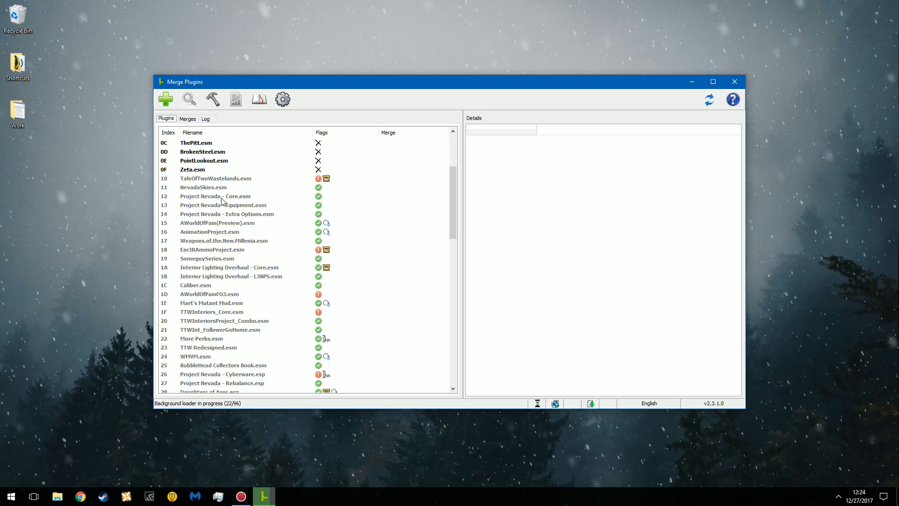
{"action": "scroll", "scroll_direction": "down", "scroll_amount": 3}
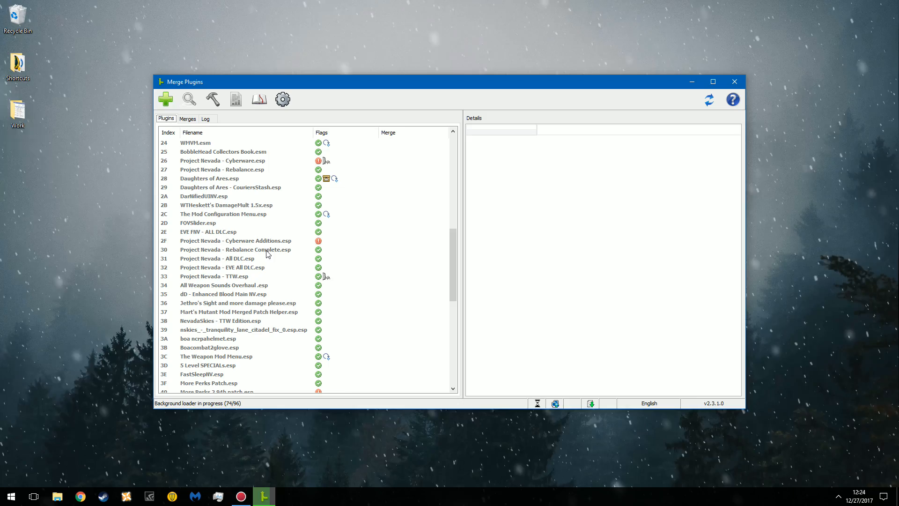
{"action": "mouse_move", "coordinate": [205, 281]}
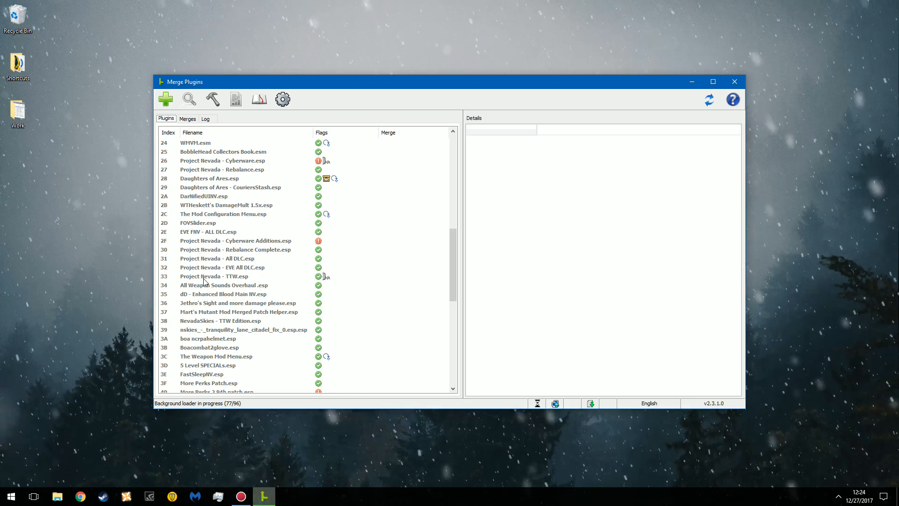
{"action": "mouse_move", "coordinate": [270, 246]}
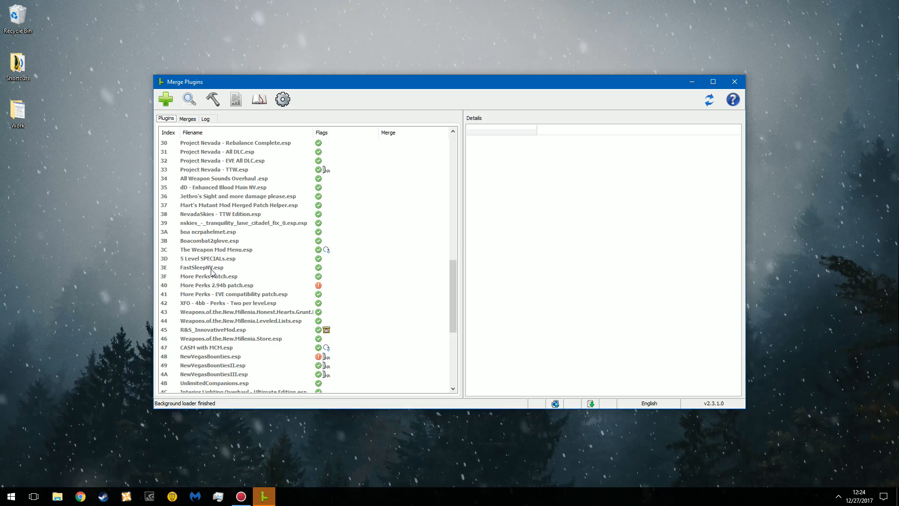
{"action": "scroll", "scroll_direction": "down", "scroll_amount": 3}
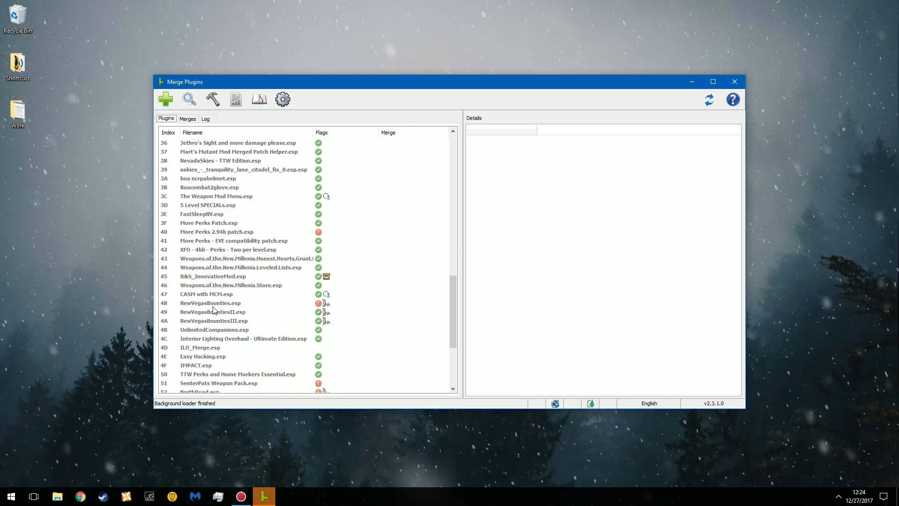
{"action": "mouse_move", "coordinate": [272, 318]}
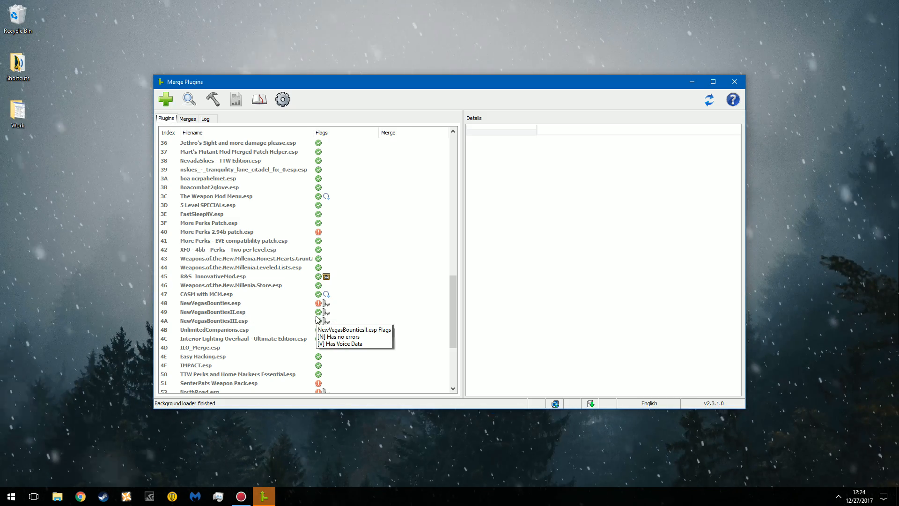
{"action": "mouse_move", "coordinate": [318, 303]}
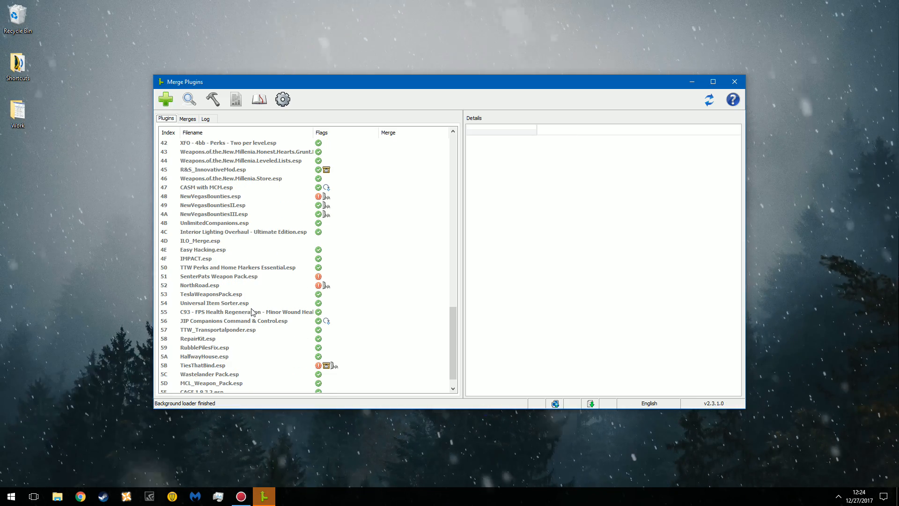
{"action": "mouse_move", "coordinate": [234, 343]}
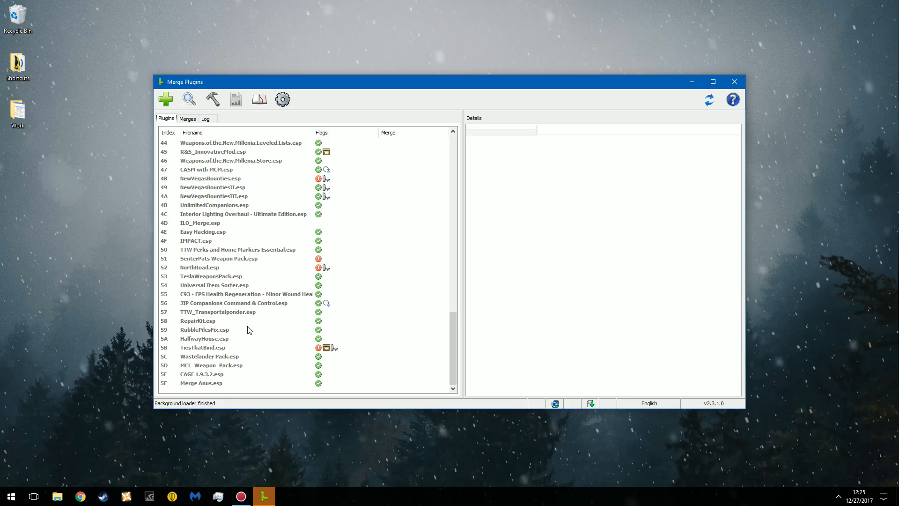
{"action": "mouse_move", "coordinate": [196, 351]}
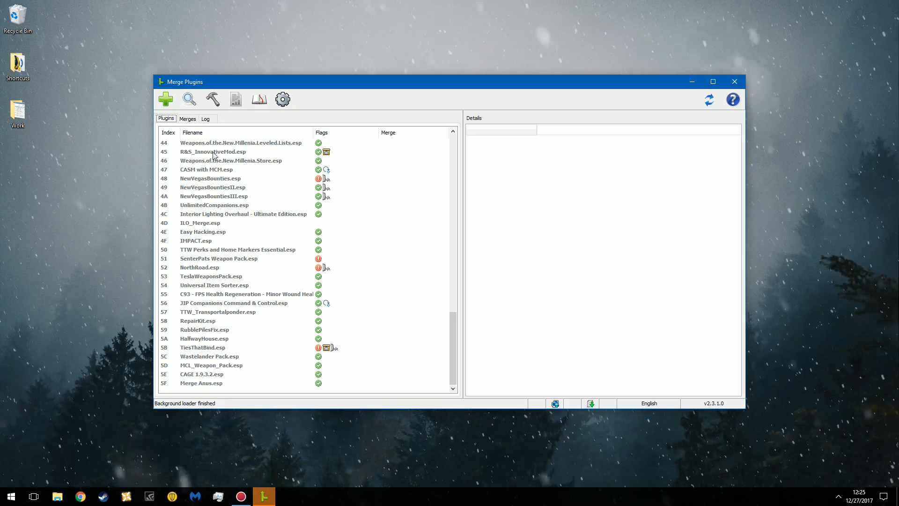
{"action": "left_click", "coordinate": [188, 119]}
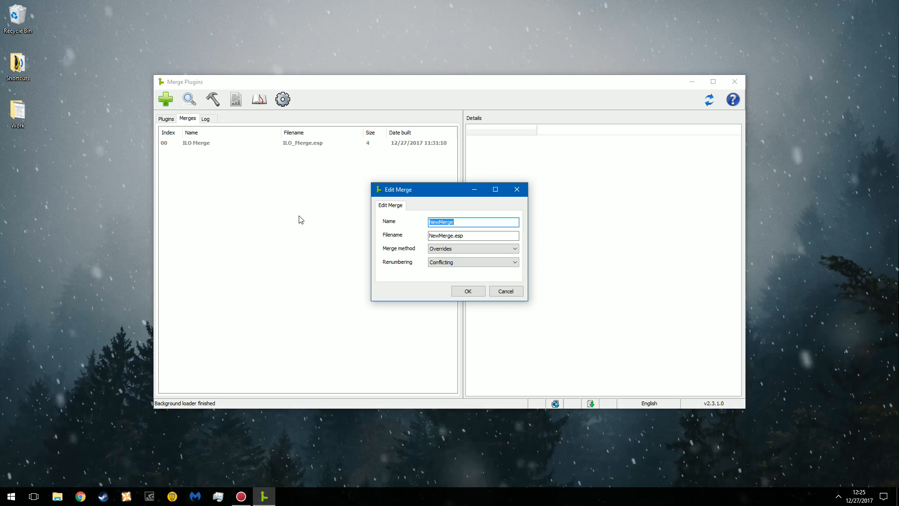
- Name the merge Test_Merge with file name Test_Merge.esp and add it to the merges list
{"action": "type", "text": "Test M<"}
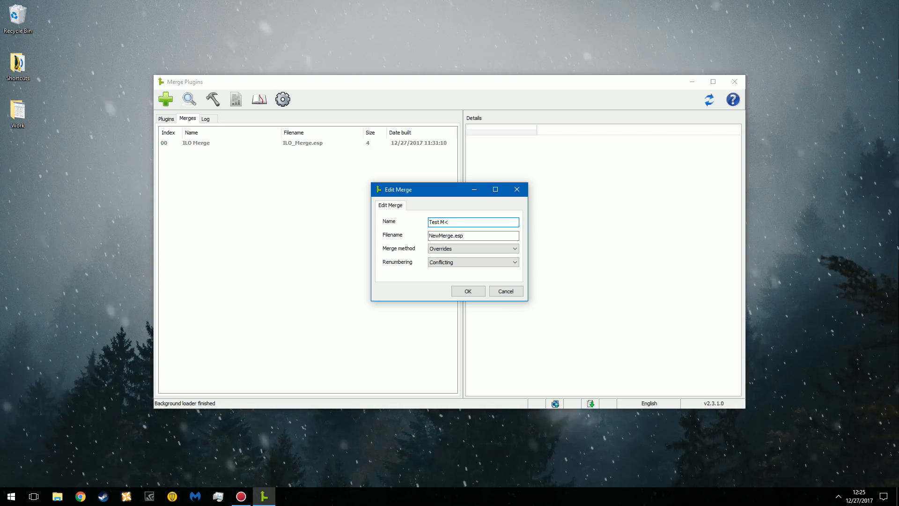
{"action": "key", "text": "Backspace"}
{"action": "type", "text": "_Merge"}
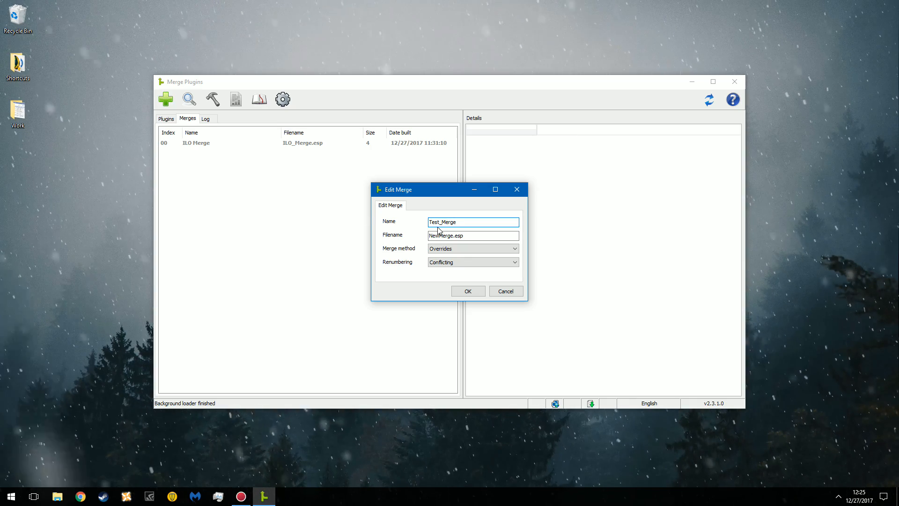
{"action": "right_click", "coordinate": [473, 222]}
{"action": "type", "text": "Test_"}
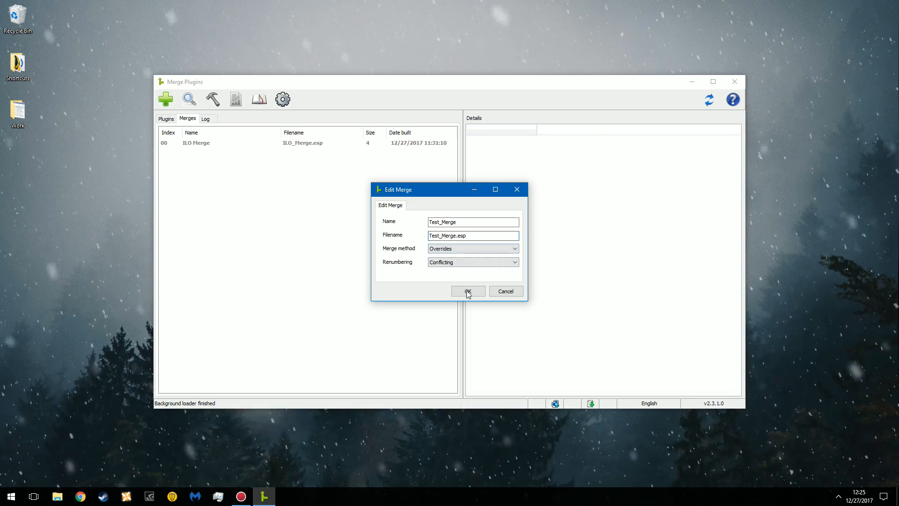
{"action": "left_click", "coordinate": [468, 291]}
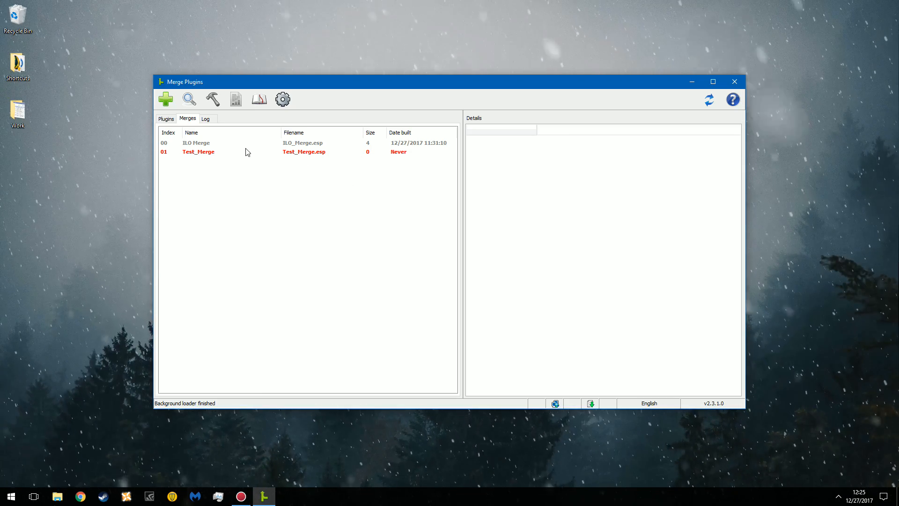
- Add XFO - 4bb - Perks - Two per level.esp and FastSleepNV.esp to Test_Merge via their context menus
{"action": "left_click", "coordinate": [166, 119]}
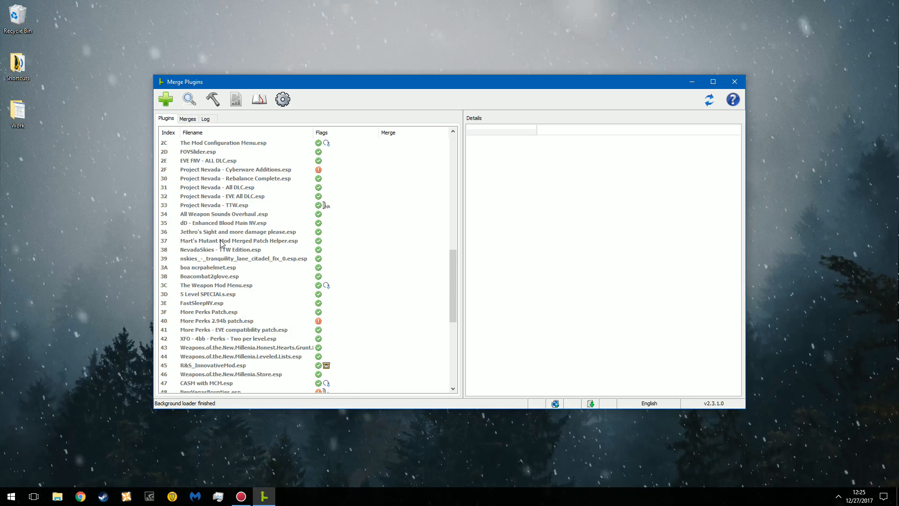
{"action": "scroll", "scroll_direction": "down", "scroll_amount": 3}
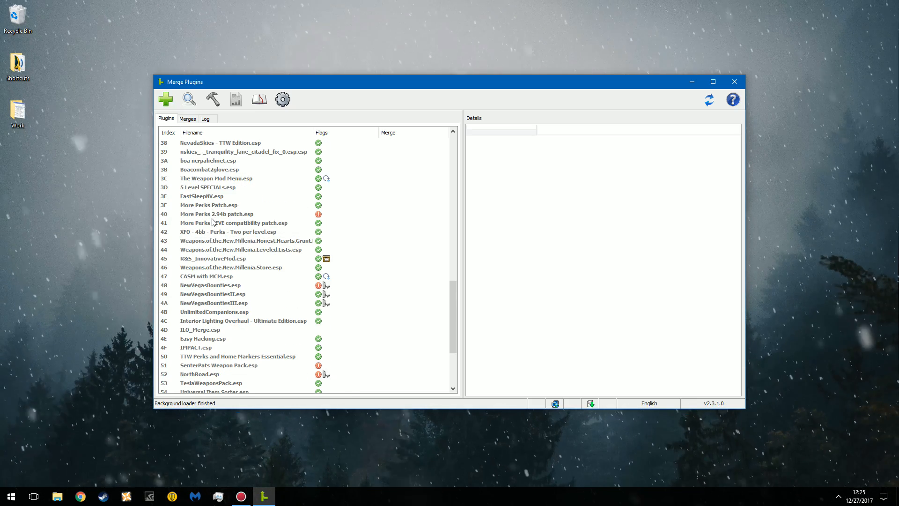
{"action": "mouse_move", "coordinate": [228, 203]}
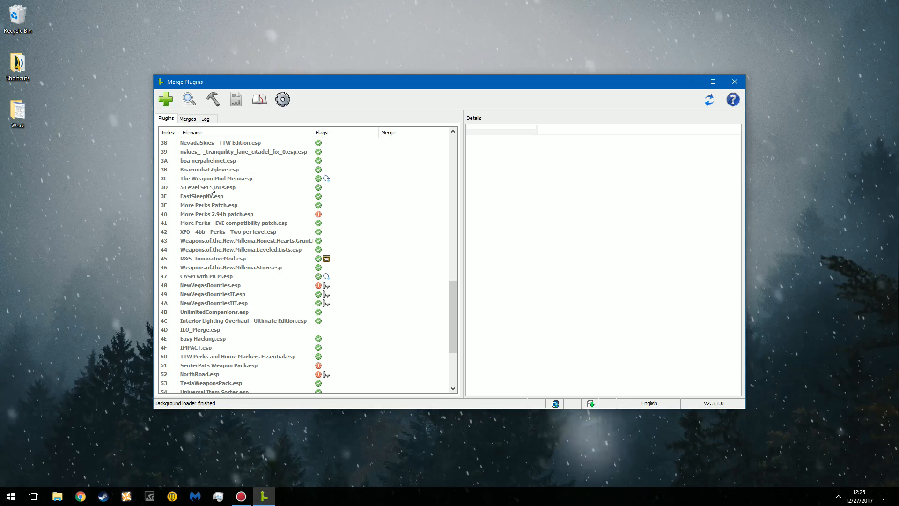
{"action": "mouse_move", "coordinate": [218, 241]}
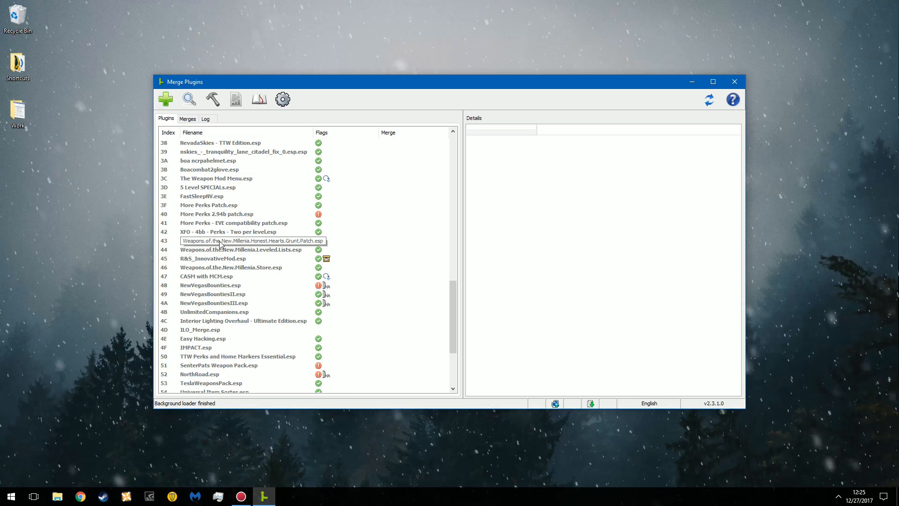
{"action": "left_click", "coordinate": [228, 232]}
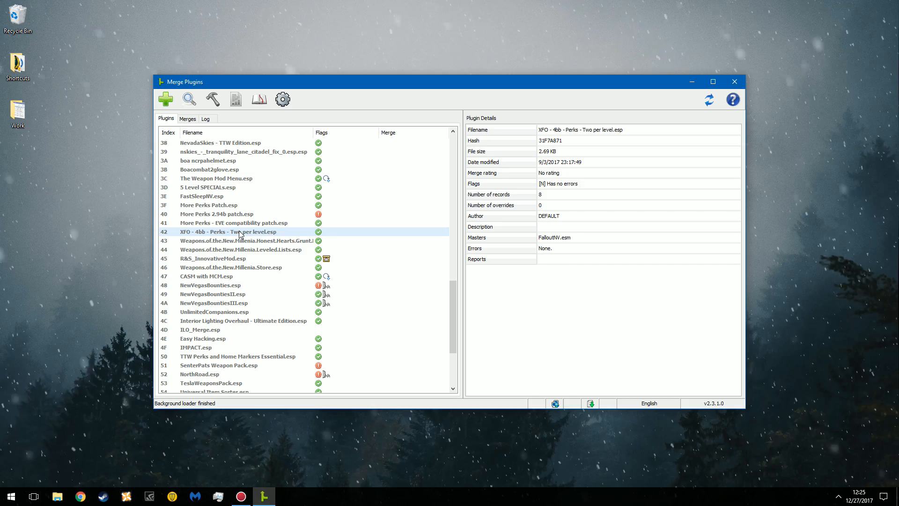
{"action": "right_click", "coordinate": [227, 232]}
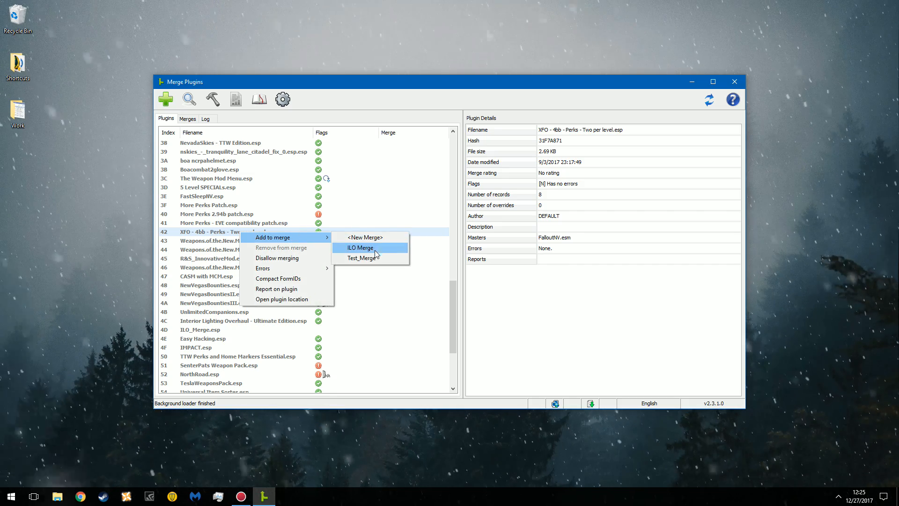
{"action": "left_click", "coordinate": [361, 258]}
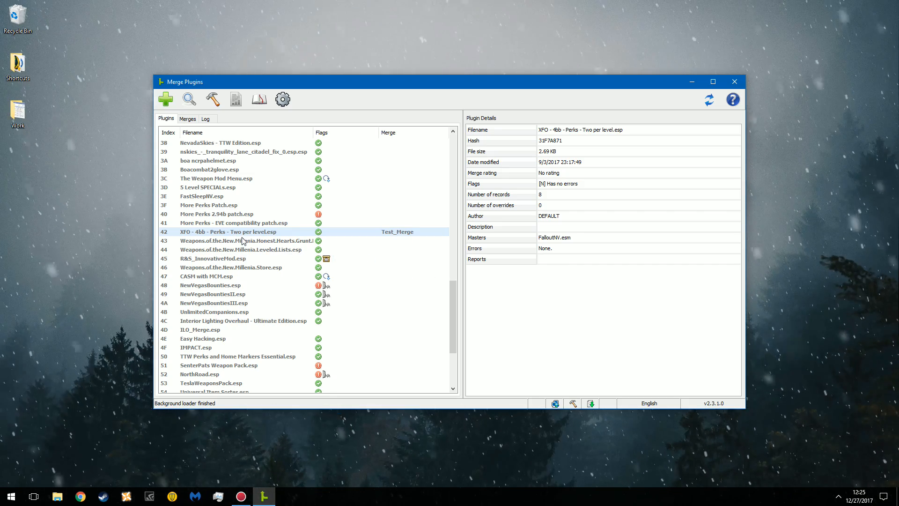
{"action": "left_click", "coordinate": [201, 195]}
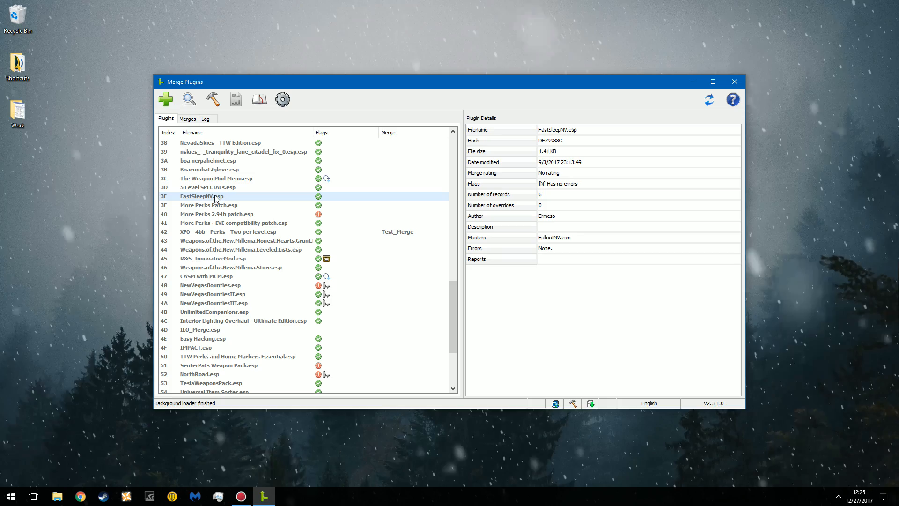
{"action": "right_click", "coordinate": [200, 195]}
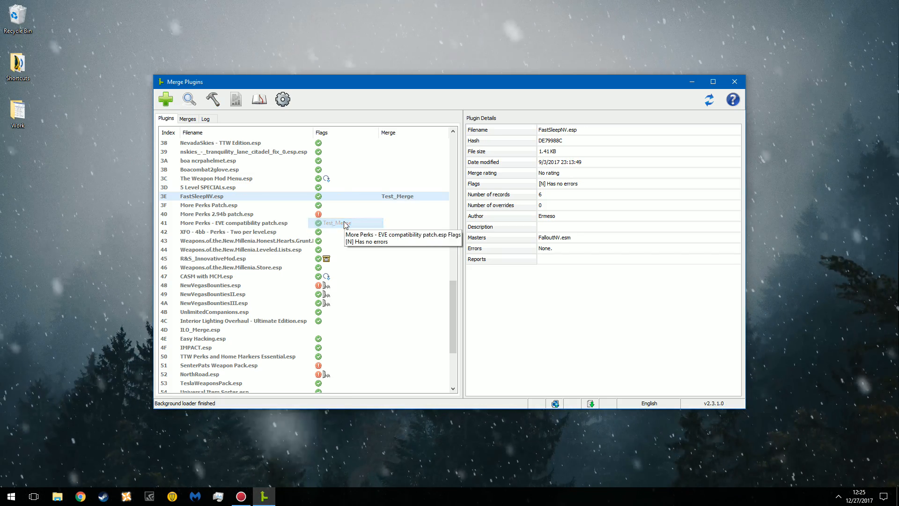
{"action": "right_click", "coordinate": [208, 187]}
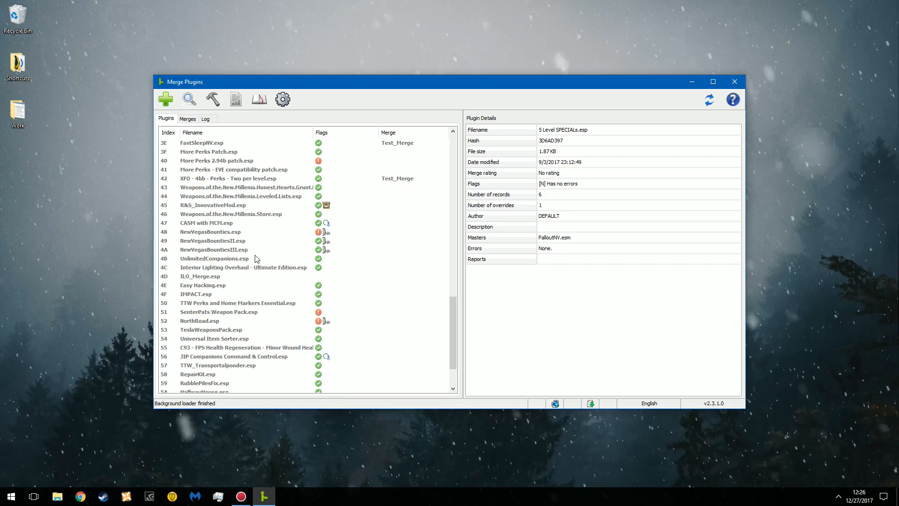
- Add Easy Hacking.esp and the C93 - FPS Health Regeneration plugin to Test_Merge
{"action": "left_click", "coordinate": [202, 285]}
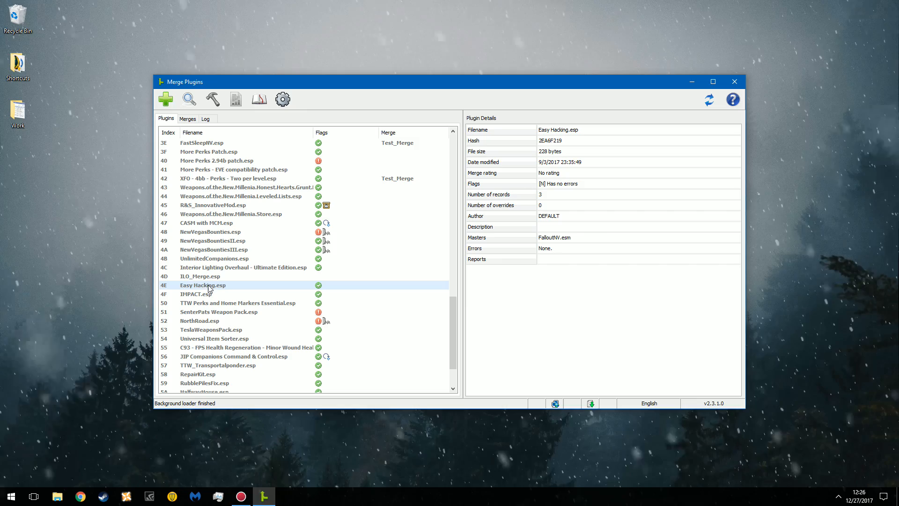
{"action": "right_click", "coordinate": [202, 284]}
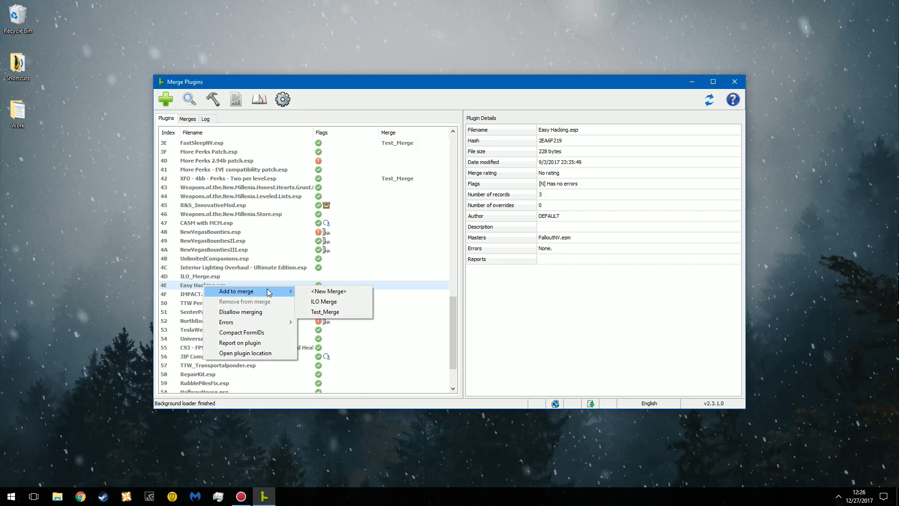
{"action": "left_click", "coordinate": [325, 311]}
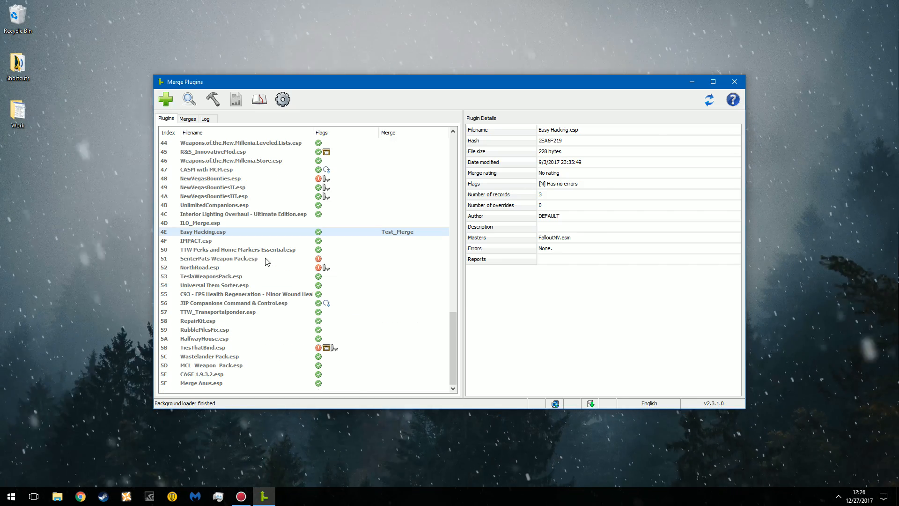
{"action": "mouse_move", "coordinate": [238, 290]}
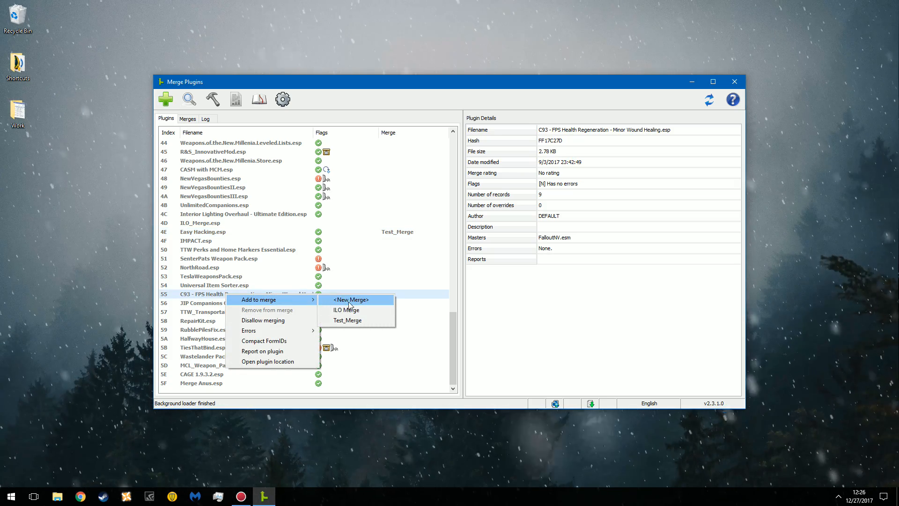
{"action": "left_click", "coordinate": [347, 321]}
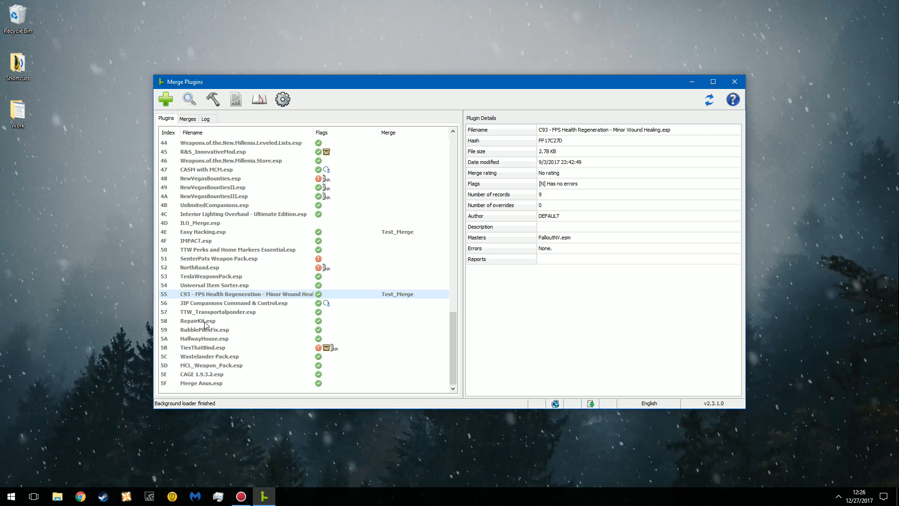
- Add RepairKit.esp and CAGE 1.9.3.2.esp to Test_Merge
{"action": "right_click", "coordinate": [198, 320]}
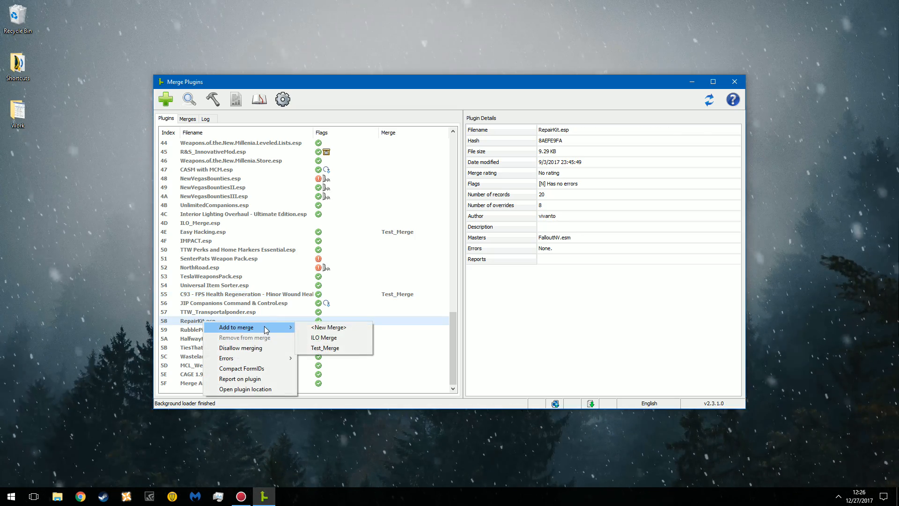
{"action": "left_click", "coordinate": [325, 349]}
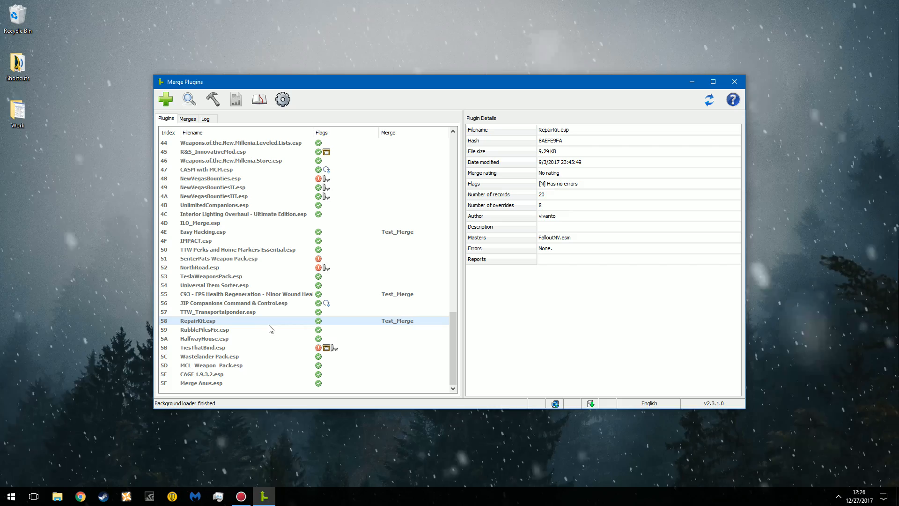
{"action": "mouse_move", "coordinate": [205, 338]}
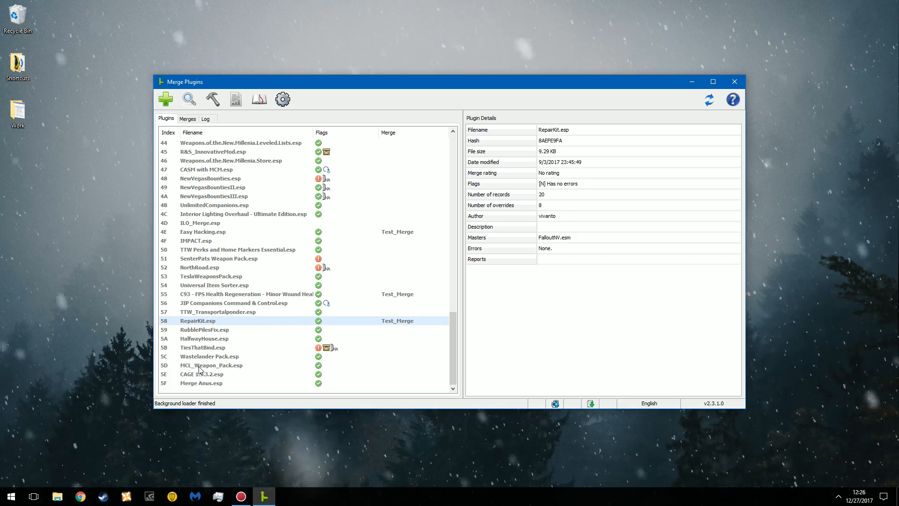
{"action": "left_click", "coordinate": [209, 356]}
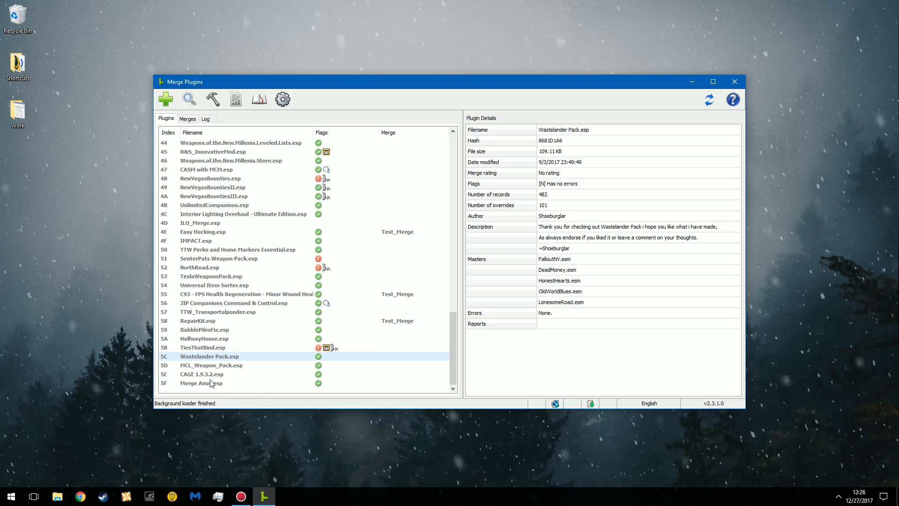
{"action": "right_click", "coordinate": [202, 374]}
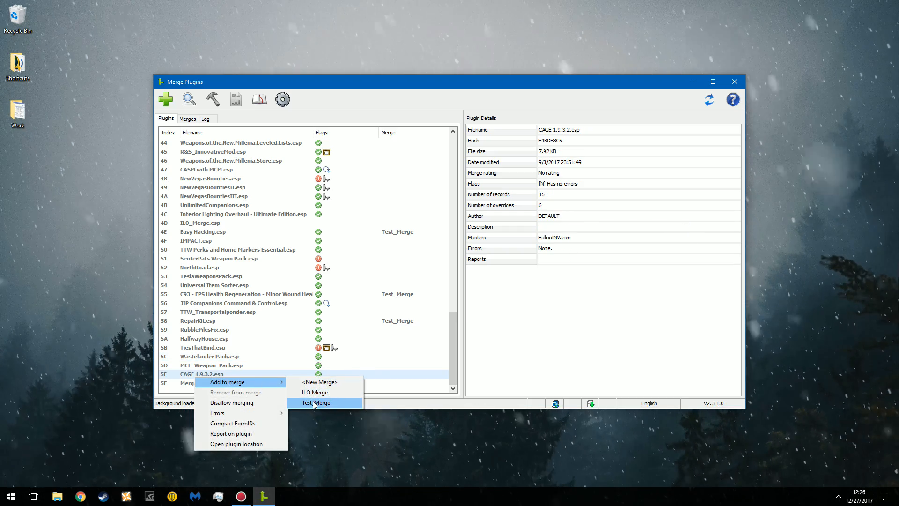
{"action": "left_click", "coordinate": [316, 403]}
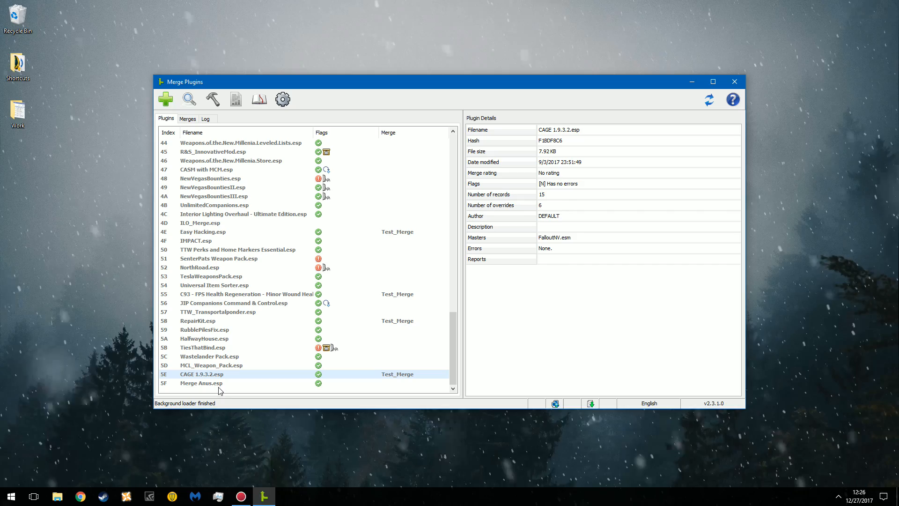
{"action": "mouse_move", "coordinate": [230, 366]}
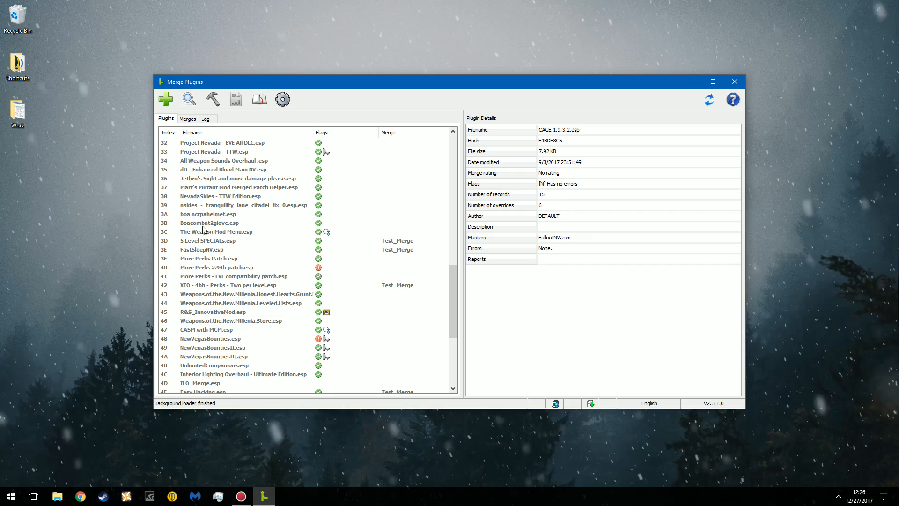
{"action": "right_click", "coordinate": [209, 213]}
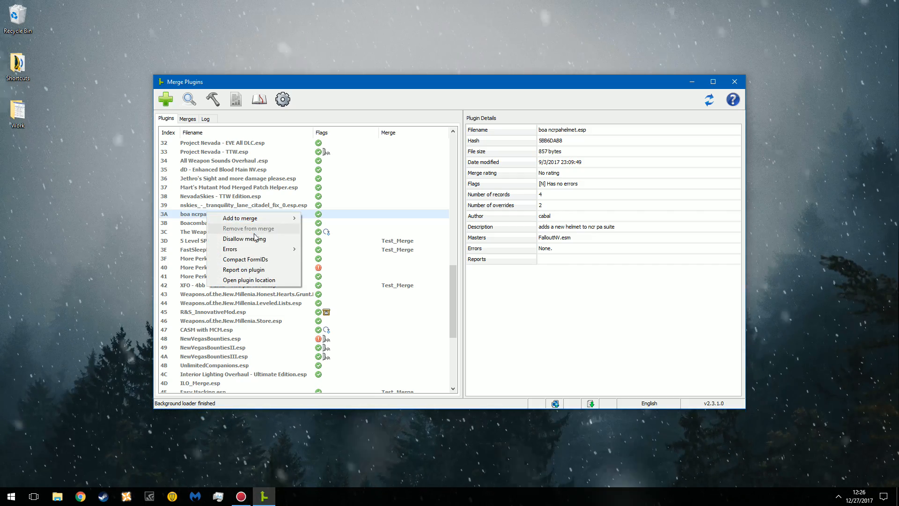
{"action": "mouse_move", "coordinate": [241, 218]}
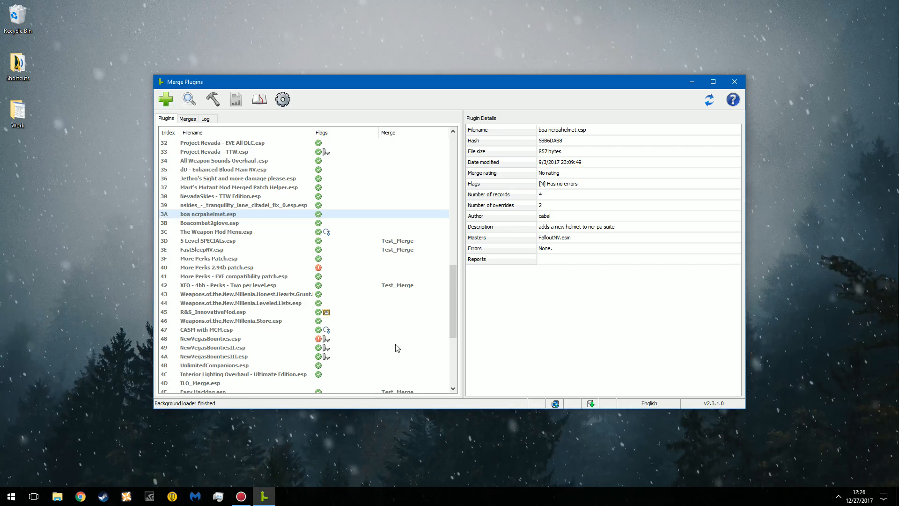
{"action": "left_click", "coordinate": [188, 119]}
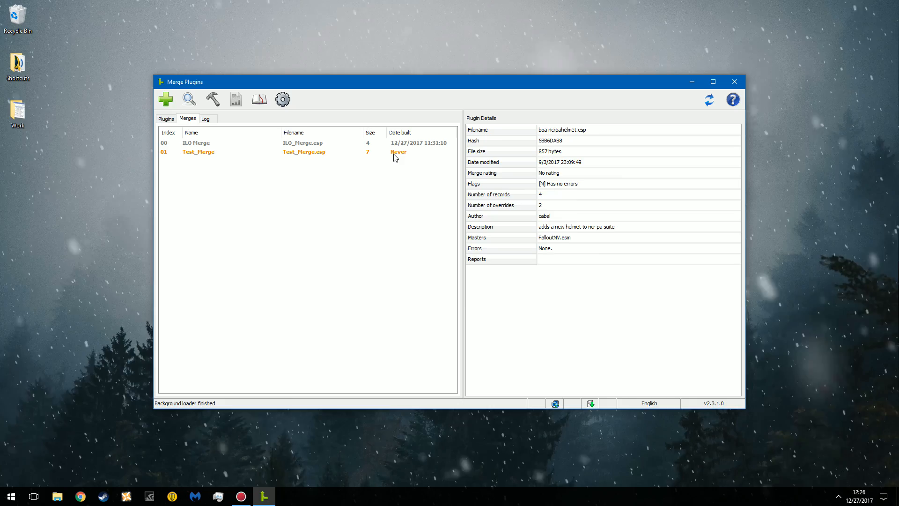
{"action": "left_click", "coordinate": [198, 151]}
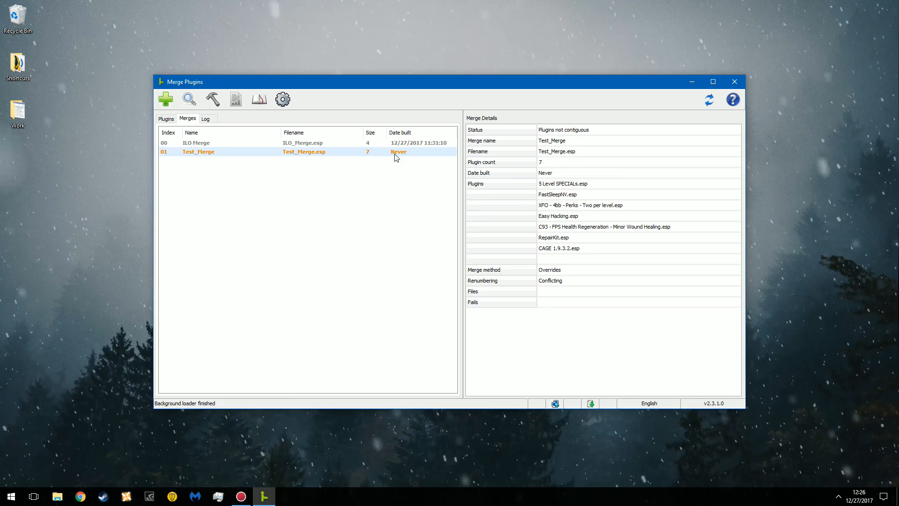
{"action": "mouse_move", "coordinate": [271, 178]}
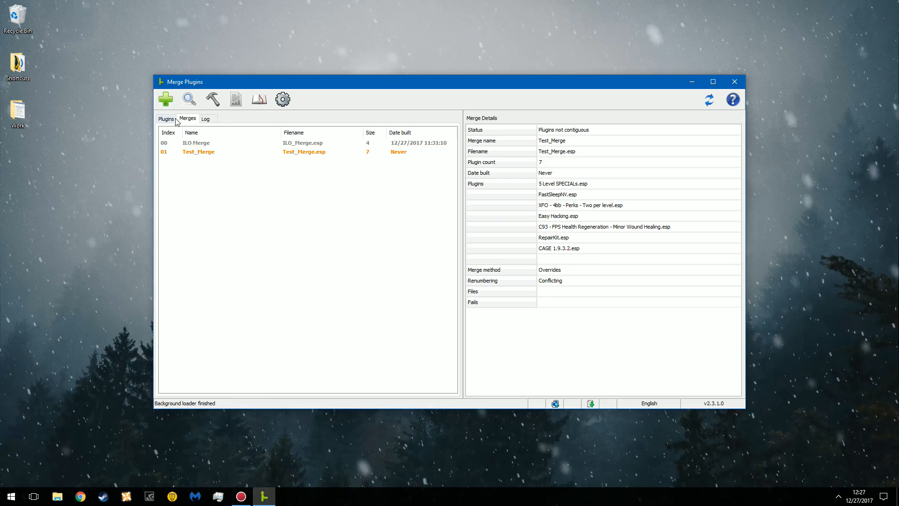
{"action": "left_click", "coordinate": [167, 119]}
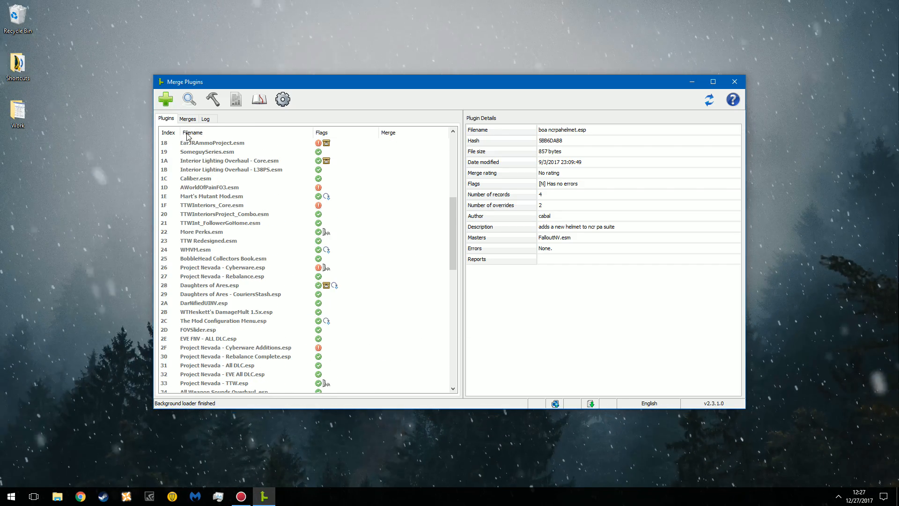
{"action": "left_click", "coordinate": [187, 119]}
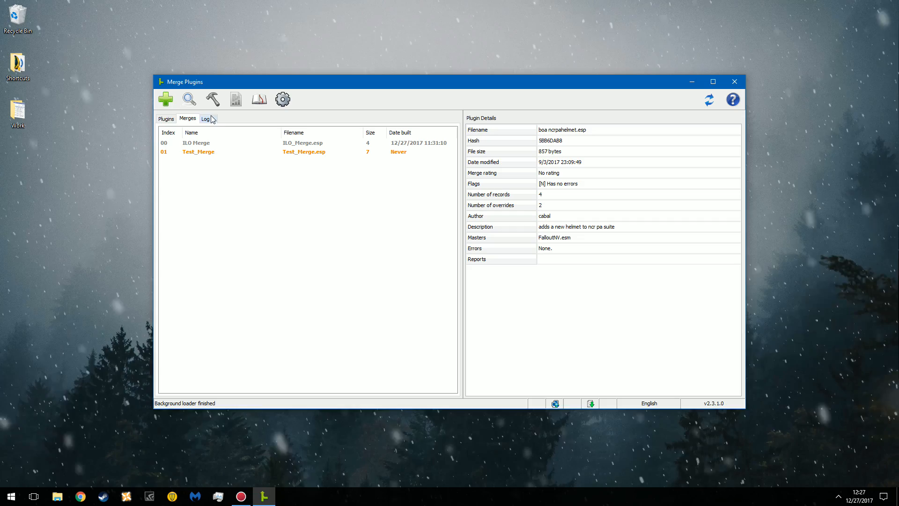
{"action": "left_click", "coordinate": [166, 119]}
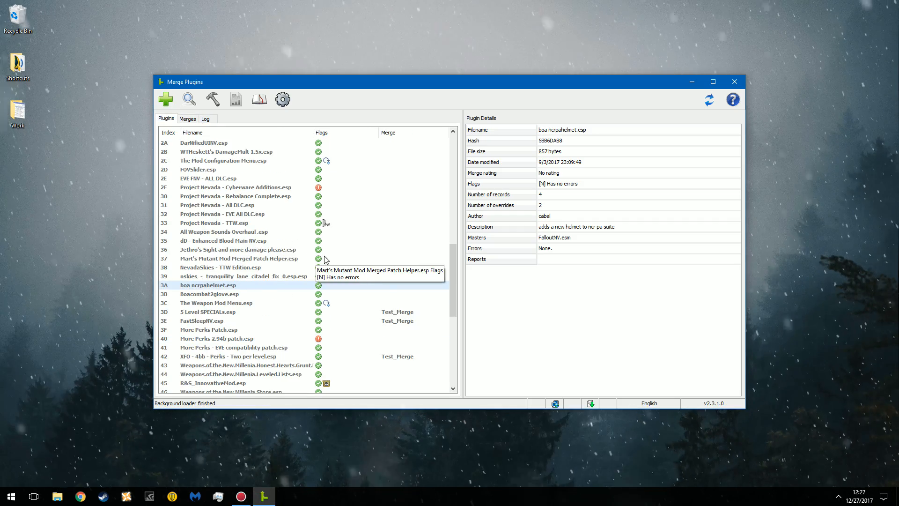
{"action": "scroll", "scroll_direction": "down", "scroll_amount": 3}
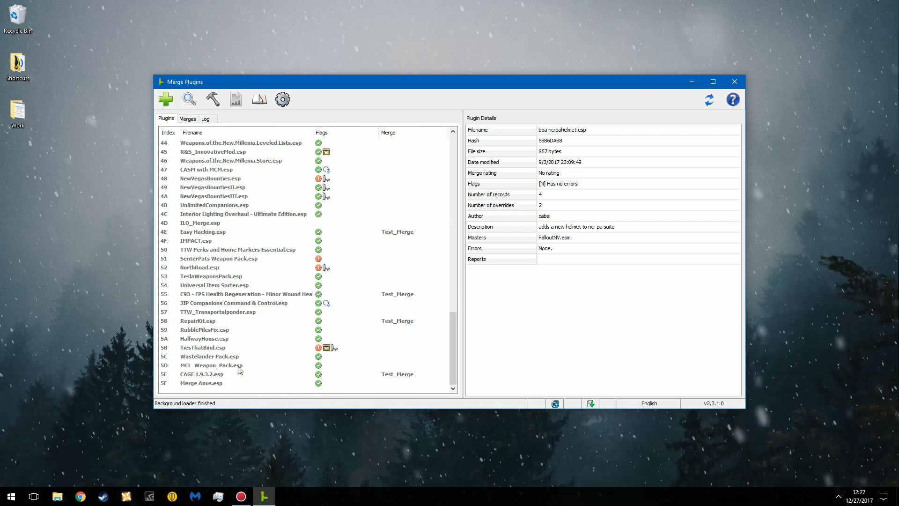
- Remove CAGE 1.9.3.2.esp from Test_Merge and confirm the merges list shows size 6
{"action": "right_click", "coordinate": [201, 373]}
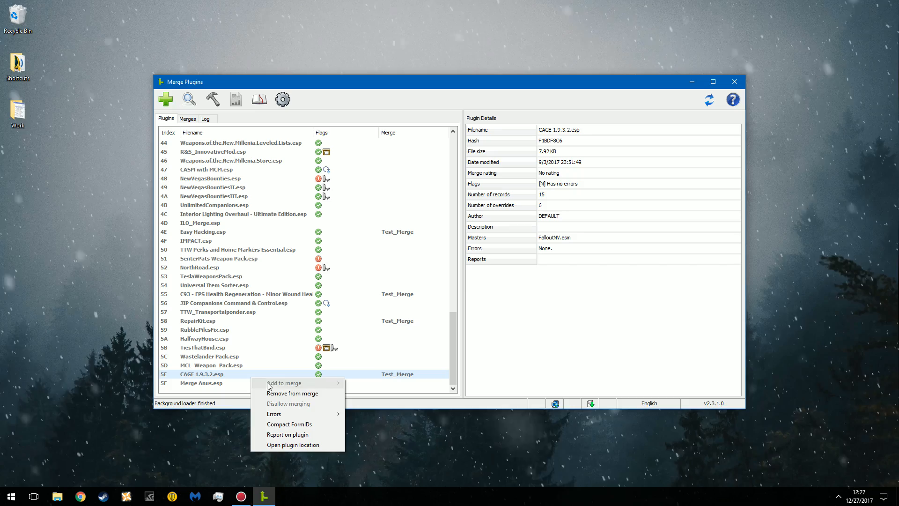
{"action": "mouse_move", "coordinate": [297, 394]}
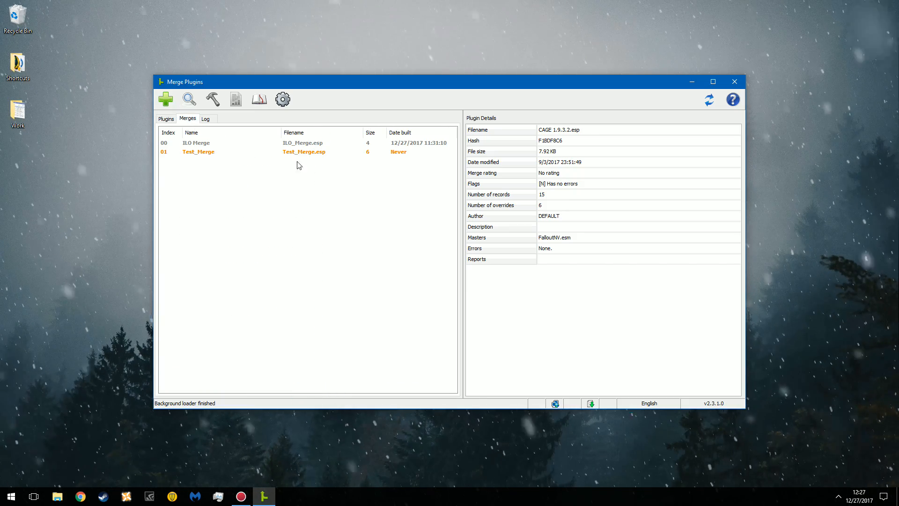
{"action": "mouse_move", "coordinate": [308, 152]}
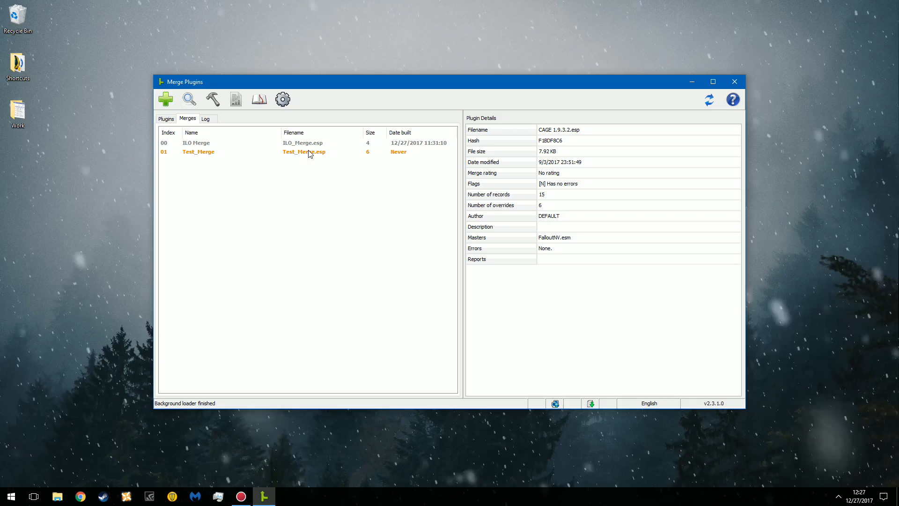
{"action": "left_click", "coordinate": [166, 119]}
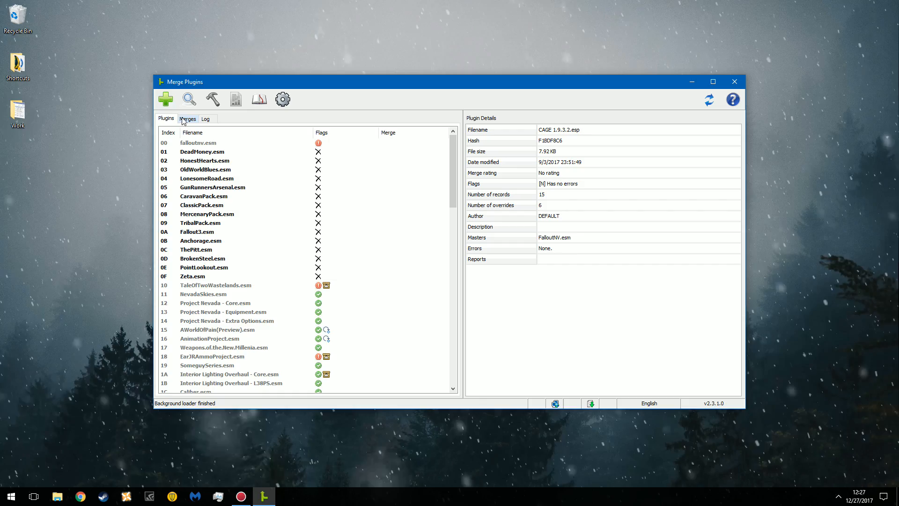
{"action": "left_click", "coordinate": [188, 119]}
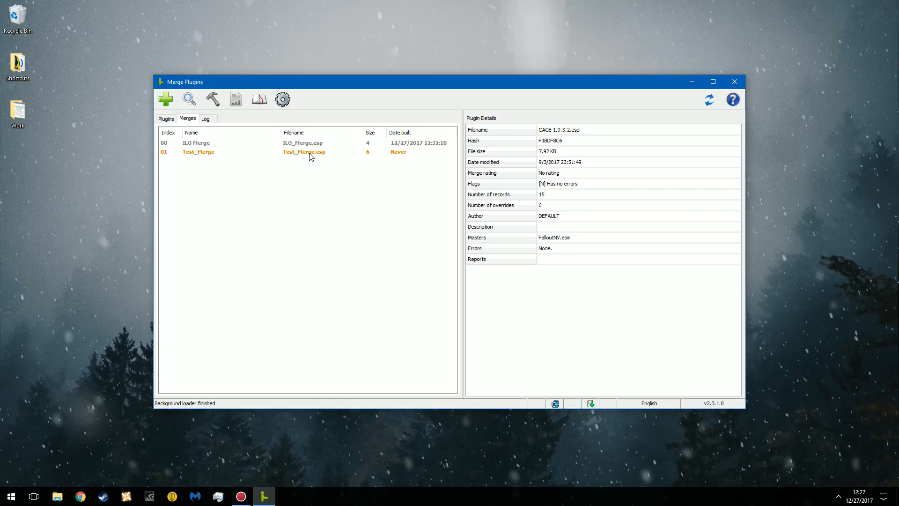
{"action": "left_click", "coordinate": [166, 119]}
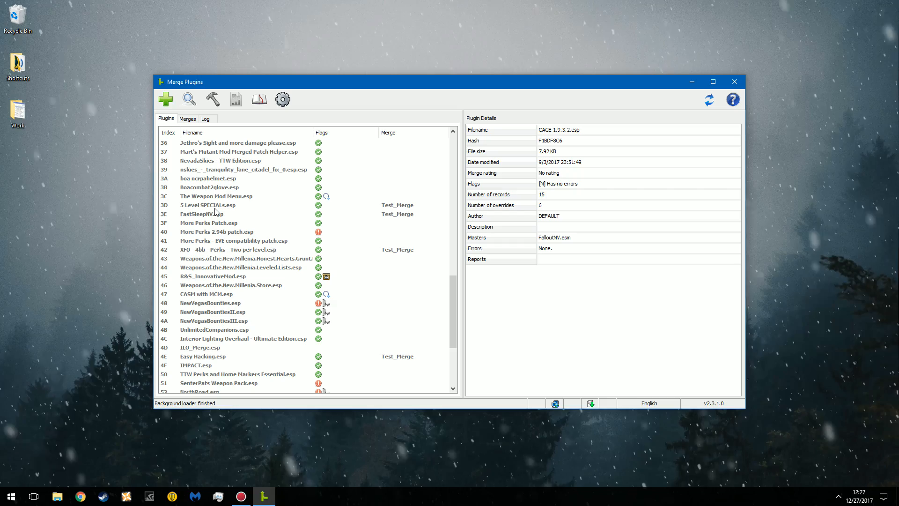
{"action": "mouse_move", "coordinate": [387, 217]}
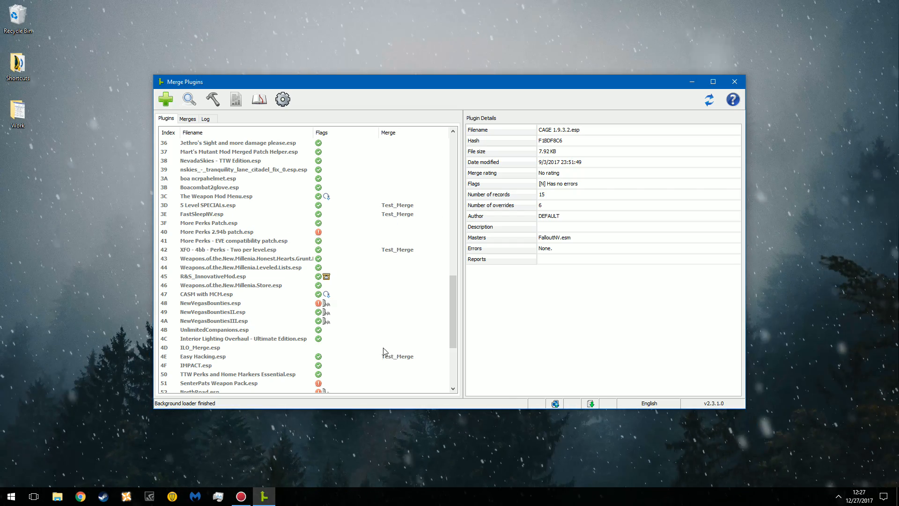
{"action": "left_click", "coordinate": [187, 119]}
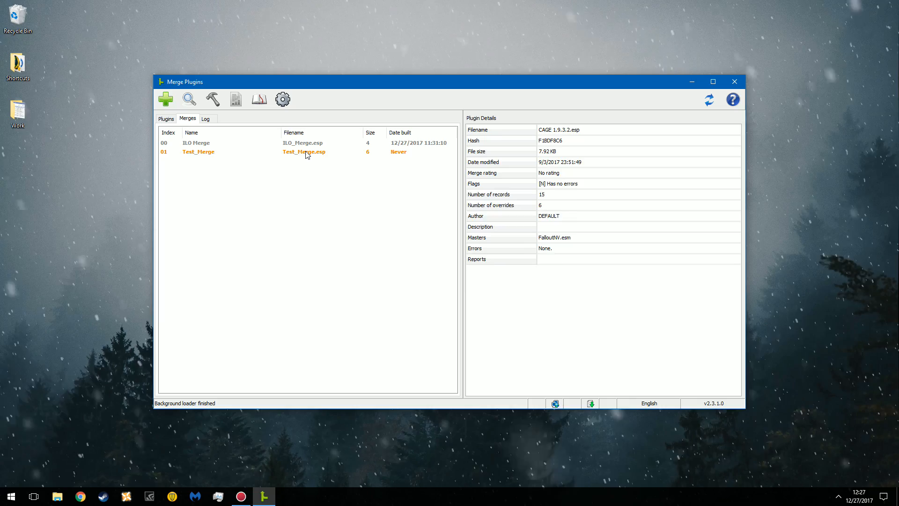
- Review Test_Merge's six plugins and 'Plugins not contiguous' status, leaving the merge unchanged
{"action": "right_click", "coordinate": [304, 152]}
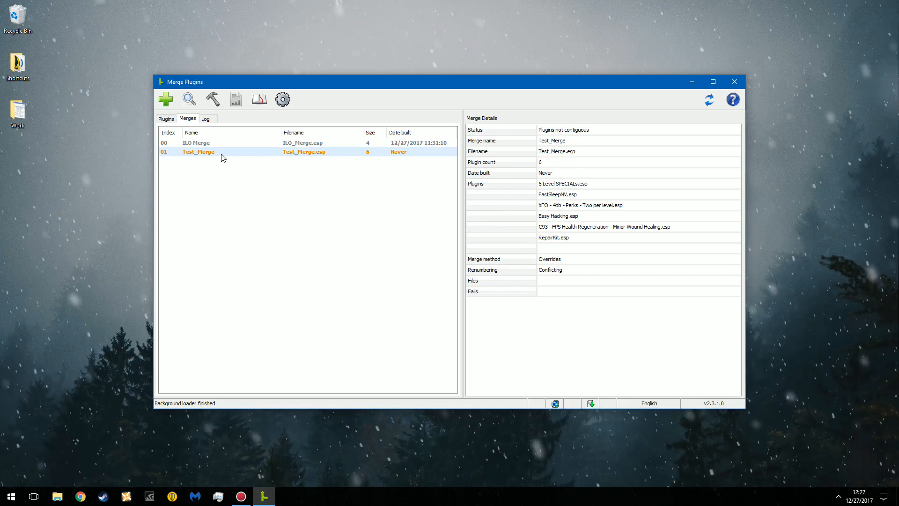
{"action": "right_click", "coordinate": [223, 158]}
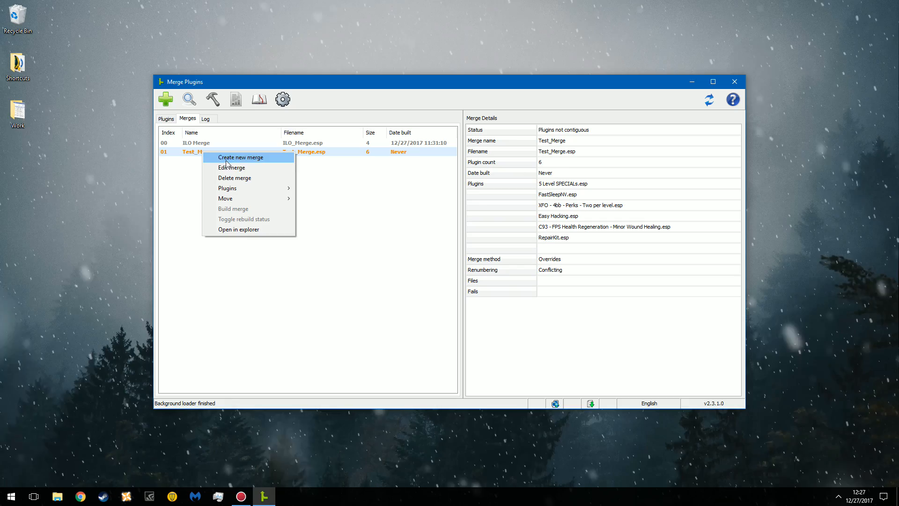
{"action": "mouse_move", "coordinate": [180, 177]}
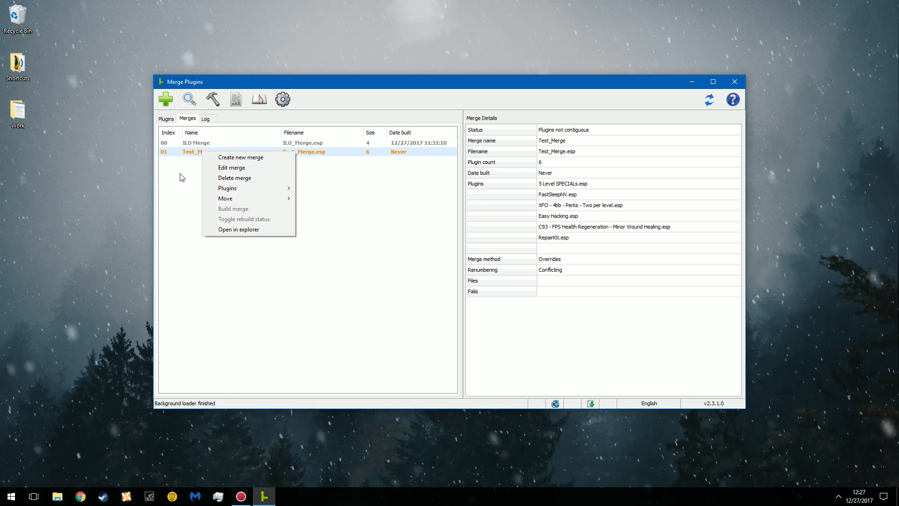
{"action": "left_click", "coordinate": [166, 119]}
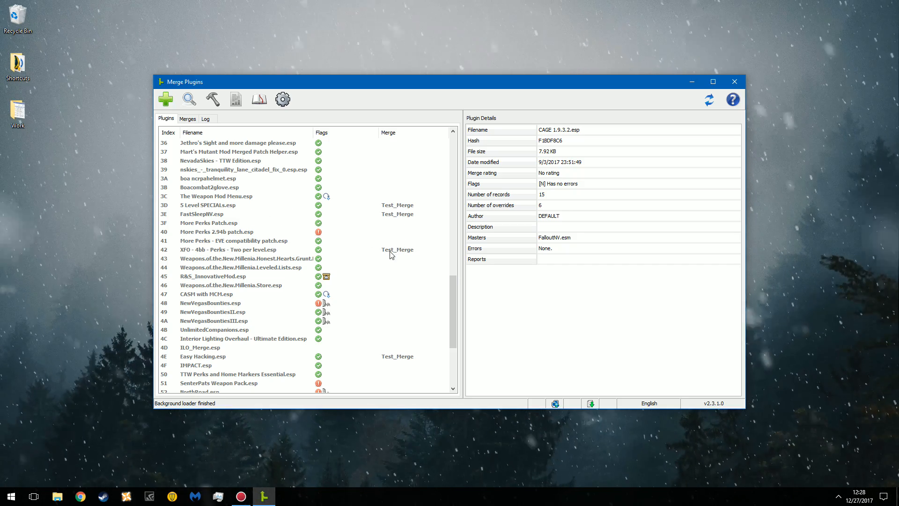
{"action": "mouse_move", "coordinate": [252, 359]}
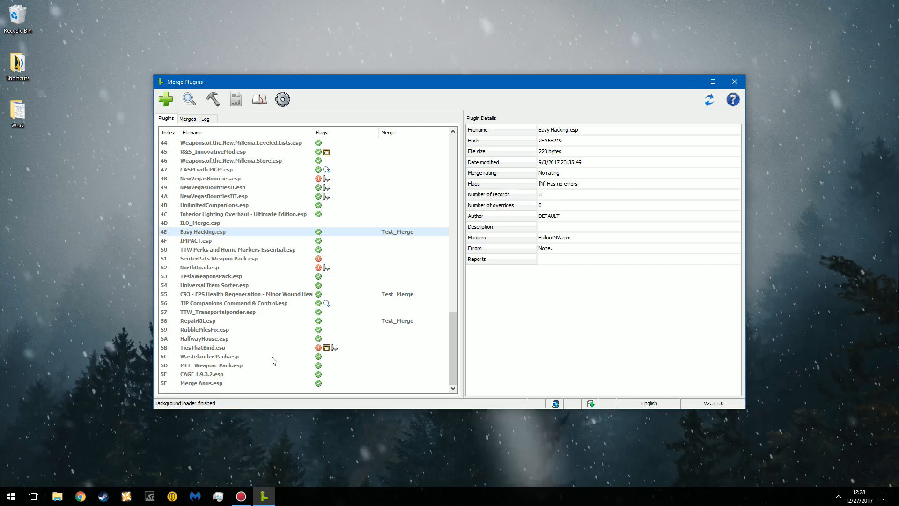
- Check RubblePilesFix.esp and RepairKit.esp, then remove Easy Hacking from Test_Merge
{"action": "left_click", "coordinate": [204, 329]}
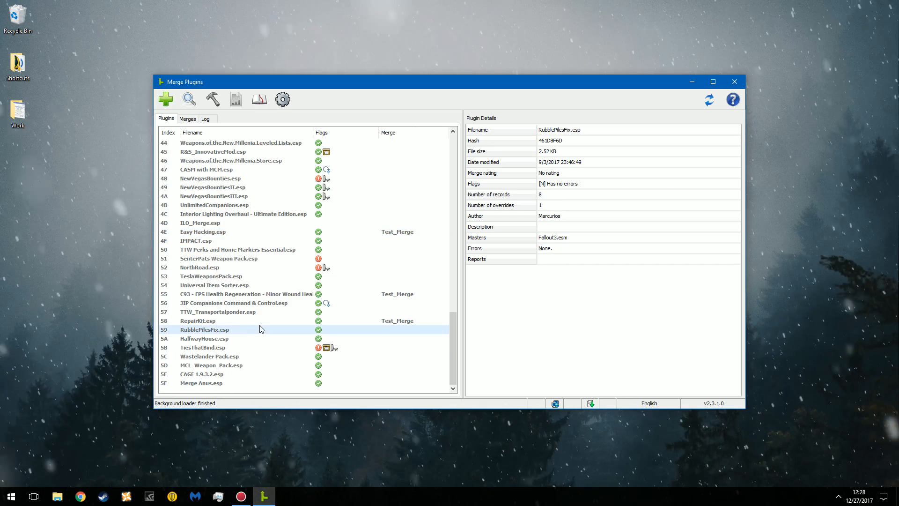
{"action": "right_click", "coordinate": [198, 320]}
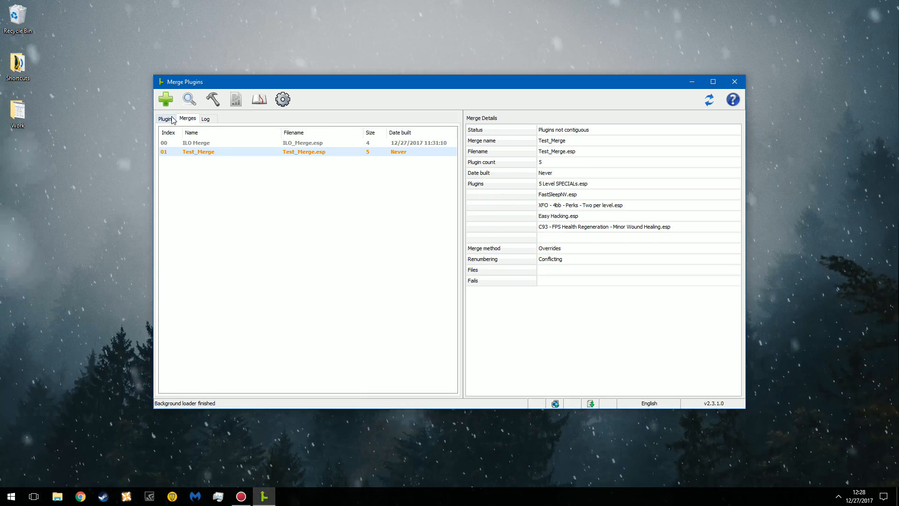
{"action": "left_click", "coordinate": [167, 119]}
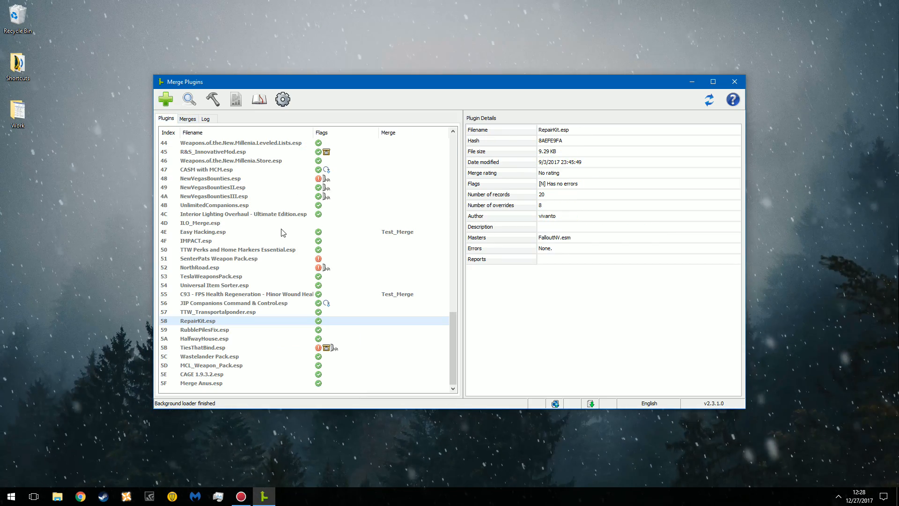
{"action": "right_click", "coordinate": [202, 231]}
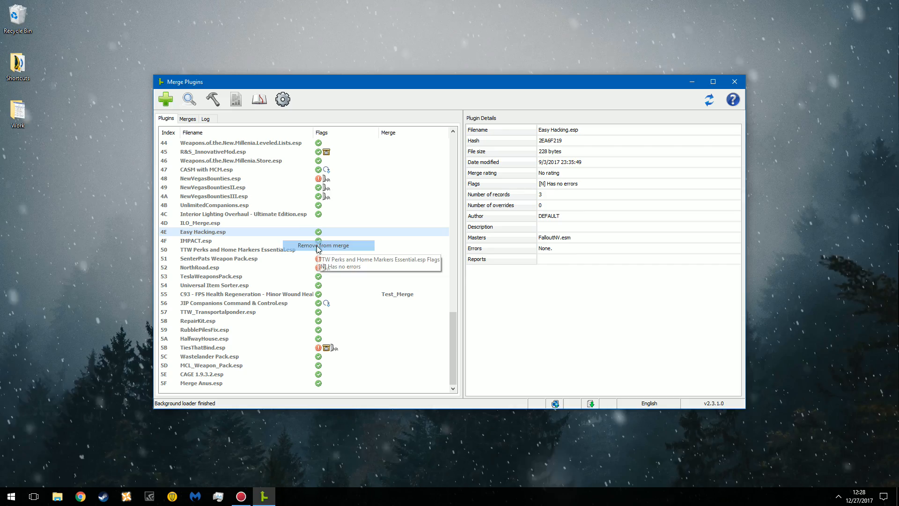
{"action": "left_click", "coordinate": [187, 118]}
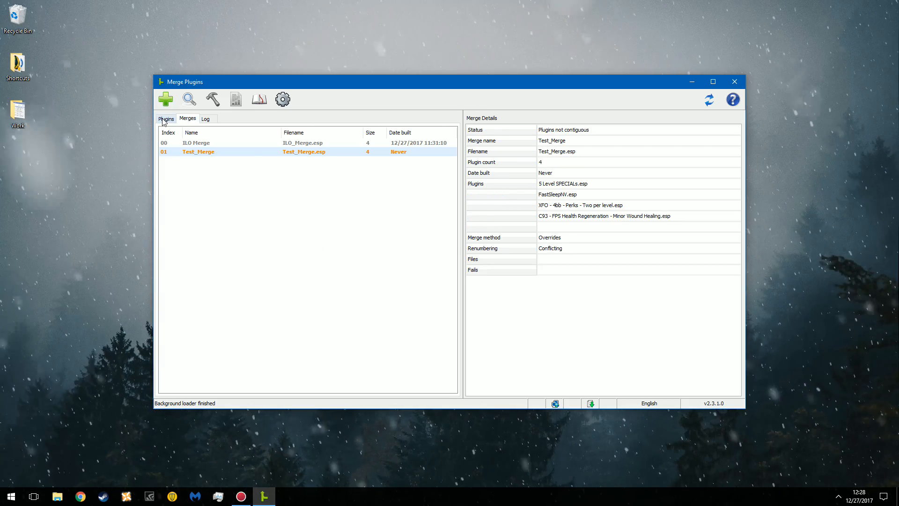
- Remove the C93 regeneration and XFO perks plugins, leaving 5 Level SPECIALs.esp and FastSleepNV.esp ready to build
{"action": "right_click", "coordinate": [246, 293]}
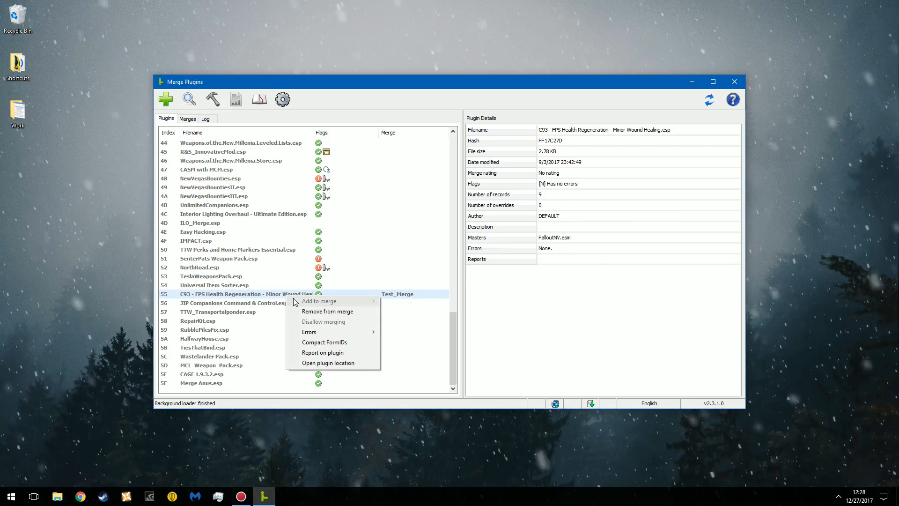
{"action": "left_click", "coordinate": [188, 119]}
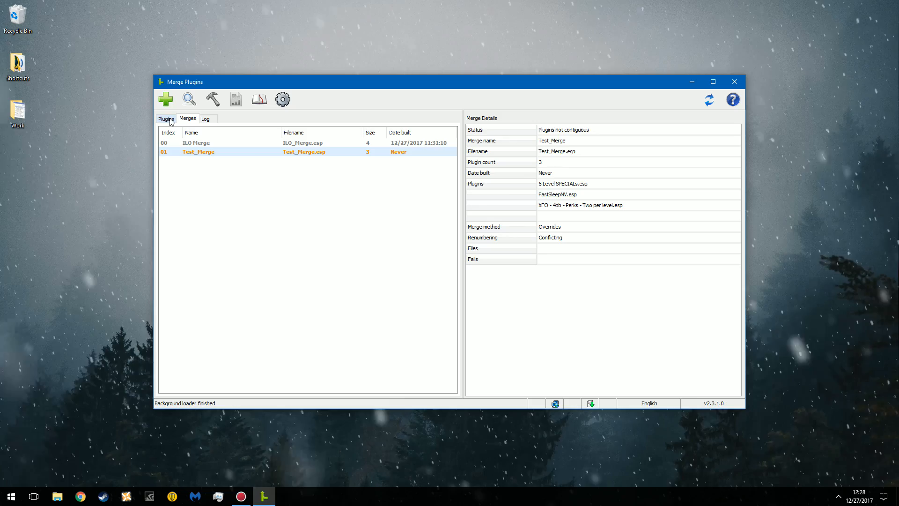
{"action": "left_click", "coordinate": [165, 119]}
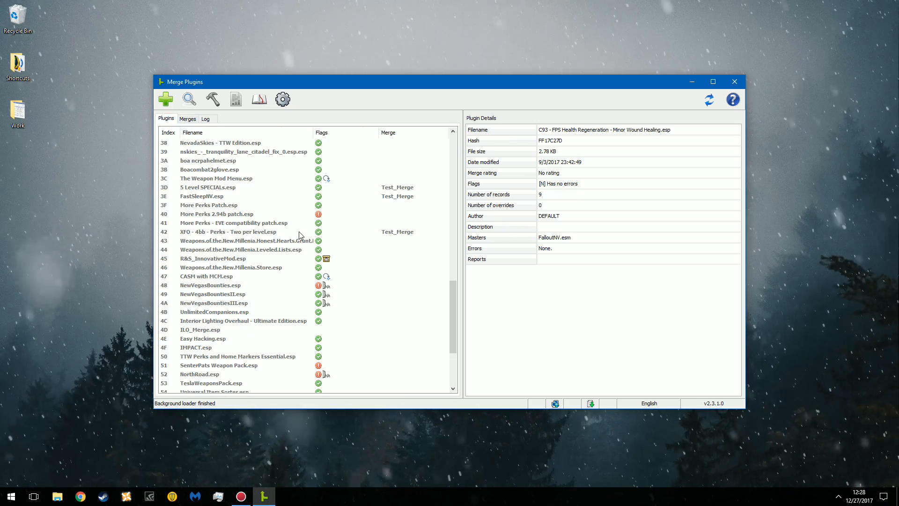
{"action": "right_click", "coordinate": [229, 232]}
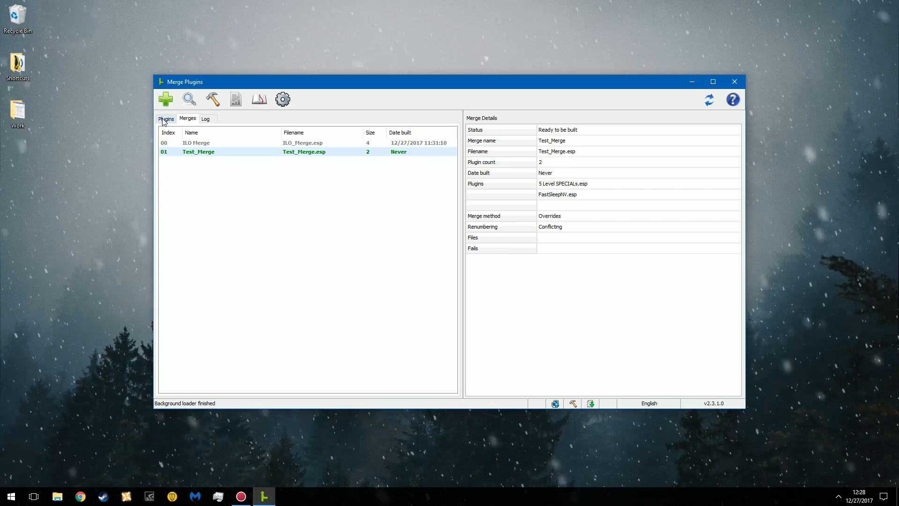
{"action": "left_click", "coordinate": [167, 119]}
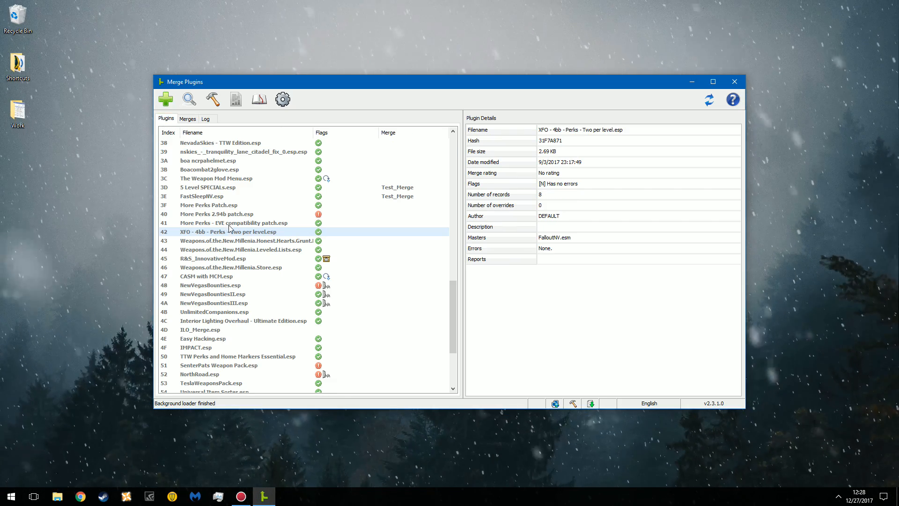
{"action": "mouse_move", "coordinate": [258, 238]}
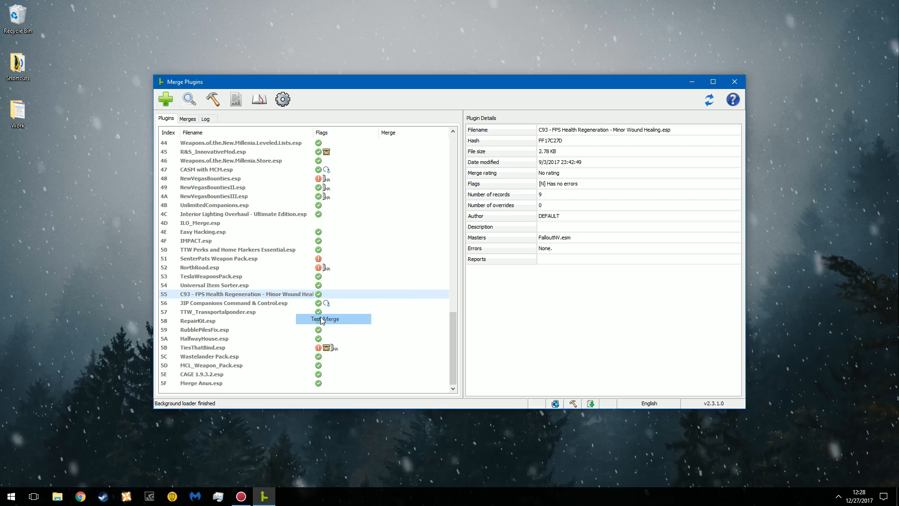
{"action": "left_click", "coordinate": [187, 119]}
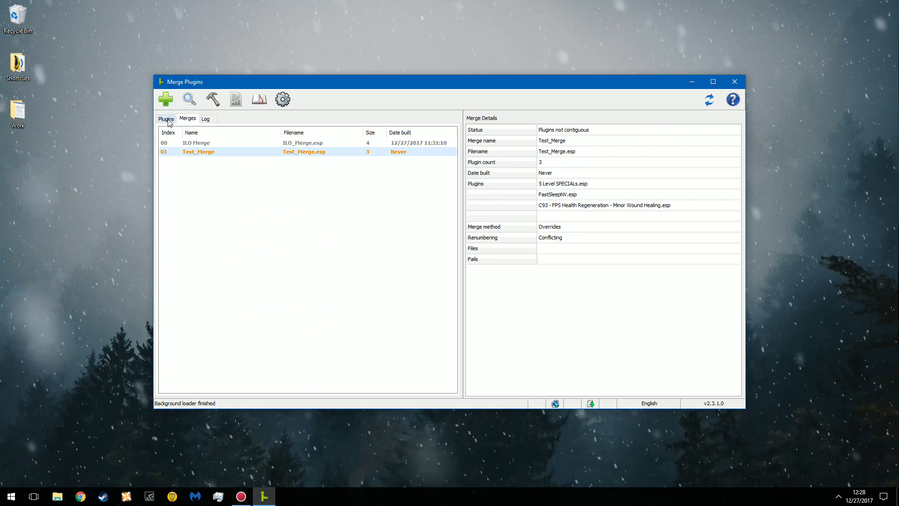
{"action": "left_click", "coordinate": [166, 119]}
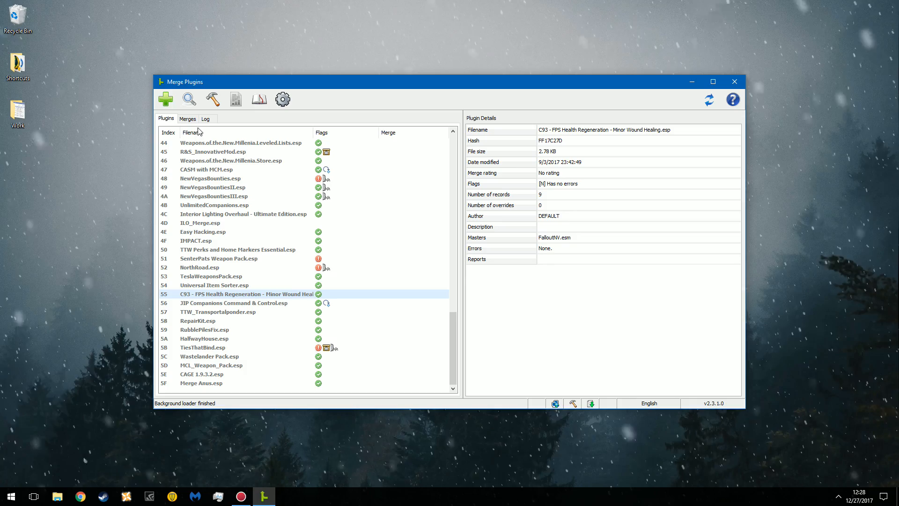
{"action": "mouse_move", "coordinate": [256, 221]}
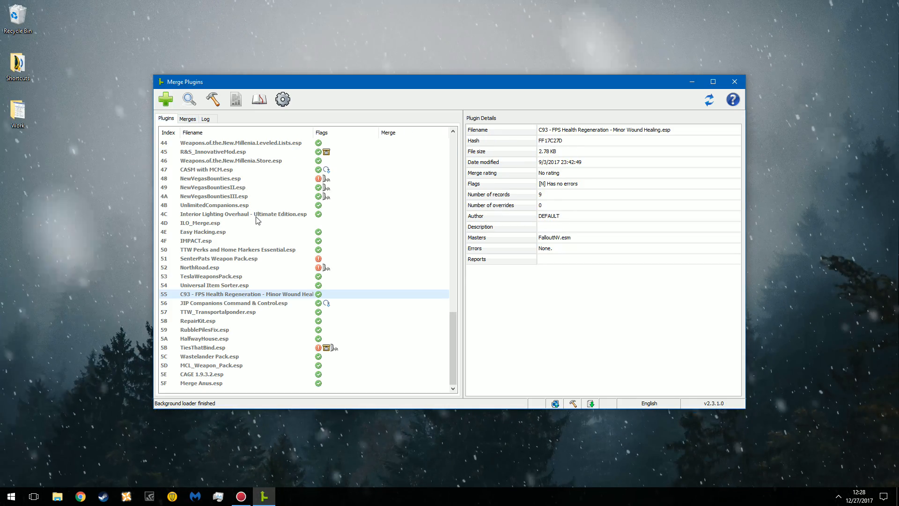
{"action": "mouse_move", "coordinate": [216, 383]}
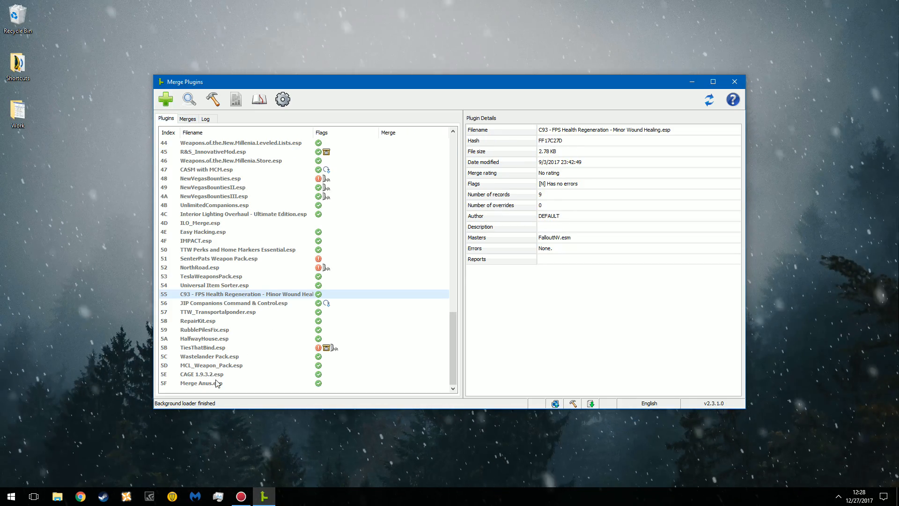
{"action": "right_click", "coordinate": [202, 374]}
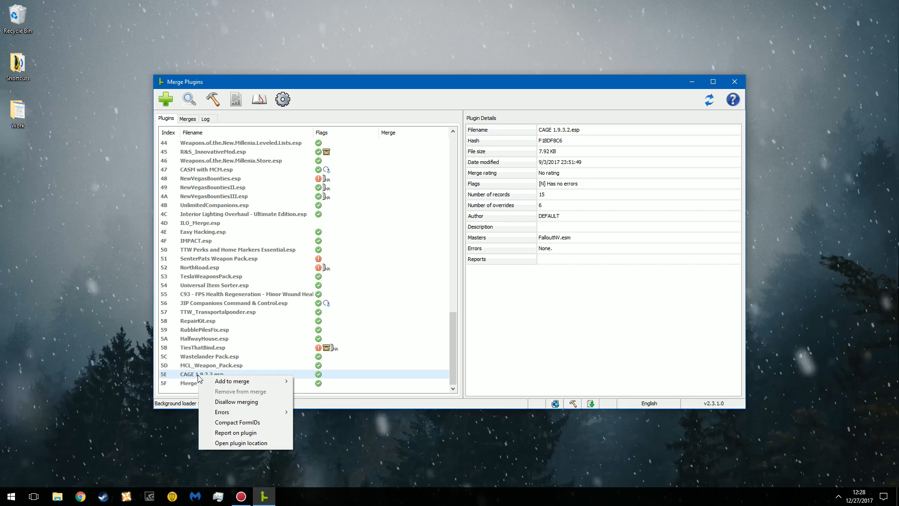
{"action": "mouse_move", "coordinate": [232, 381]}
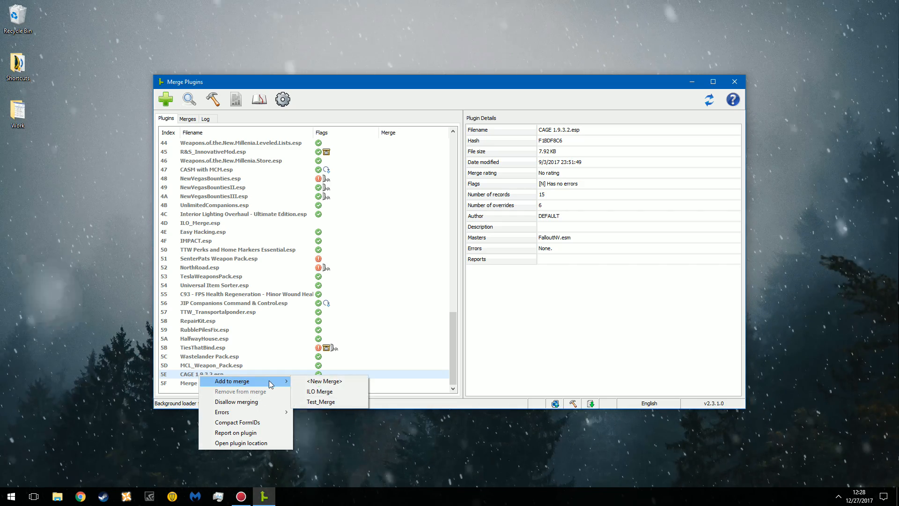
{"action": "left_click", "coordinate": [321, 402]}
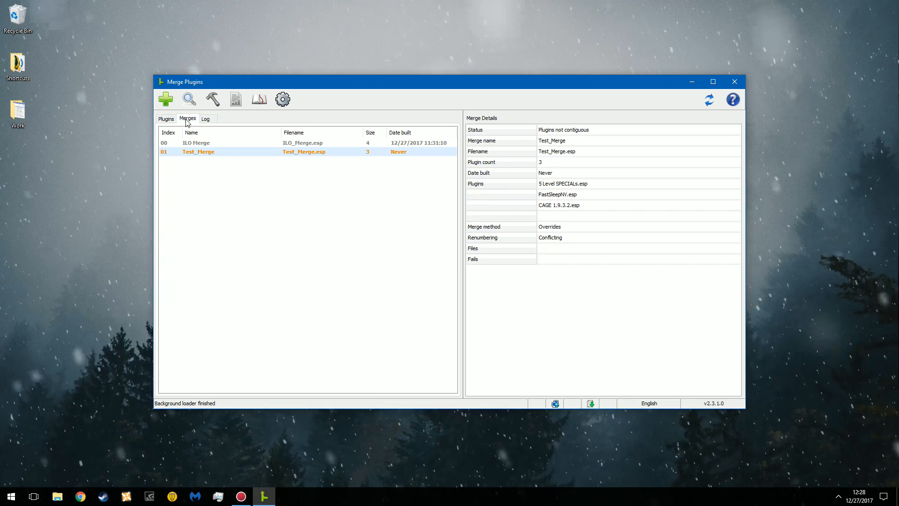
{"action": "left_click", "coordinate": [167, 119]}
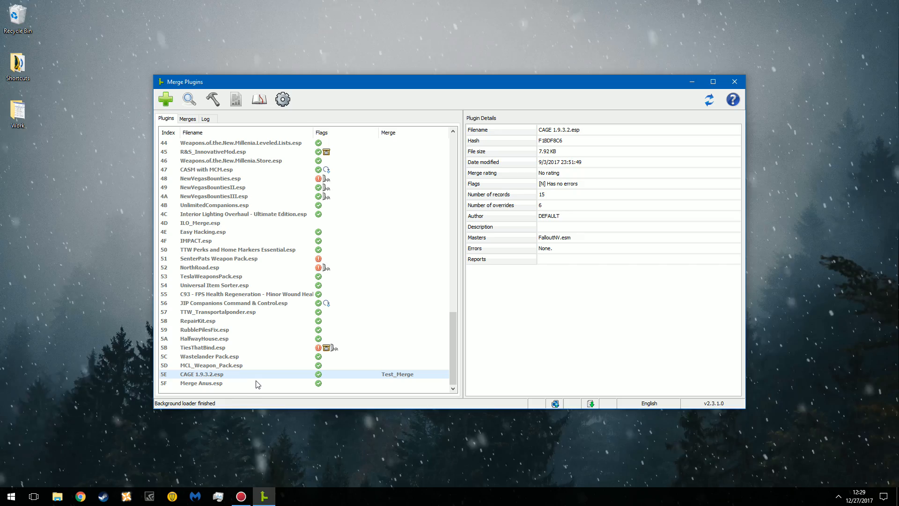
{"action": "right_click", "coordinate": [201, 374]}
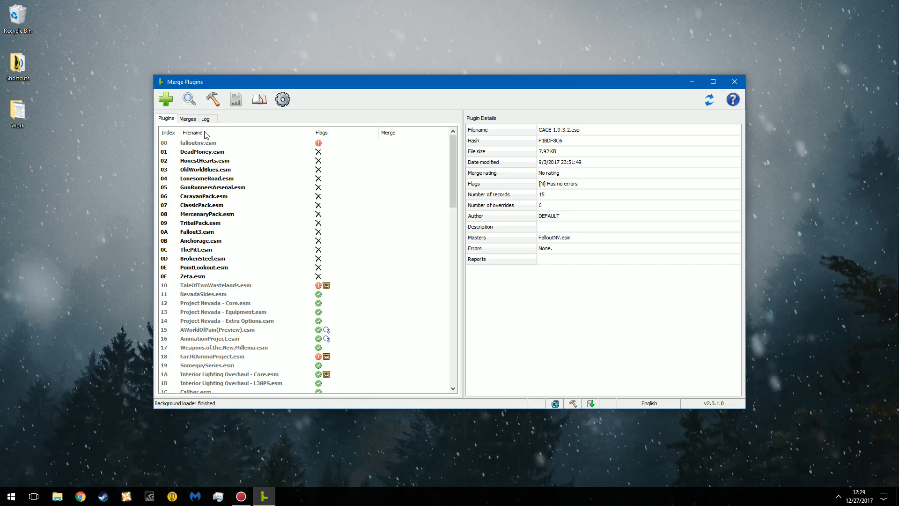
{"action": "left_click", "coordinate": [188, 119]}
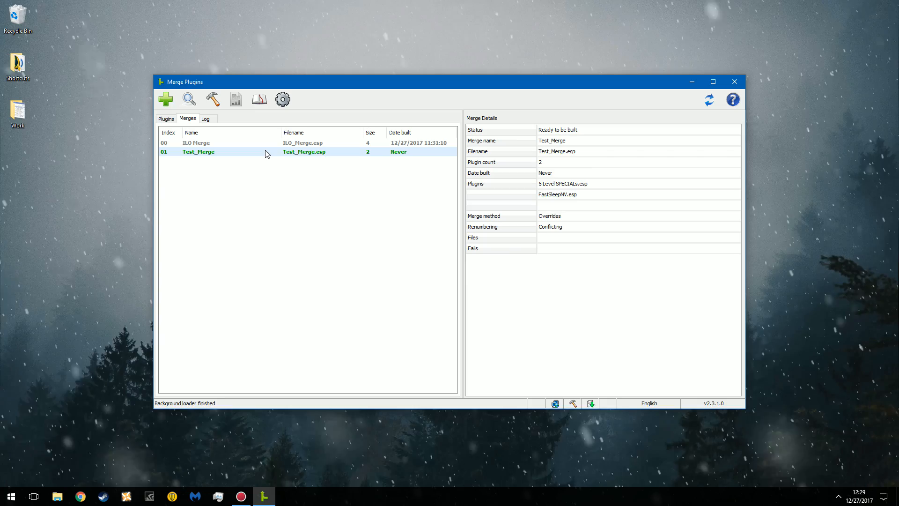
- Build Test_Merge from its two plugins and dismiss the finished build report
{"action": "right_click", "coordinate": [215, 151]}
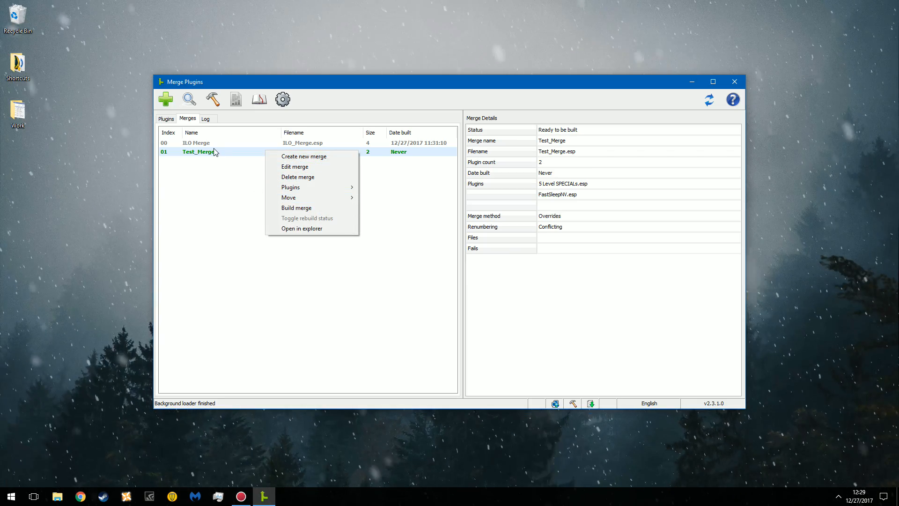
{"action": "mouse_move", "coordinate": [297, 208]}
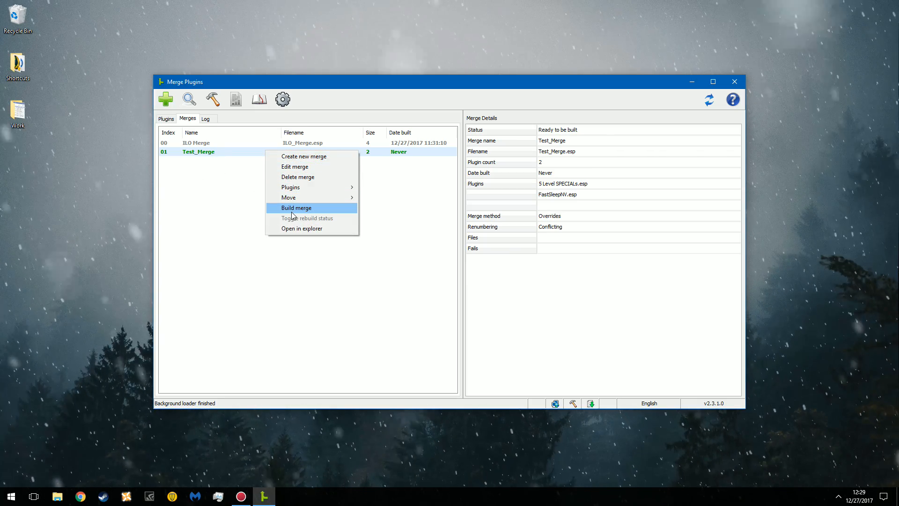
{"action": "left_click", "coordinate": [297, 208]}
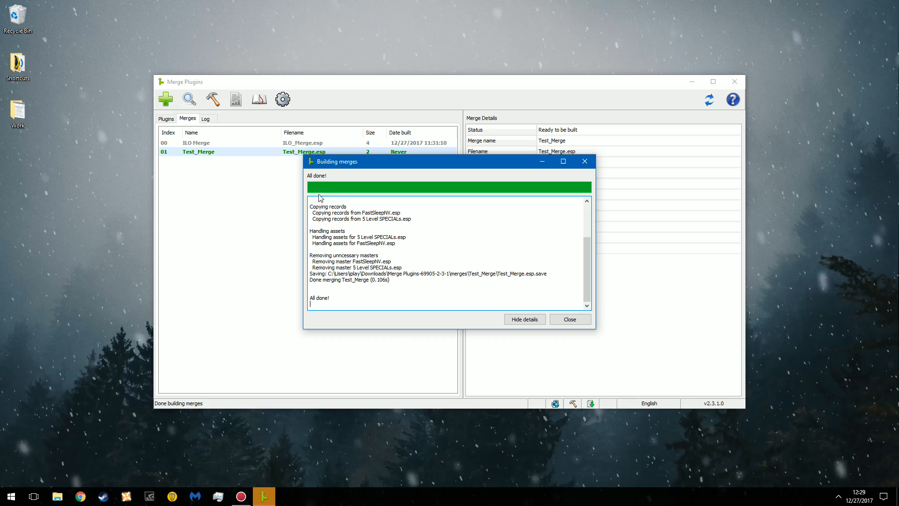
{"action": "mouse_move", "coordinate": [372, 236]}
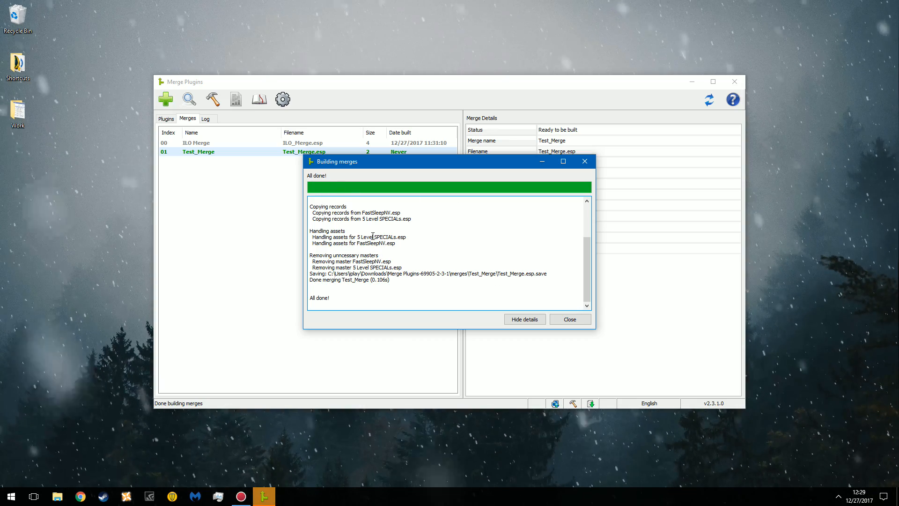
{"action": "left_click", "coordinate": [569, 318]}
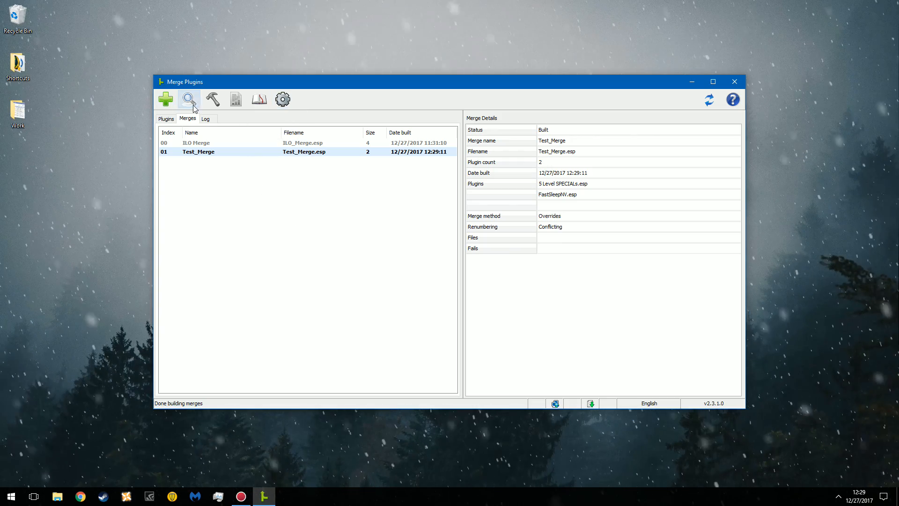
- Close Merge Plugins and bring File Explorer's Downloads folder back up
{"action": "left_click", "coordinate": [734, 81]}
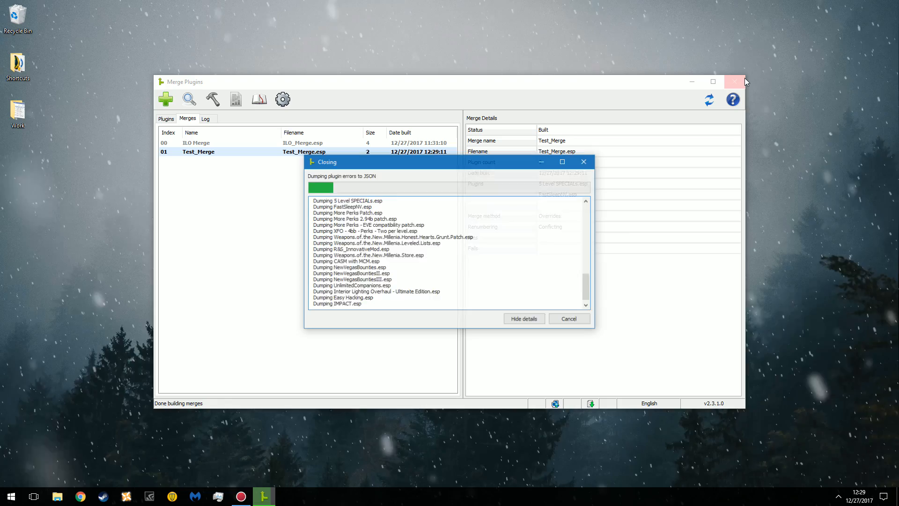
{"action": "left_click", "coordinate": [735, 81]}
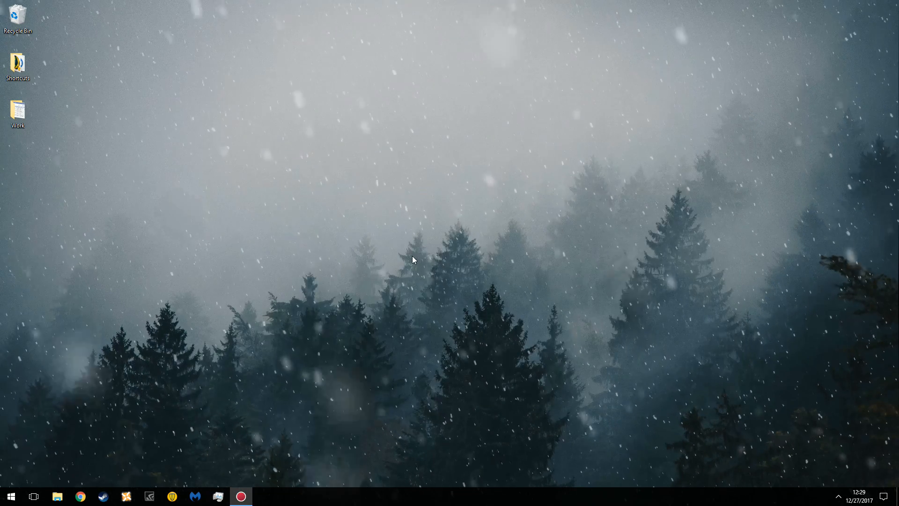
{"action": "left_click", "coordinate": [56, 496]}
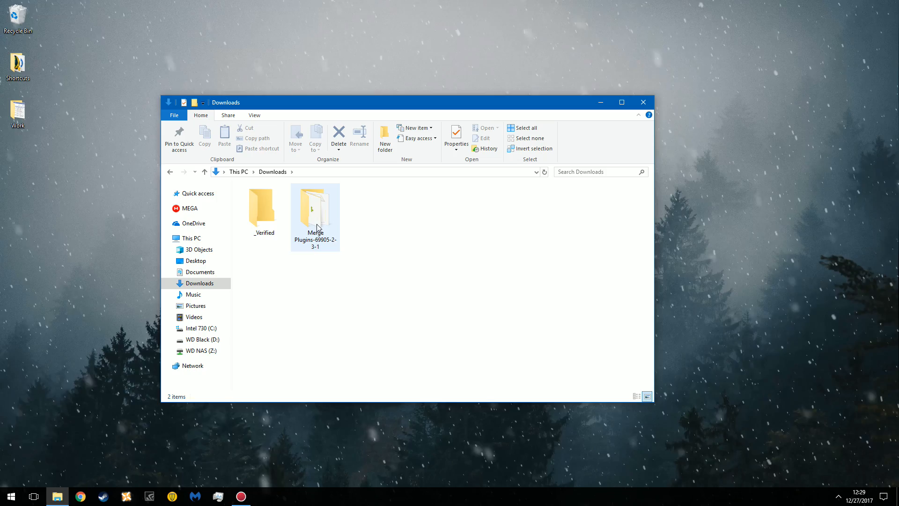
- Navigate Merge Plugins-69905-2-3-1 > merges > Test_Merge and copy the 4 KB Test_Merge.esp
{"action": "double_click", "coordinate": [315, 208]}
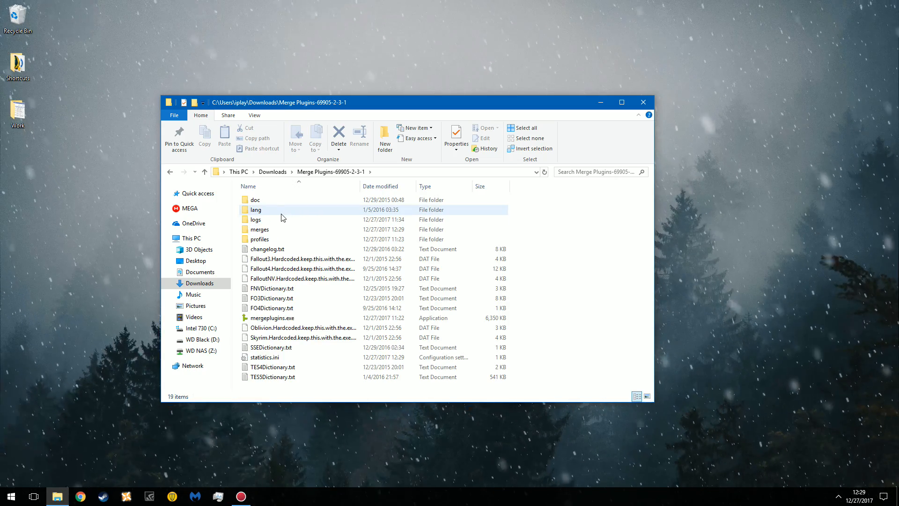
{"action": "double_click", "coordinate": [259, 228]}
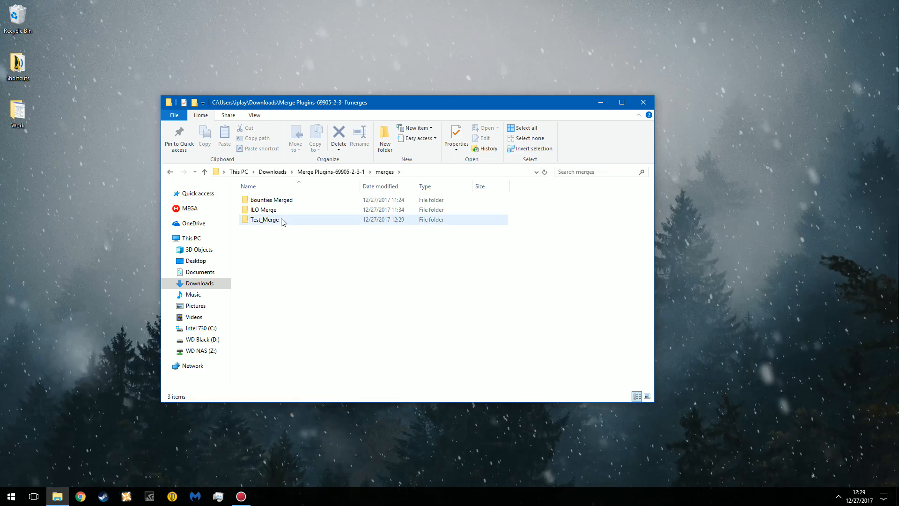
{"action": "mouse_move", "coordinate": [272, 206]}
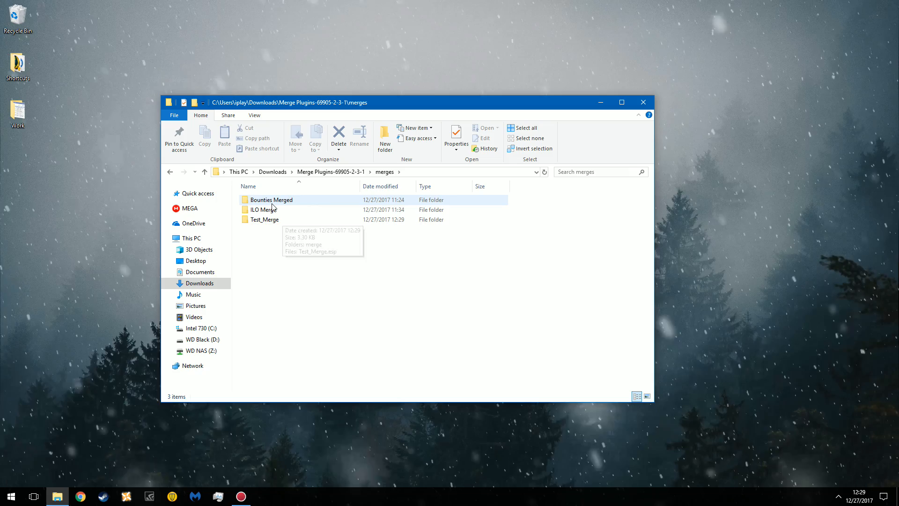
{"action": "double_click", "coordinate": [265, 220]}
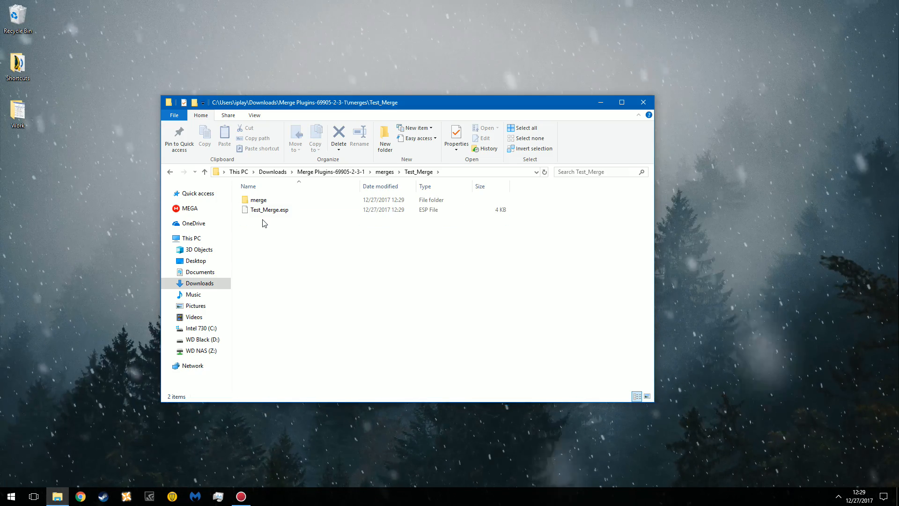
{"action": "right_click", "coordinate": [268, 209]}
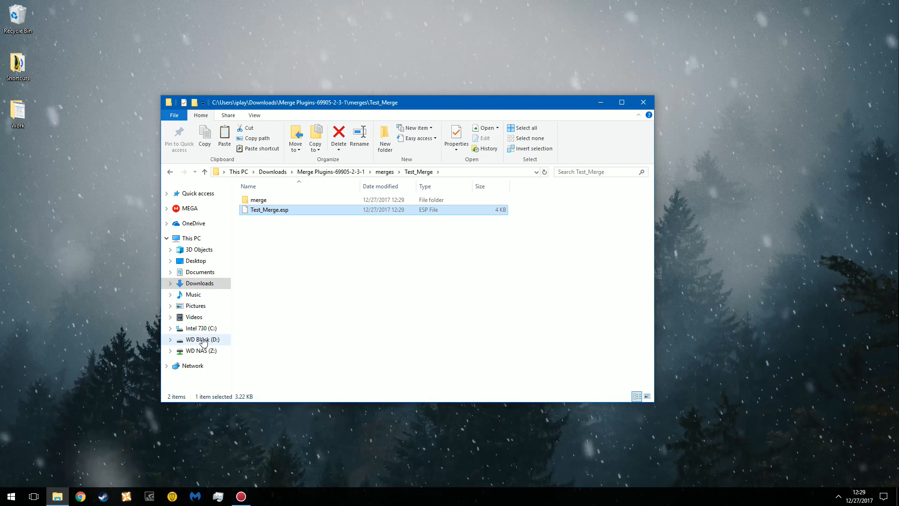
- Go to D:\Program Files (x86)\Steam\...\Fallout New Vegas\Data and paste Test_Merge.esp there
{"action": "left_click", "coordinate": [202, 339]}
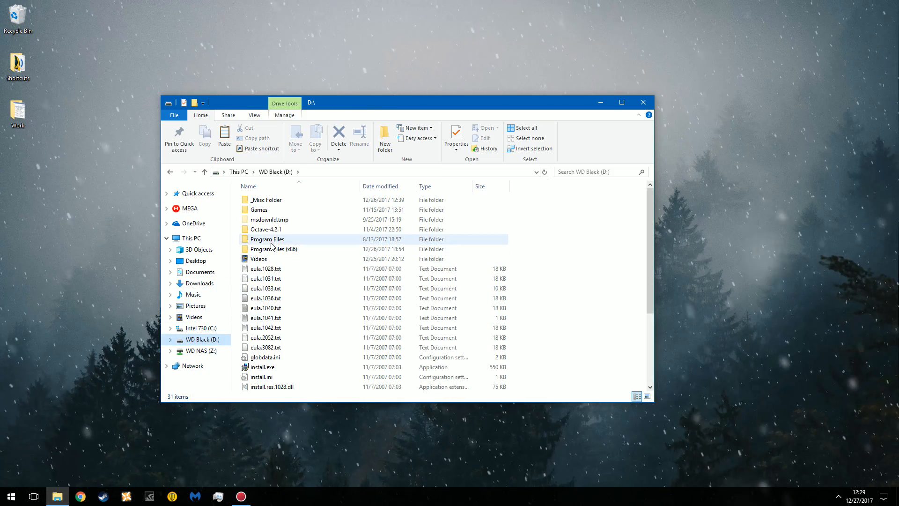
{"action": "double_click", "coordinate": [274, 249]}
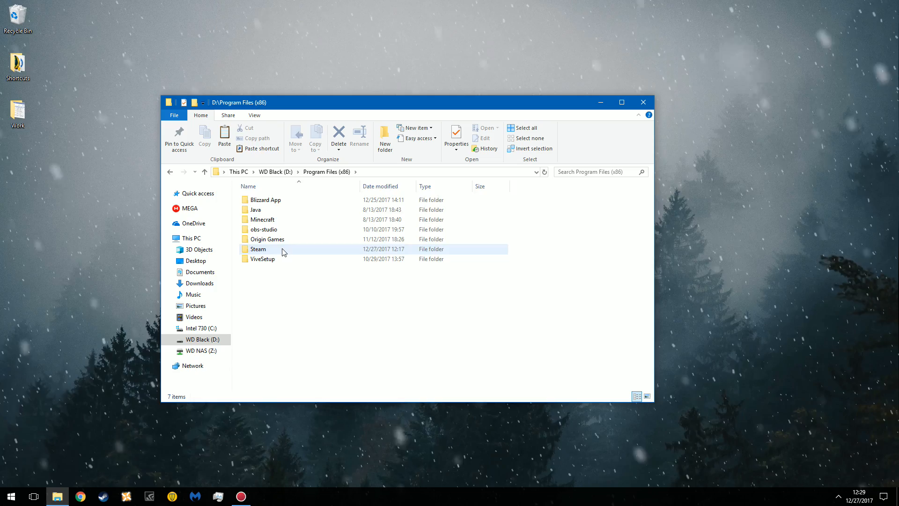
{"action": "double_click", "coordinate": [257, 249]}
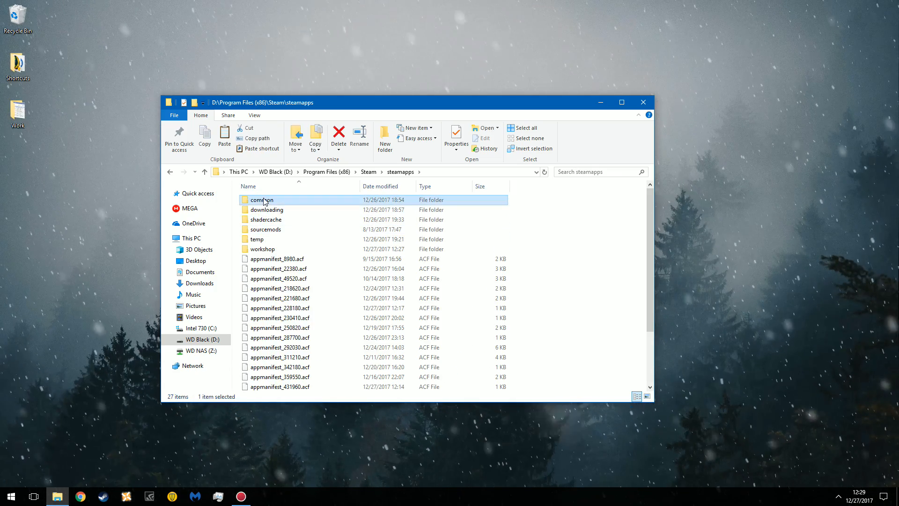
{"action": "double_click", "coordinate": [261, 200]}
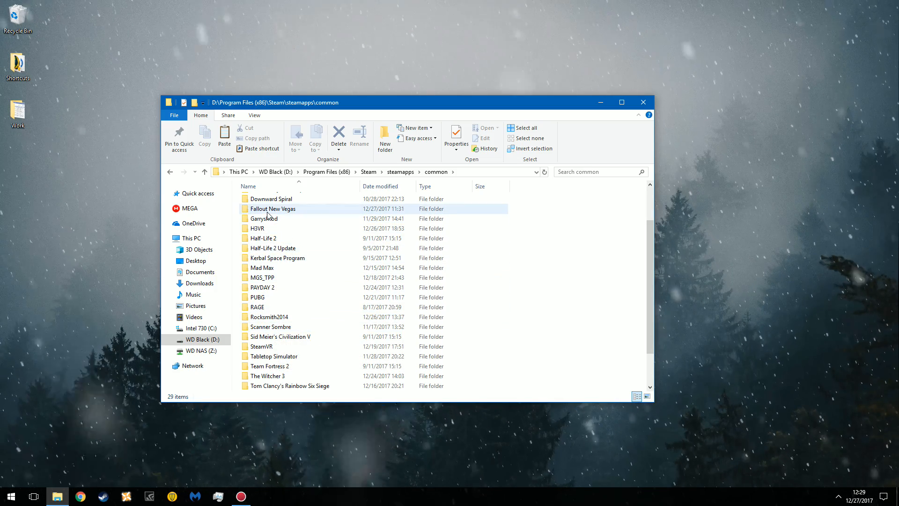
{"action": "double_click", "coordinate": [272, 208]}
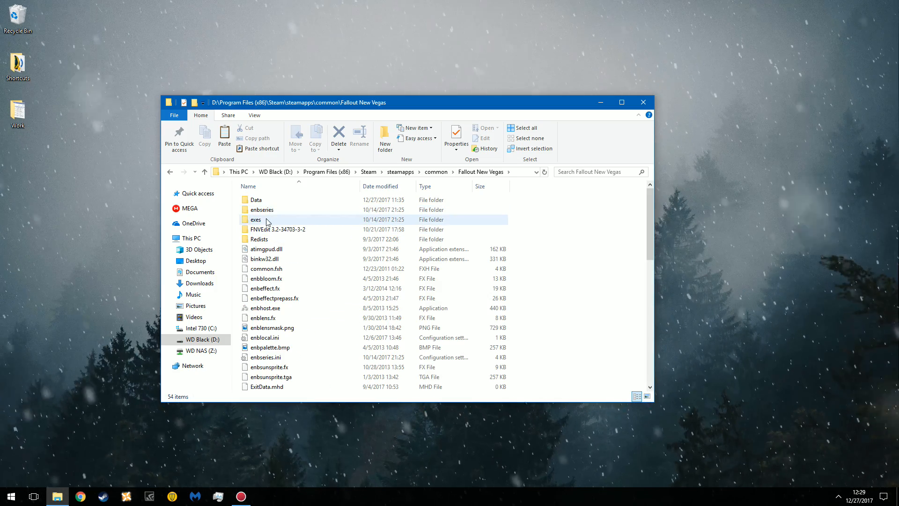
{"action": "double_click", "coordinate": [256, 199]}
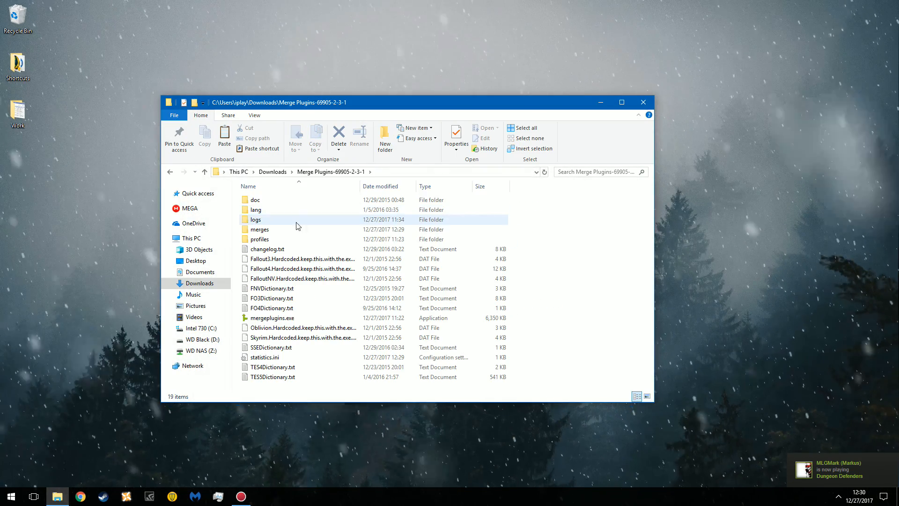
- Relaunch mergeplugins.exe with the FNV profile and the full plugin selection
{"action": "double_click", "coordinate": [273, 318]}
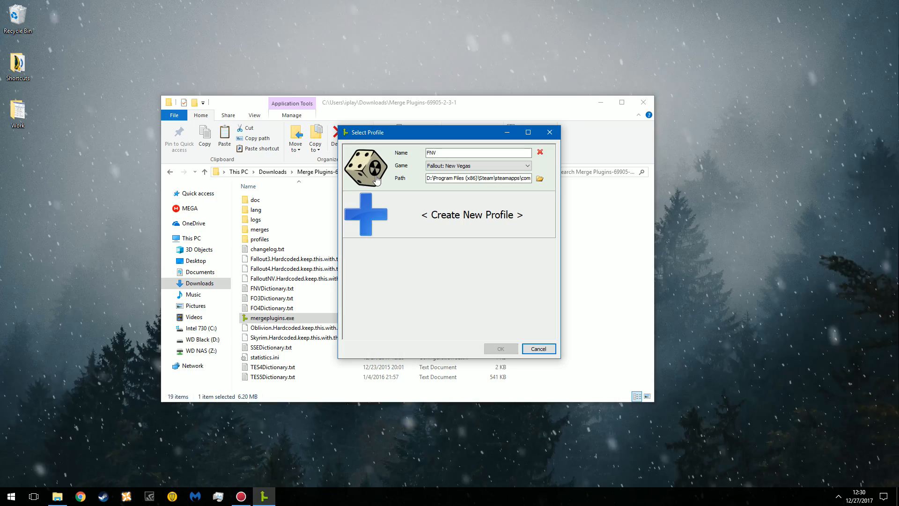
{"action": "left_click", "coordinate": [500, 348]}
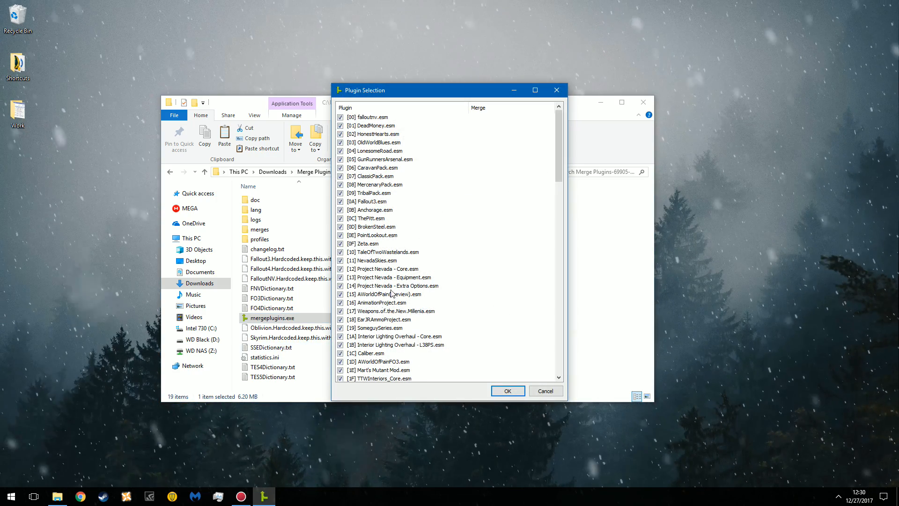
{"action": "left_click", "coordinate": [506, 390]}
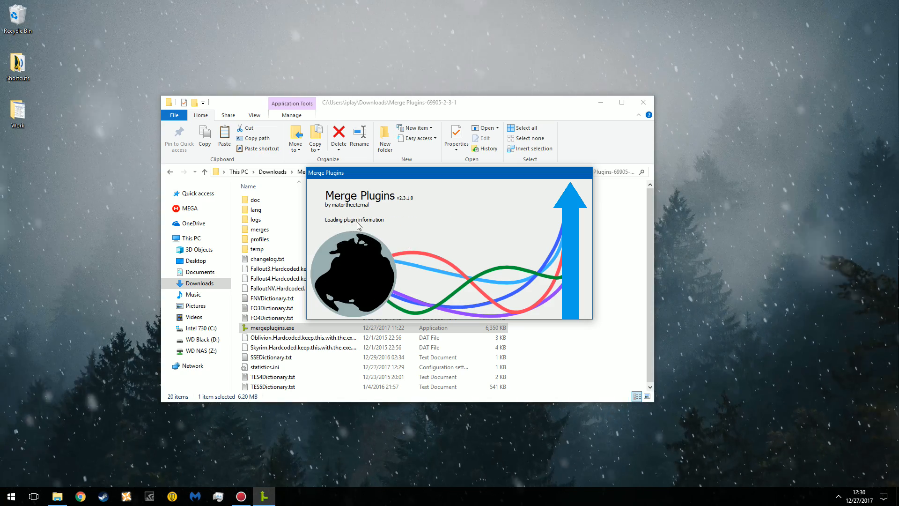
{"action": "mouse_move", "coordinate": [420, 224]}
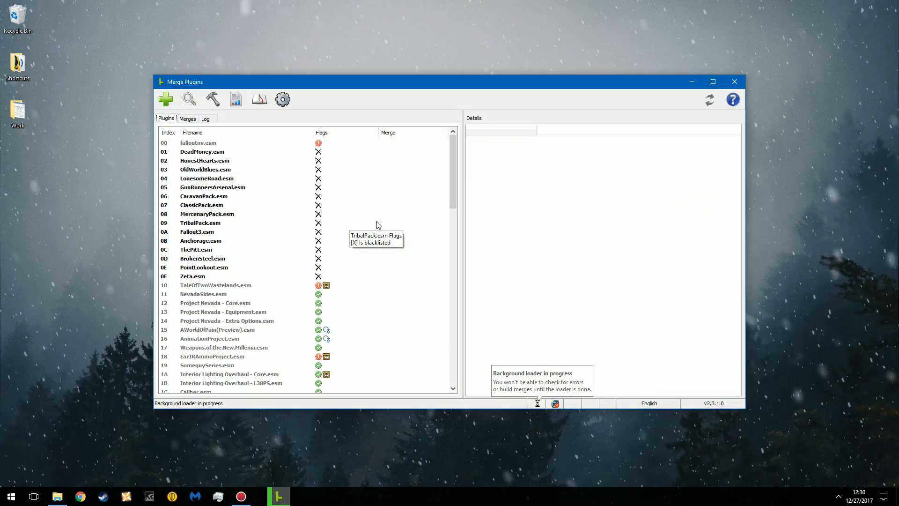
- Check FastSleepNV.esp's details for its Test_Merge membership, then close the merge tool
{"action": "scroll", "scroll_direction": "down", "scroll_amount": 3}
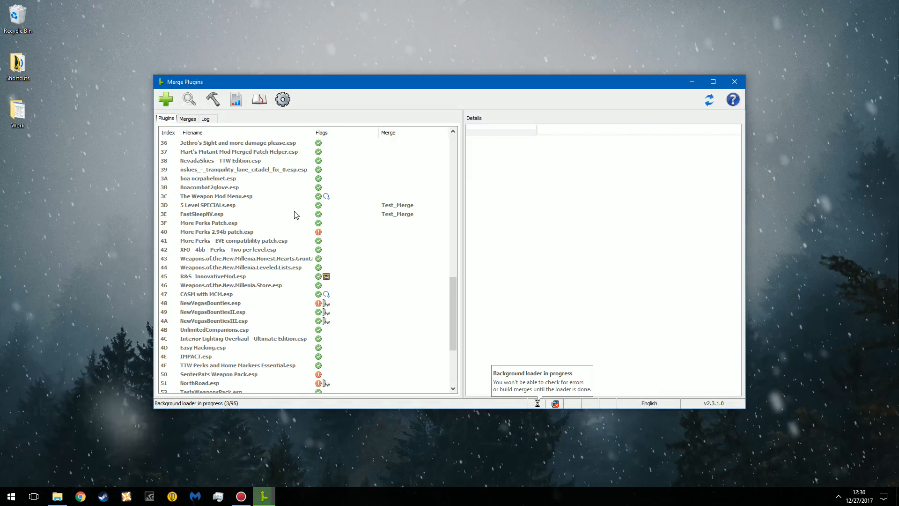
{"action": "left_click", "coordinate": [208, 205]}
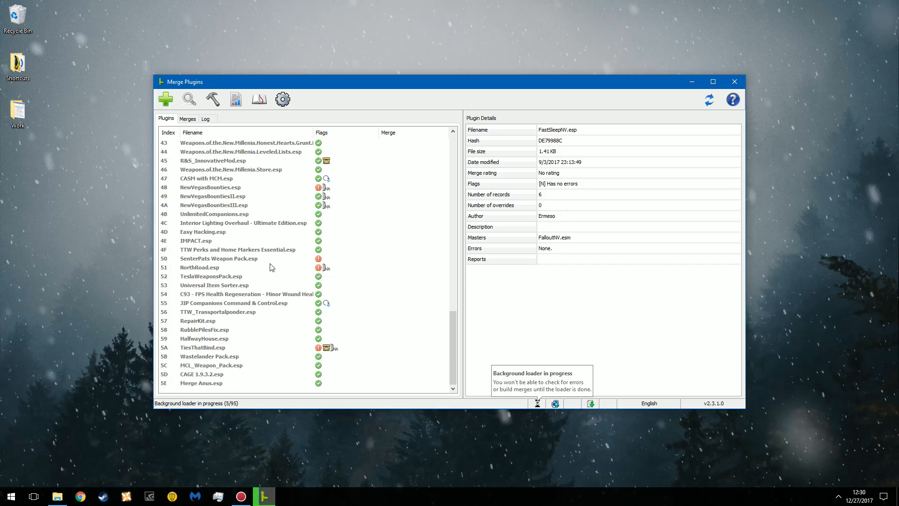
{"action": "left_click", "coordinate": [734, 82]}
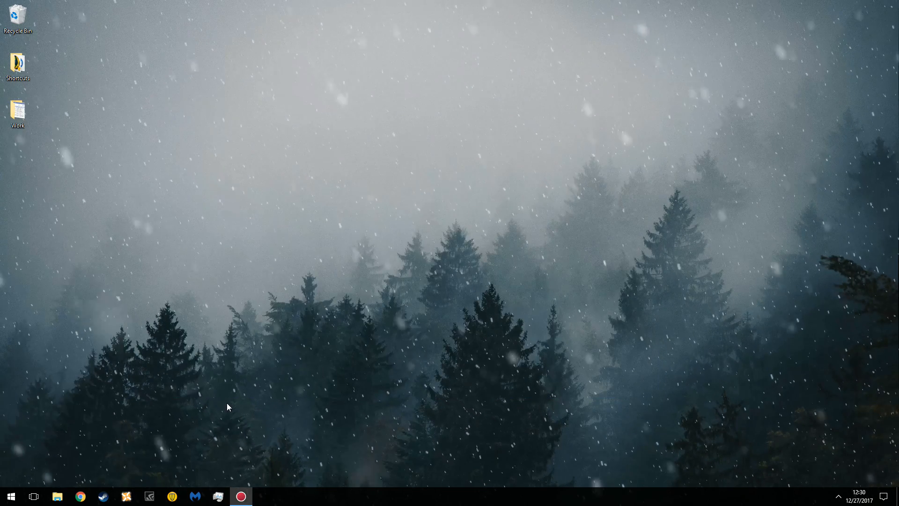
- Start Nexus Mod Manager for Fallout: New Vegas and tick Test_Merge.esp in the plugin list
{"action": "left_click", "coordinate": [124, 497]}
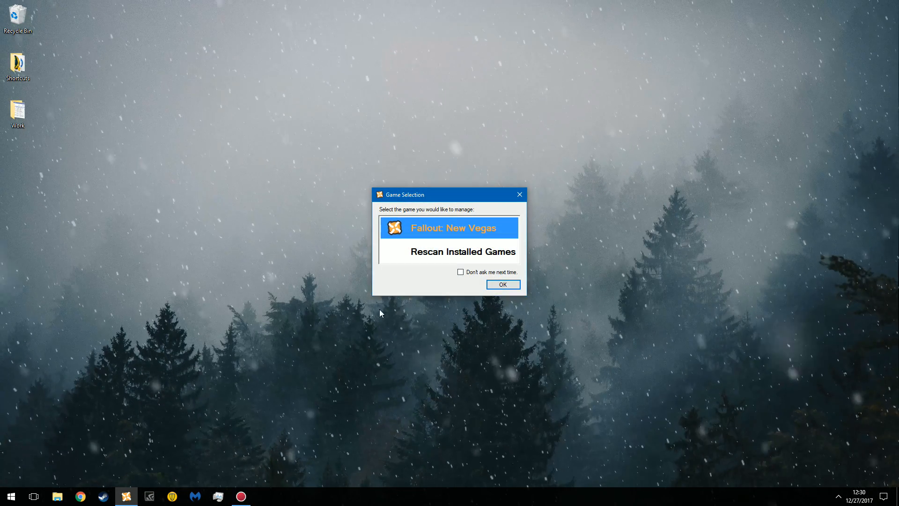
{"action": "left_click", "coordinate": [502, 285]}
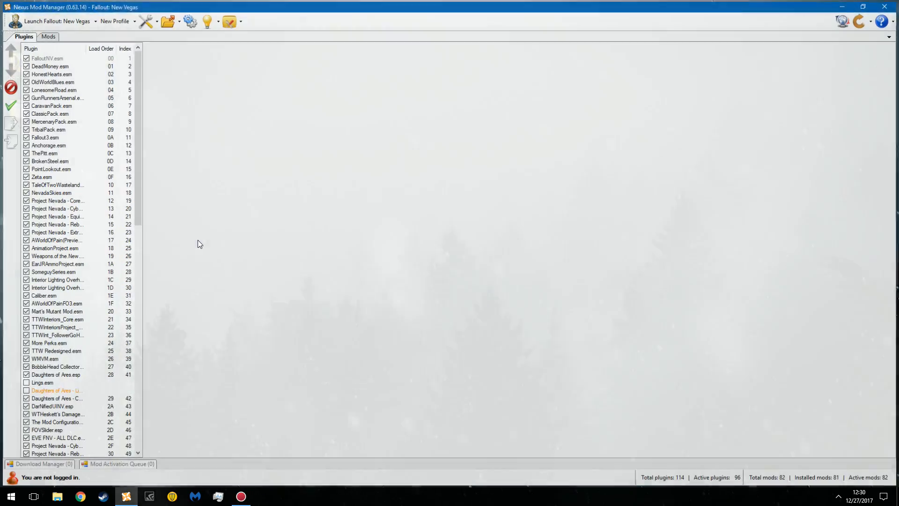
{"action": "scroll", "scroll_direction": "down", "scroll_amount": 3}
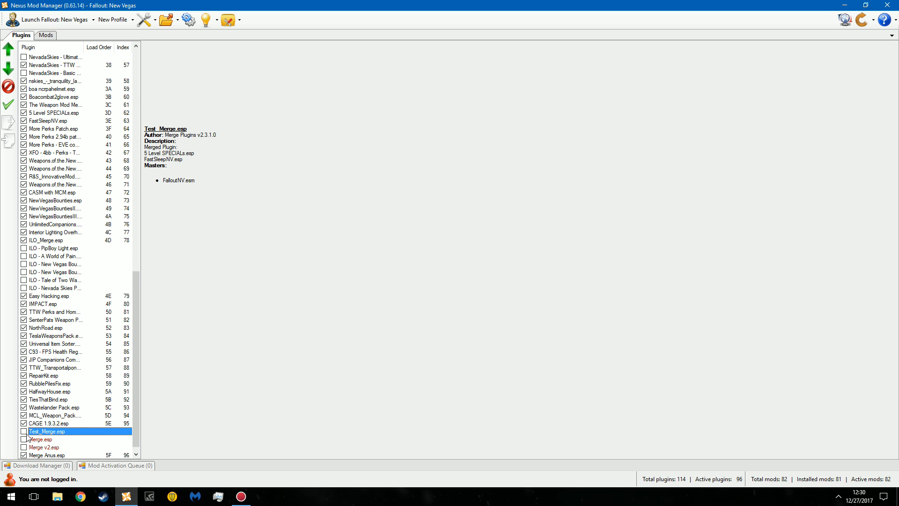
{"action": "left_click", "coordinate": [24, 431]}
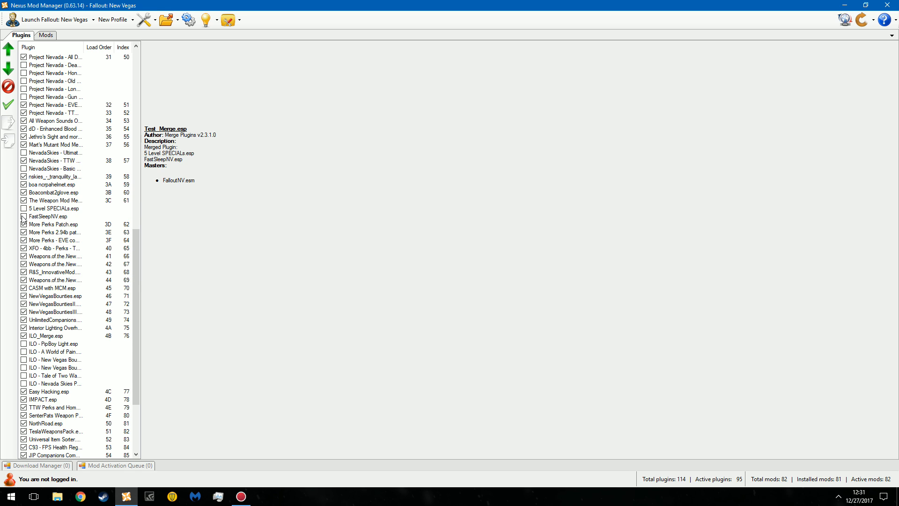
- Place Test_Merge.esp at load order 3D above the deactivated originals and inspect the old Merge.esp
{"action": "scroll", "scroll_direction": "down", "scroll_amount": 3}
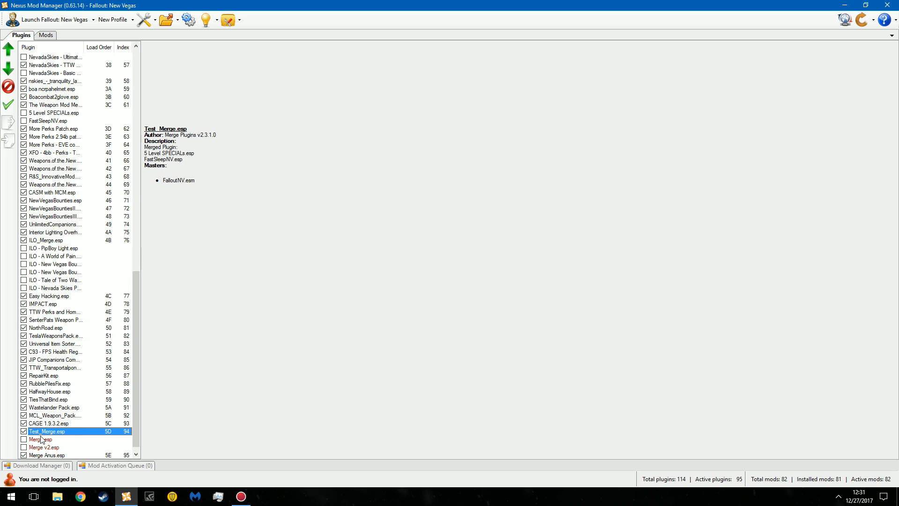
{"action": "mouse_move", "coordinate": [68, 241]}
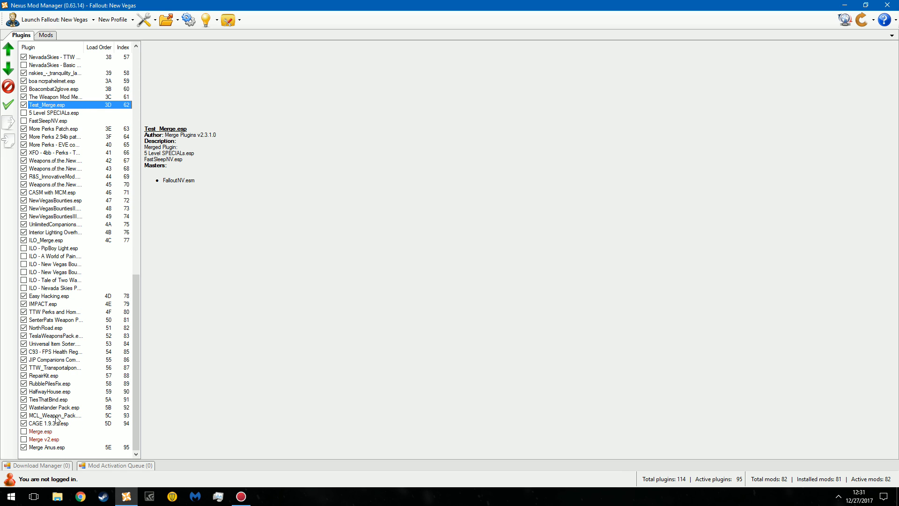
{"action": "left_click", "coordinate": [47, 447]}
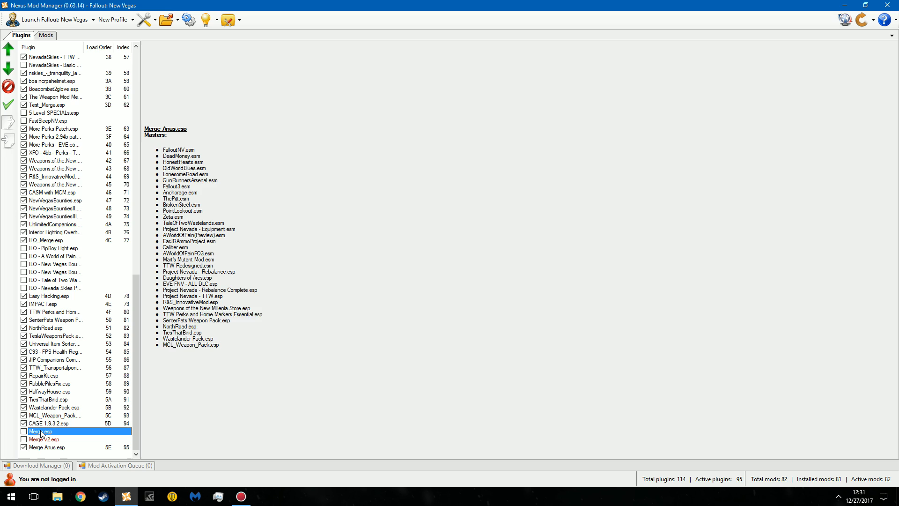
- Review the masters of Merge v2.esp and Merge.esp before closing Nexus Mod Manager
{"action": "left_click", "coordinate": [43, 438]}
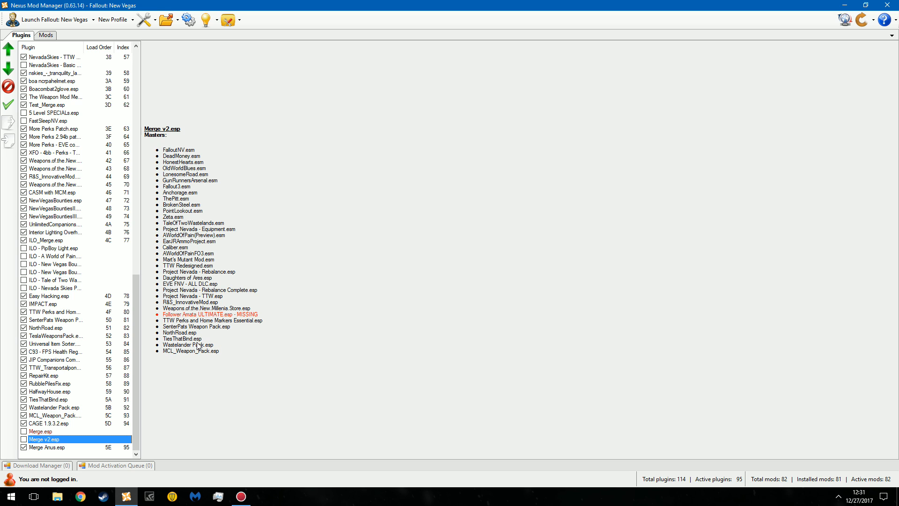
{"action": "left_click", "coordinate": [47, 447]}
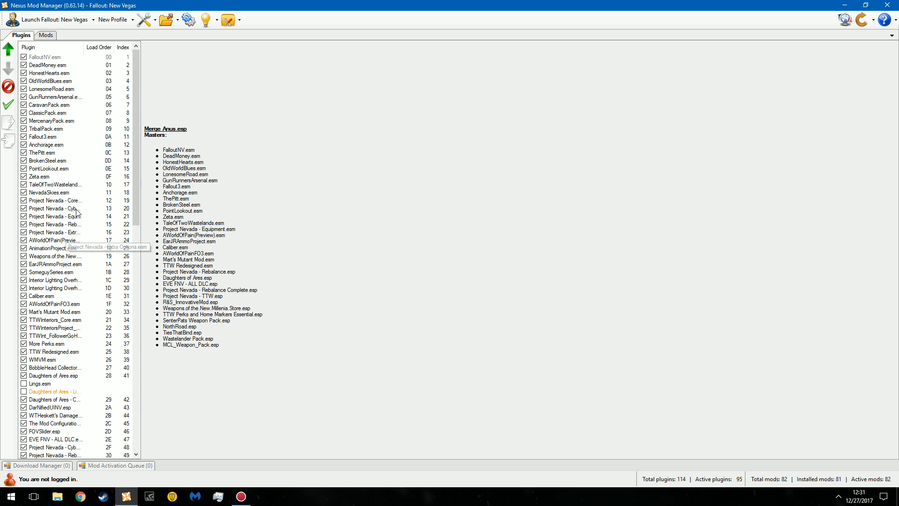
{"action": "mouse_move", "coordinate": [155, 113]}
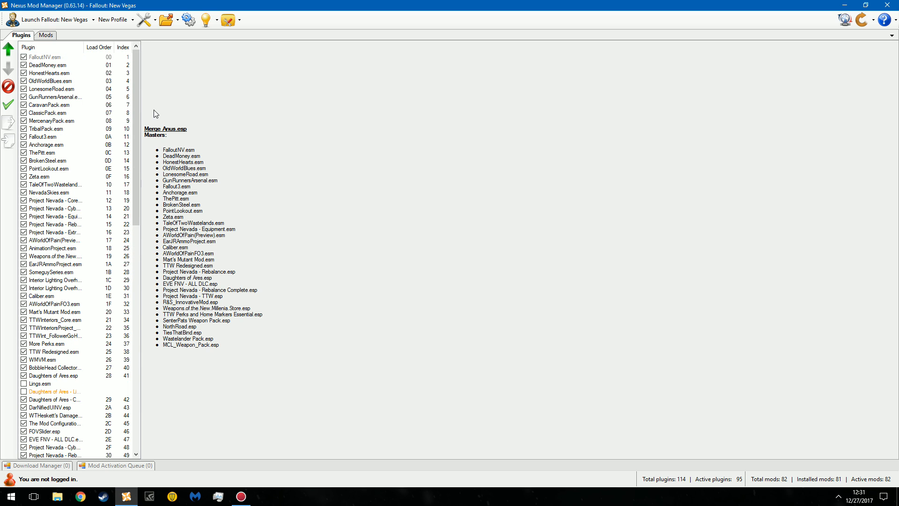
{"action": "scroll", "scroll_direction": "down", "scroll_amount": 3}
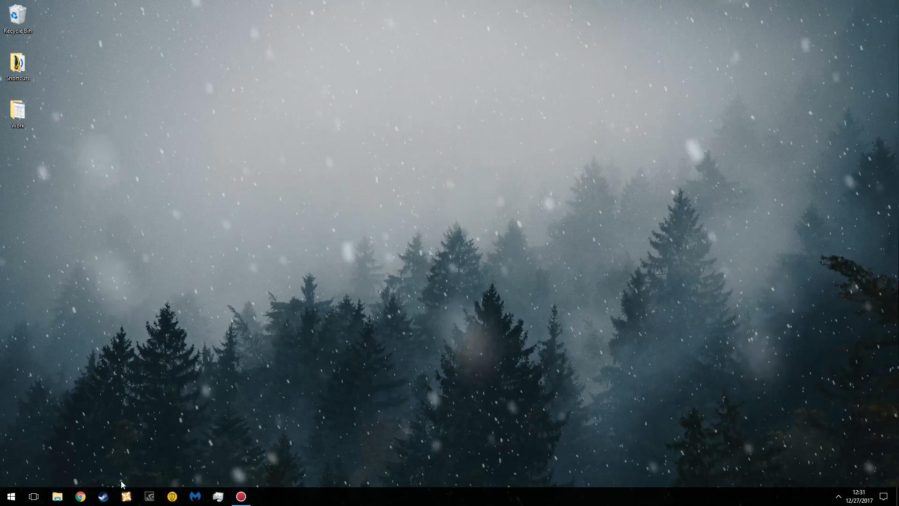
{"action": "mouse_move", "coordinate": [203, 118]}
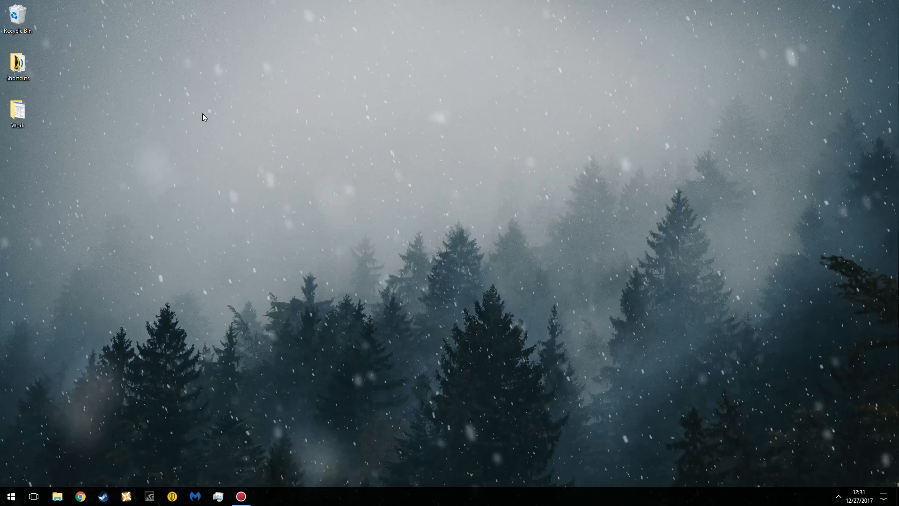
{"action": "mouse_move", "coordinate": [347, 128]}
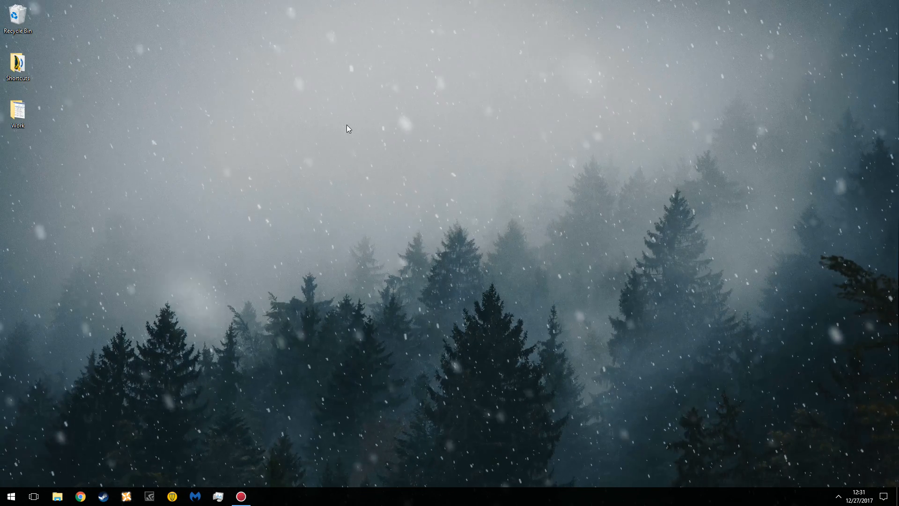
{"action": "left_click", "coordinate": [10, 497]}
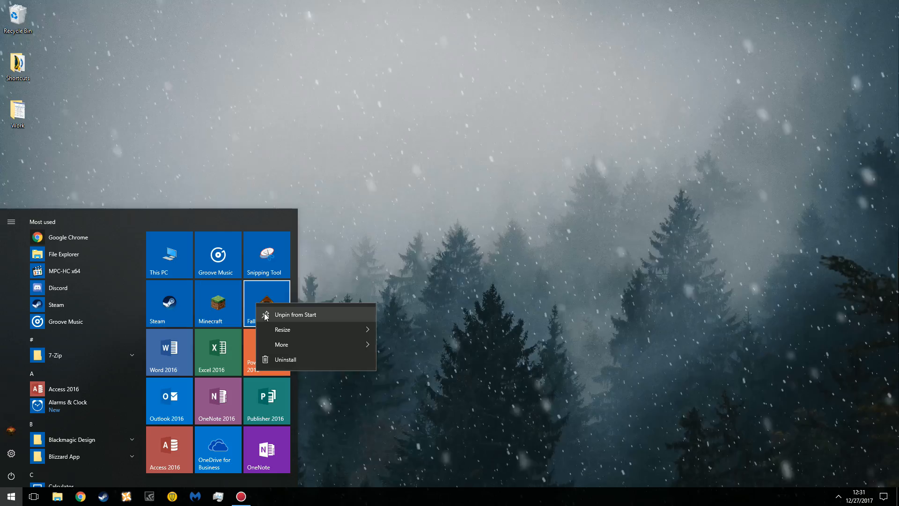
{"action": "left_click", "coordinate": [399, 231]}
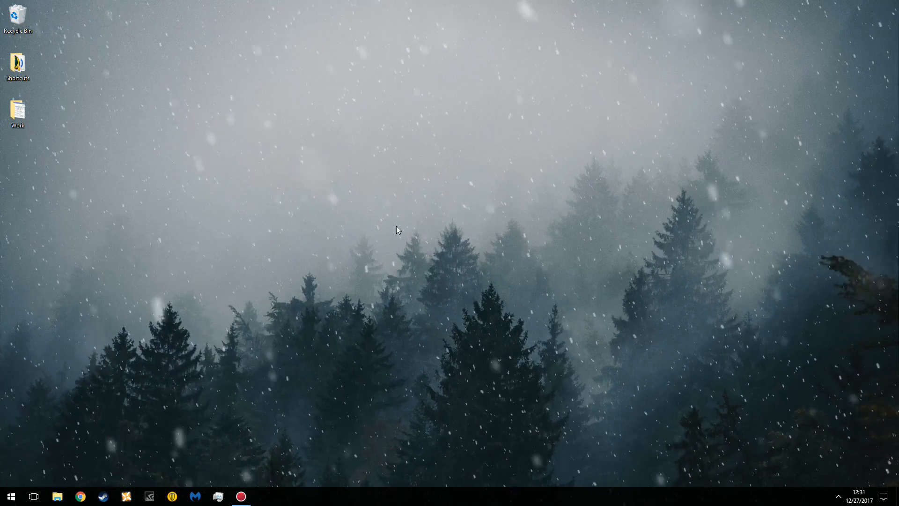